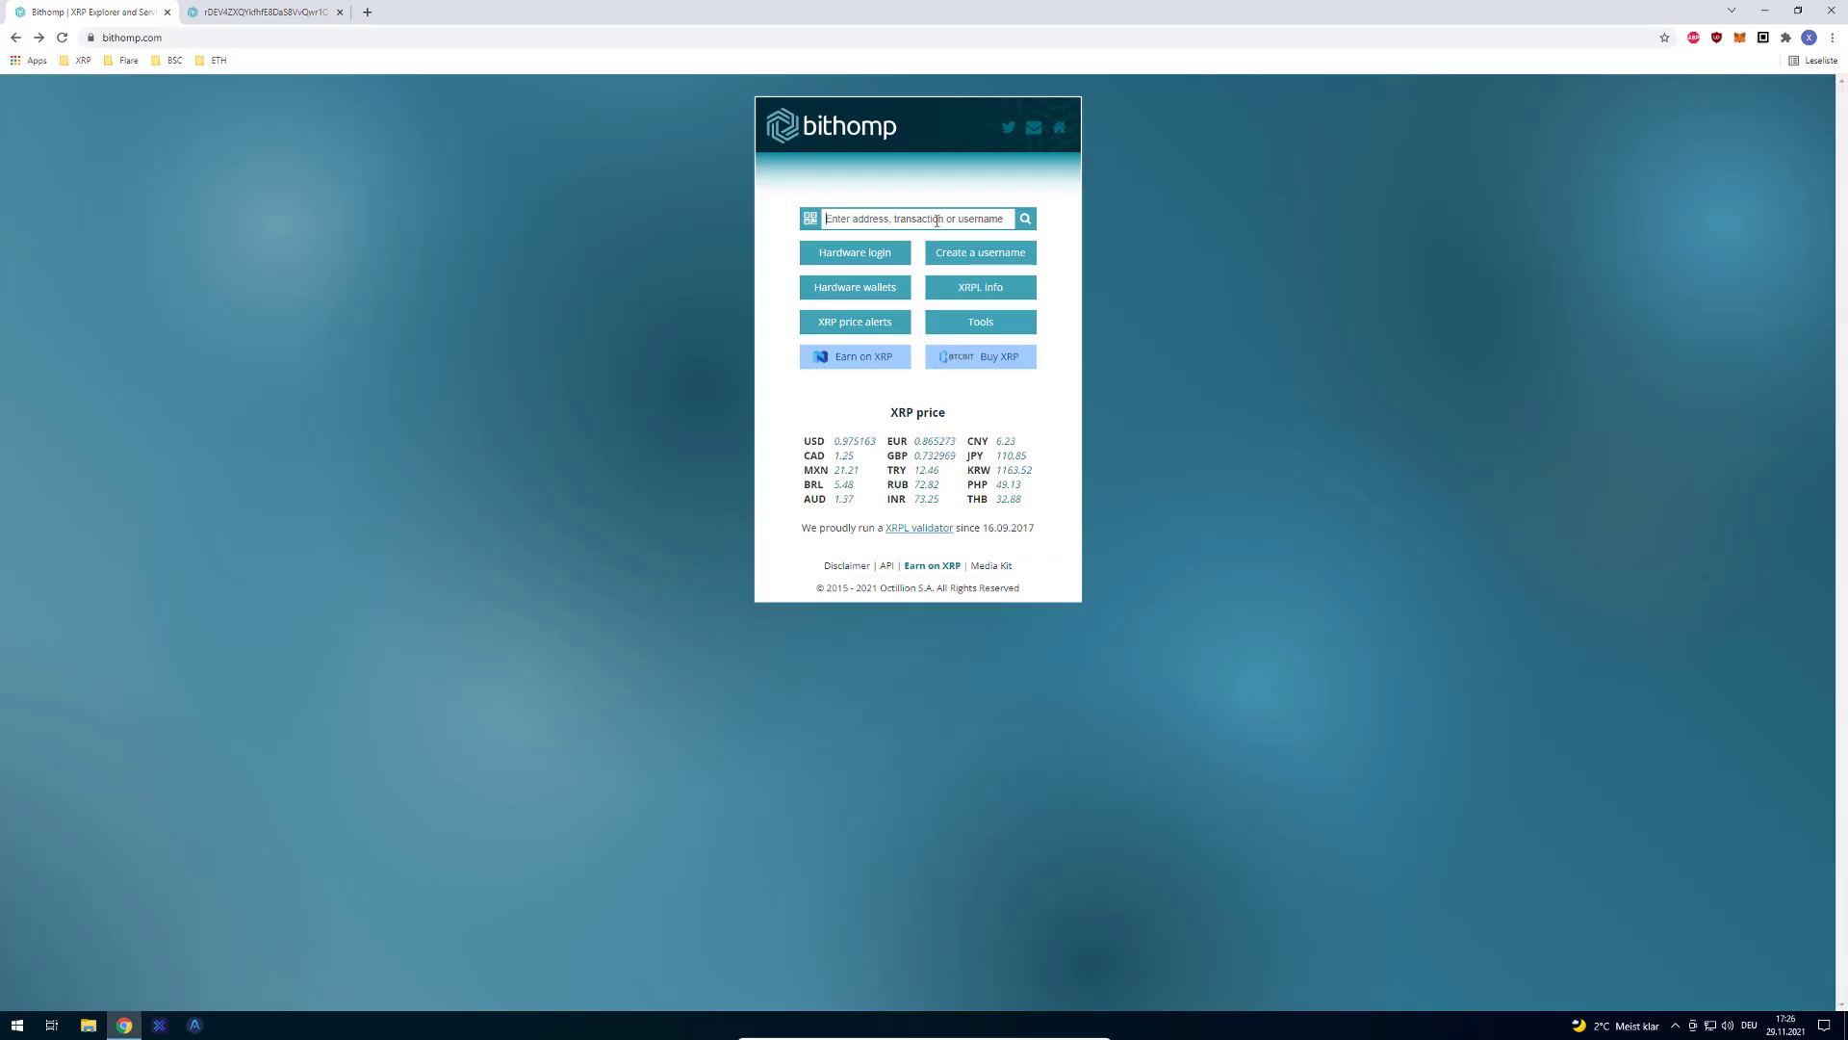
mouse_move(939, 249)
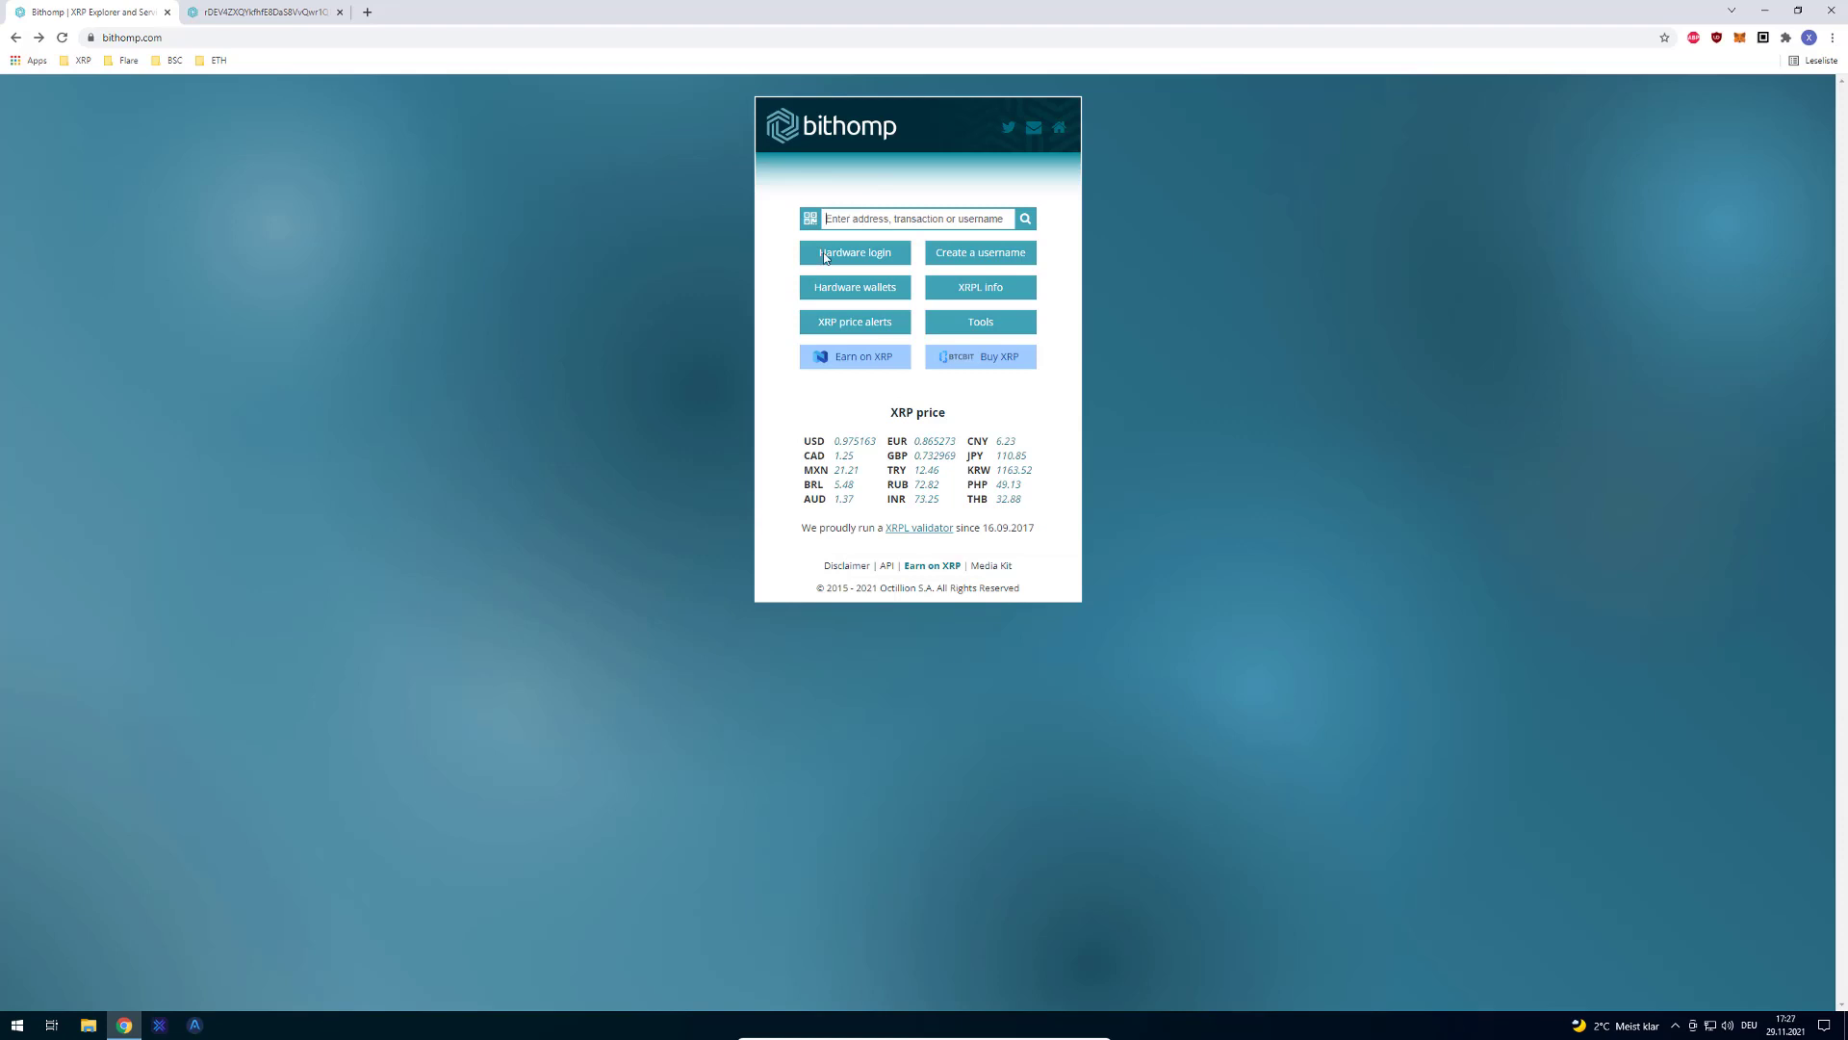
mouse_move(954, 285)
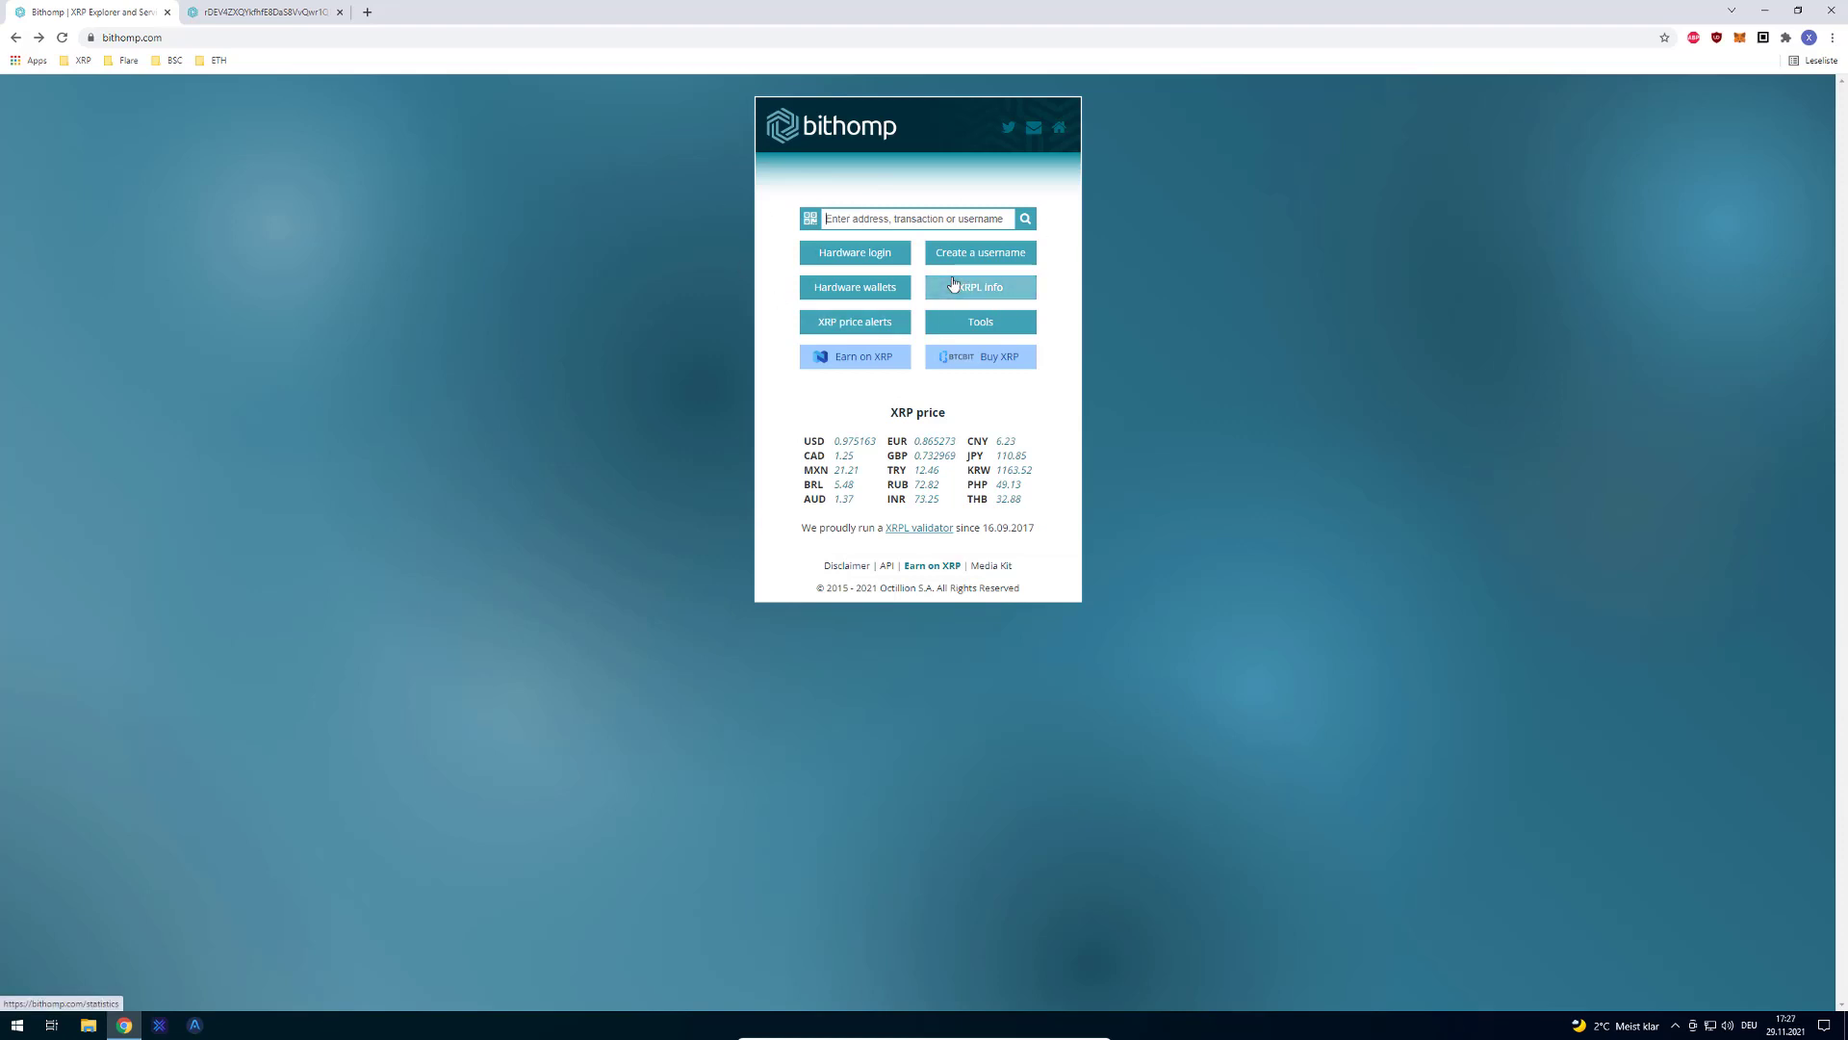
- Enter xrpdev in the home page search box as the account to look up
text(xrpdev)
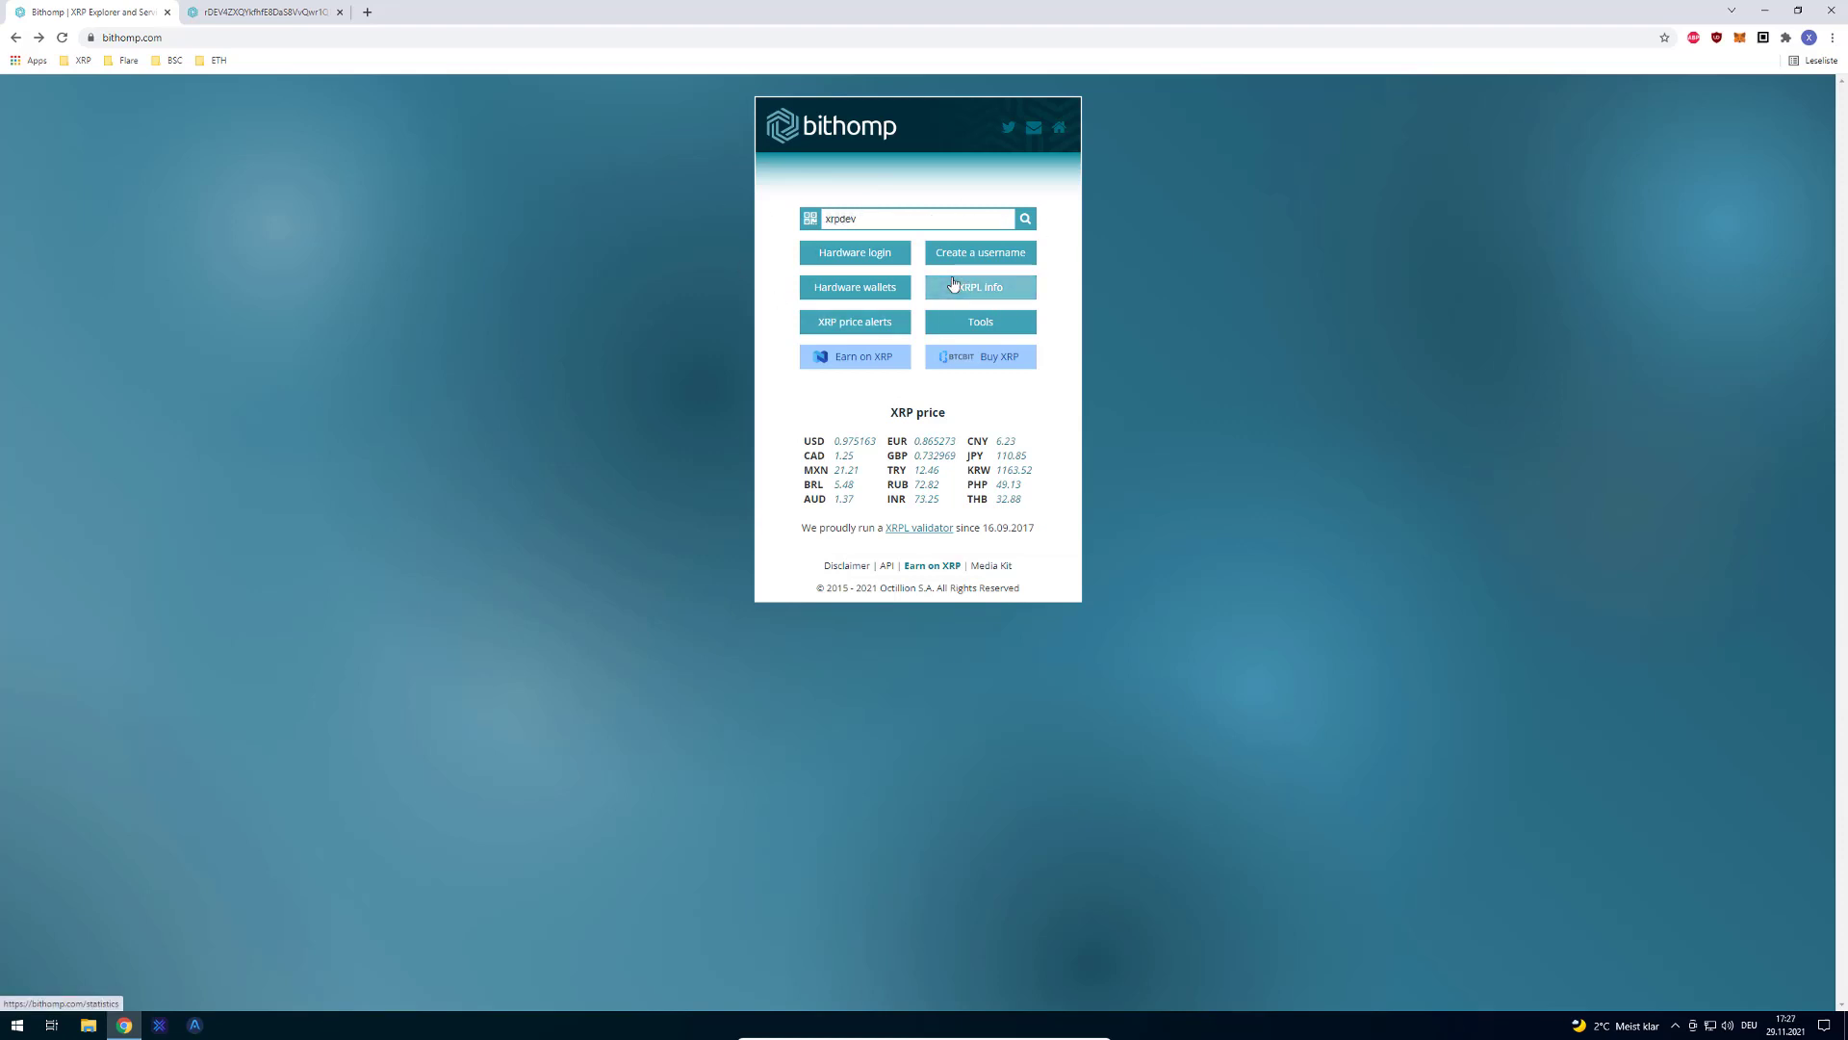
- Run the search to load the XRPDEV account explorer page with balances and transactions
click(1024, 217)
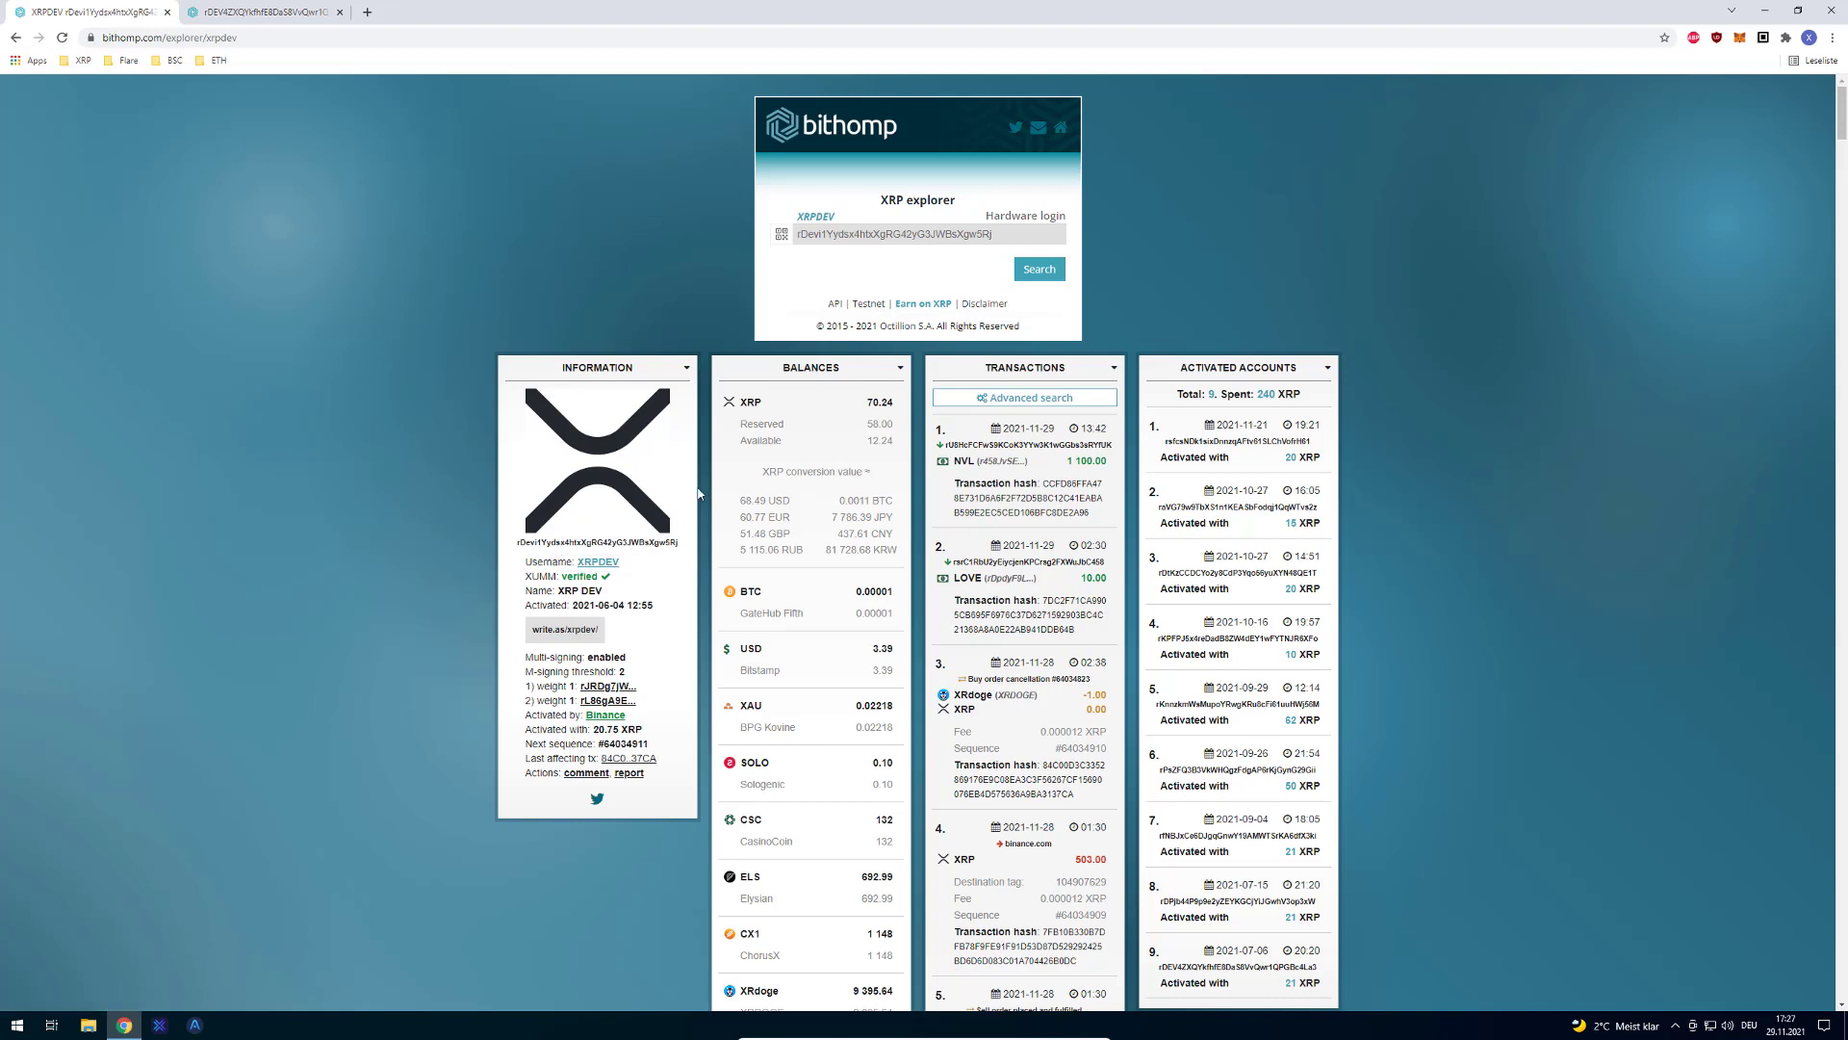
mouse_move(939, 319)
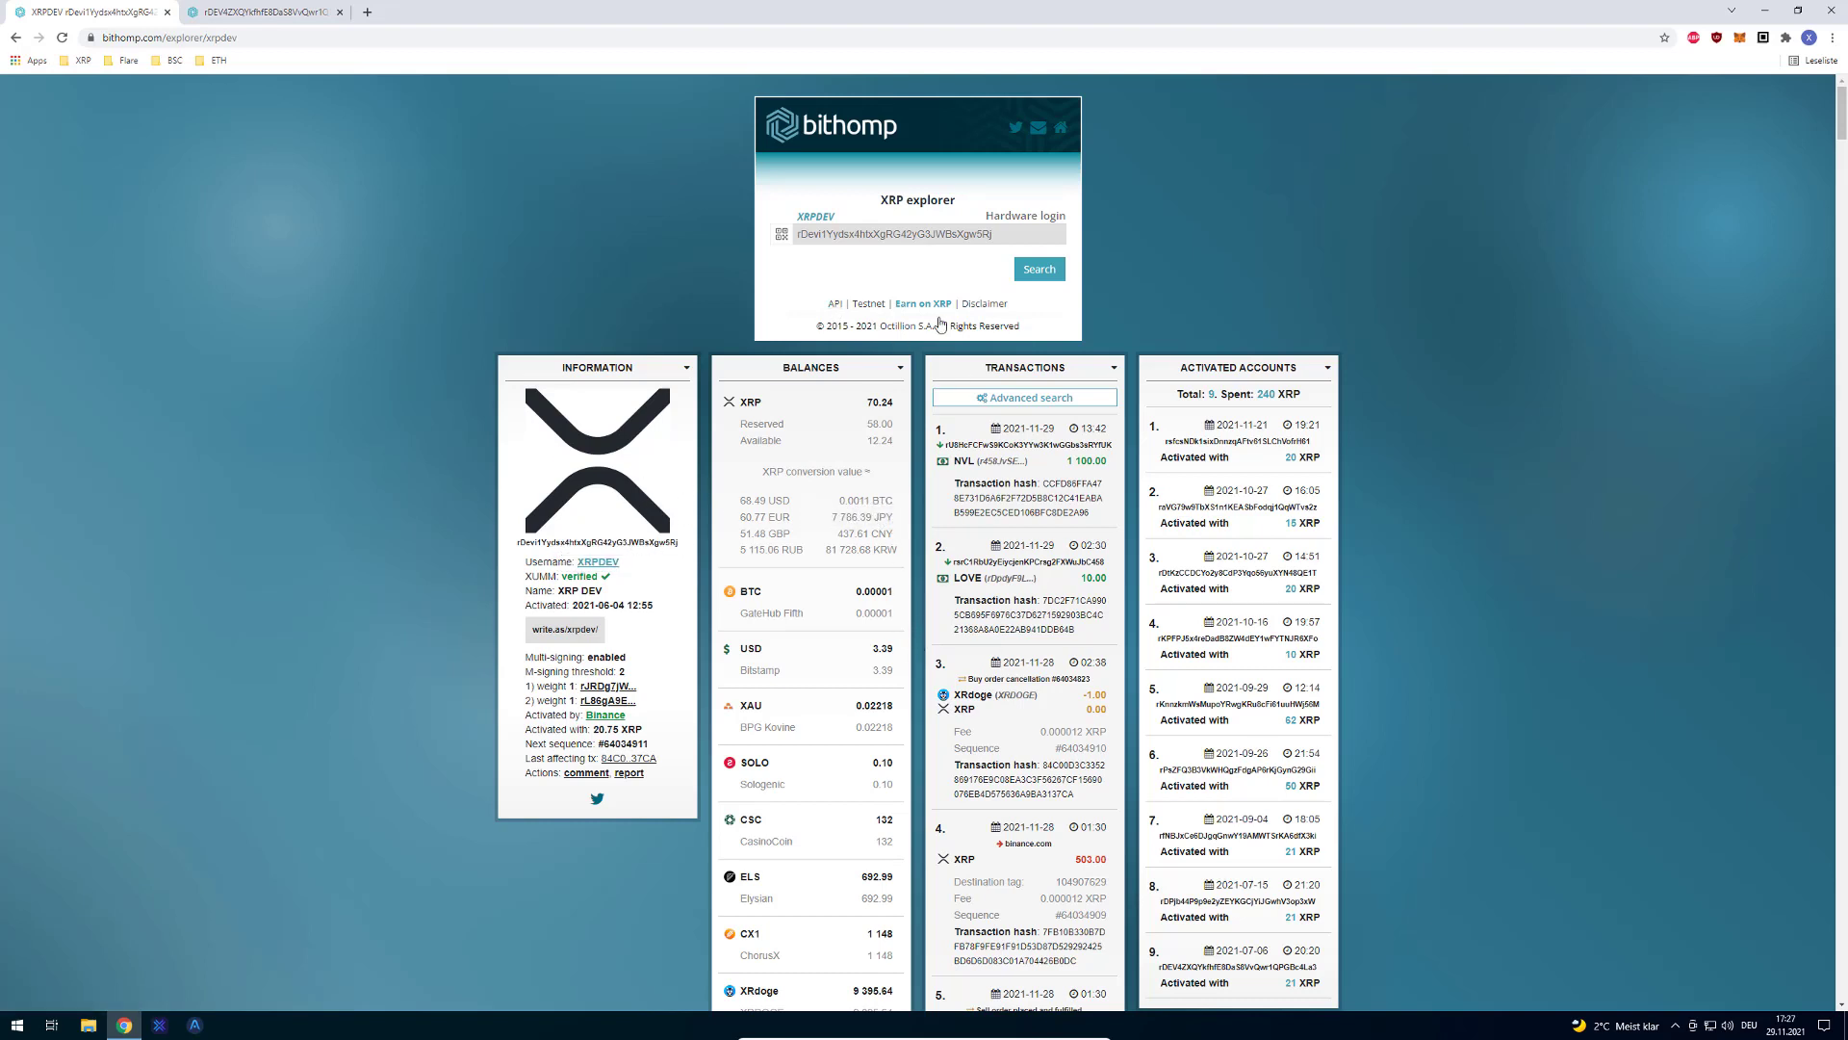
mouse_move(840, 213)
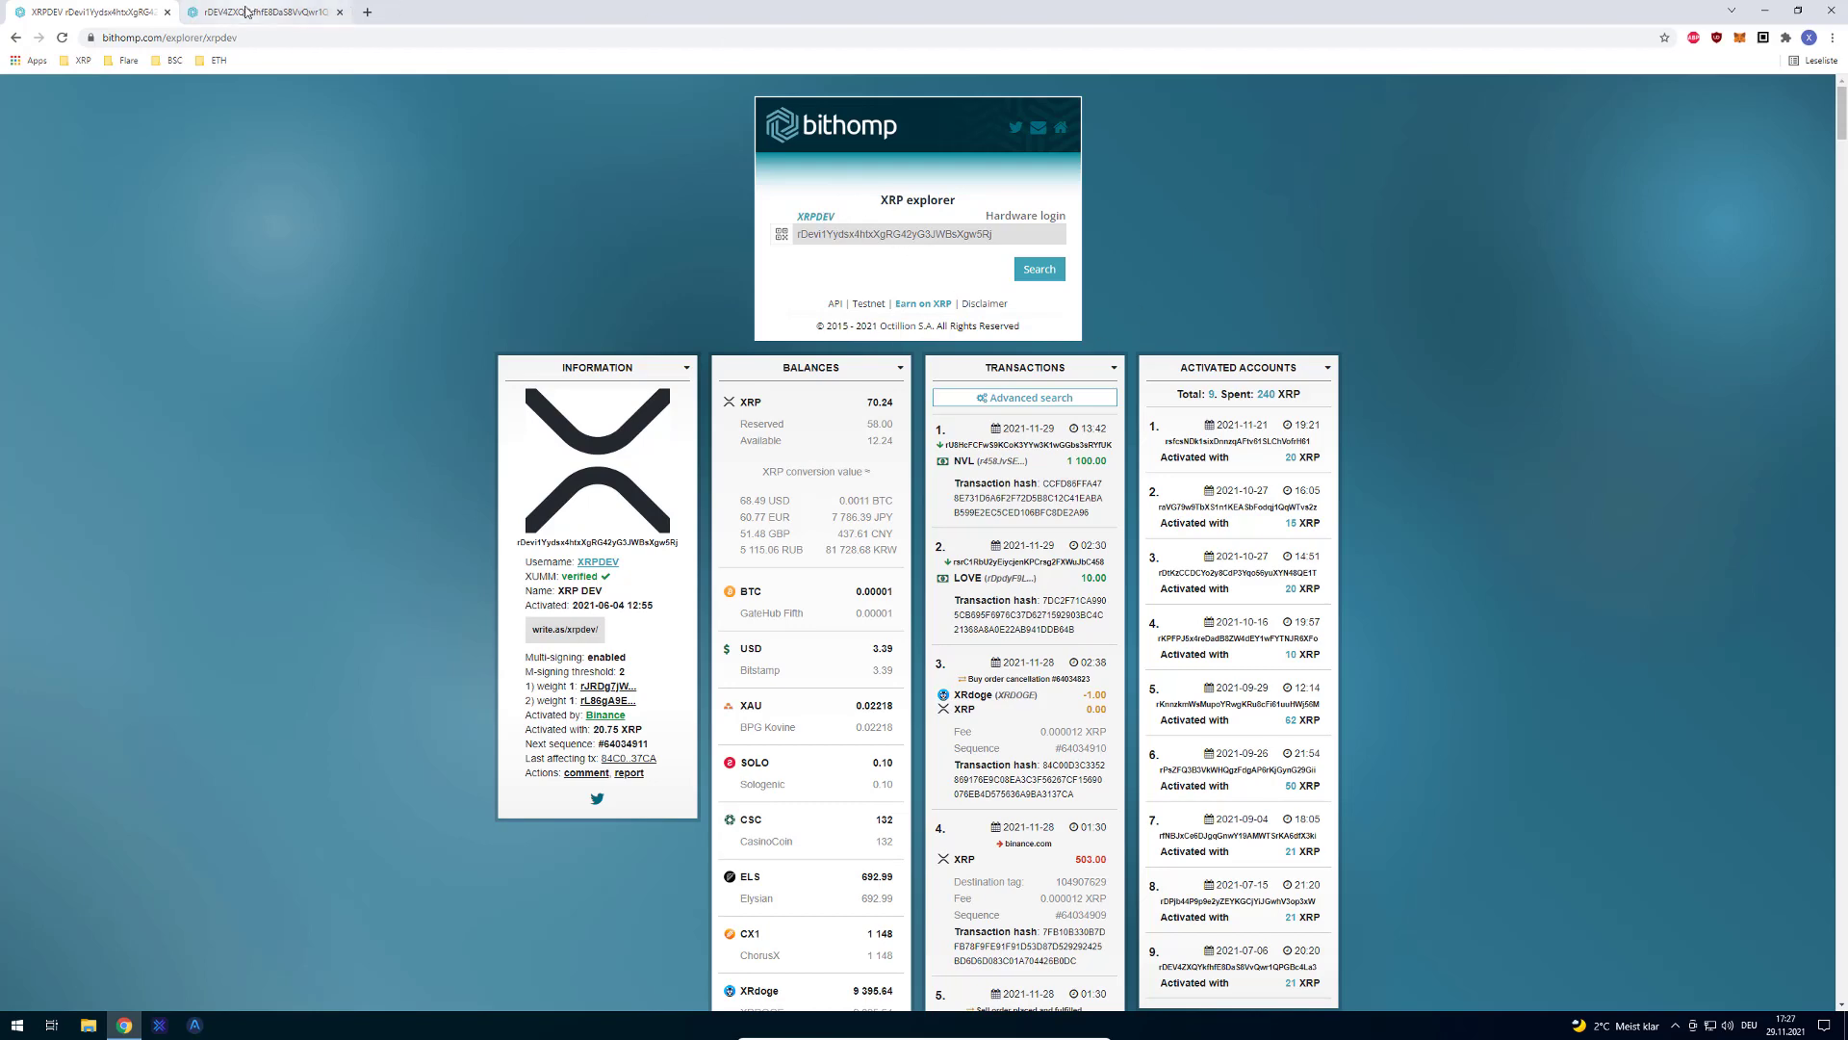
- Switch to the other account's explorer page, glance at the wallet login choices, and return to it
click(270, 11)
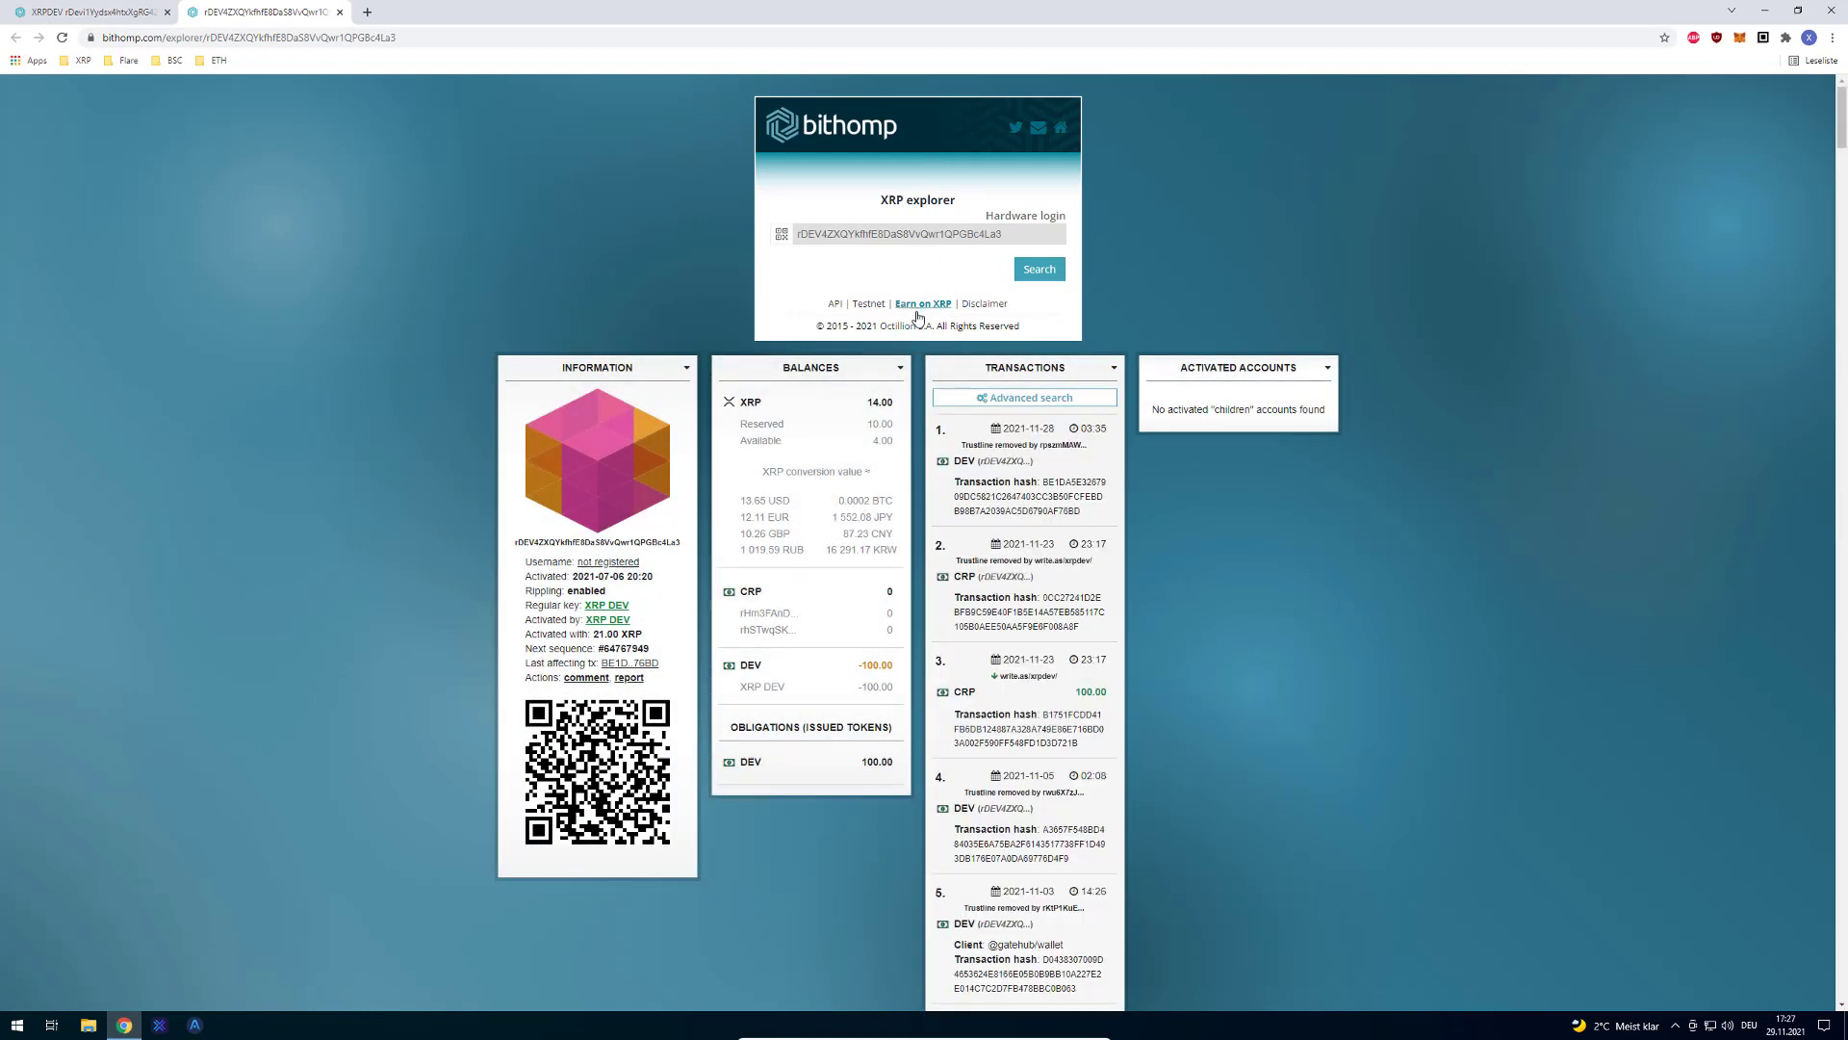
mouse_move(1024, 224)
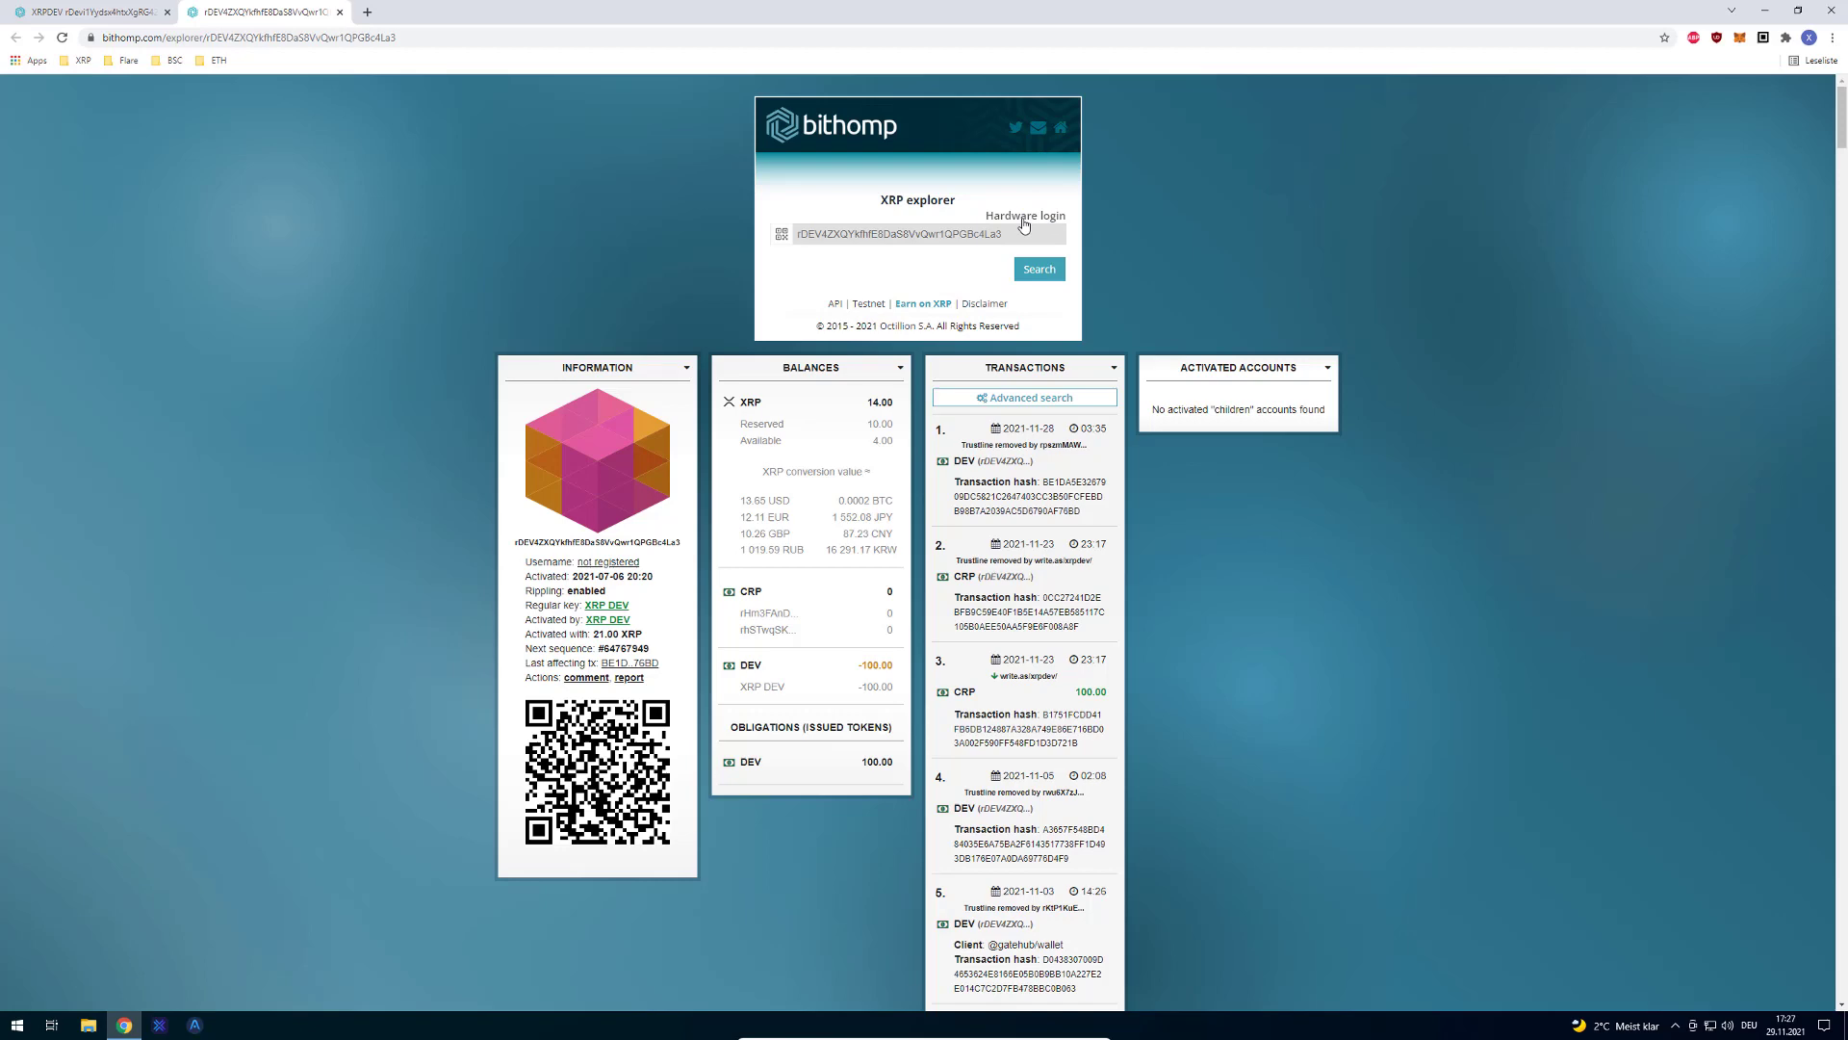
click(1024, 215)
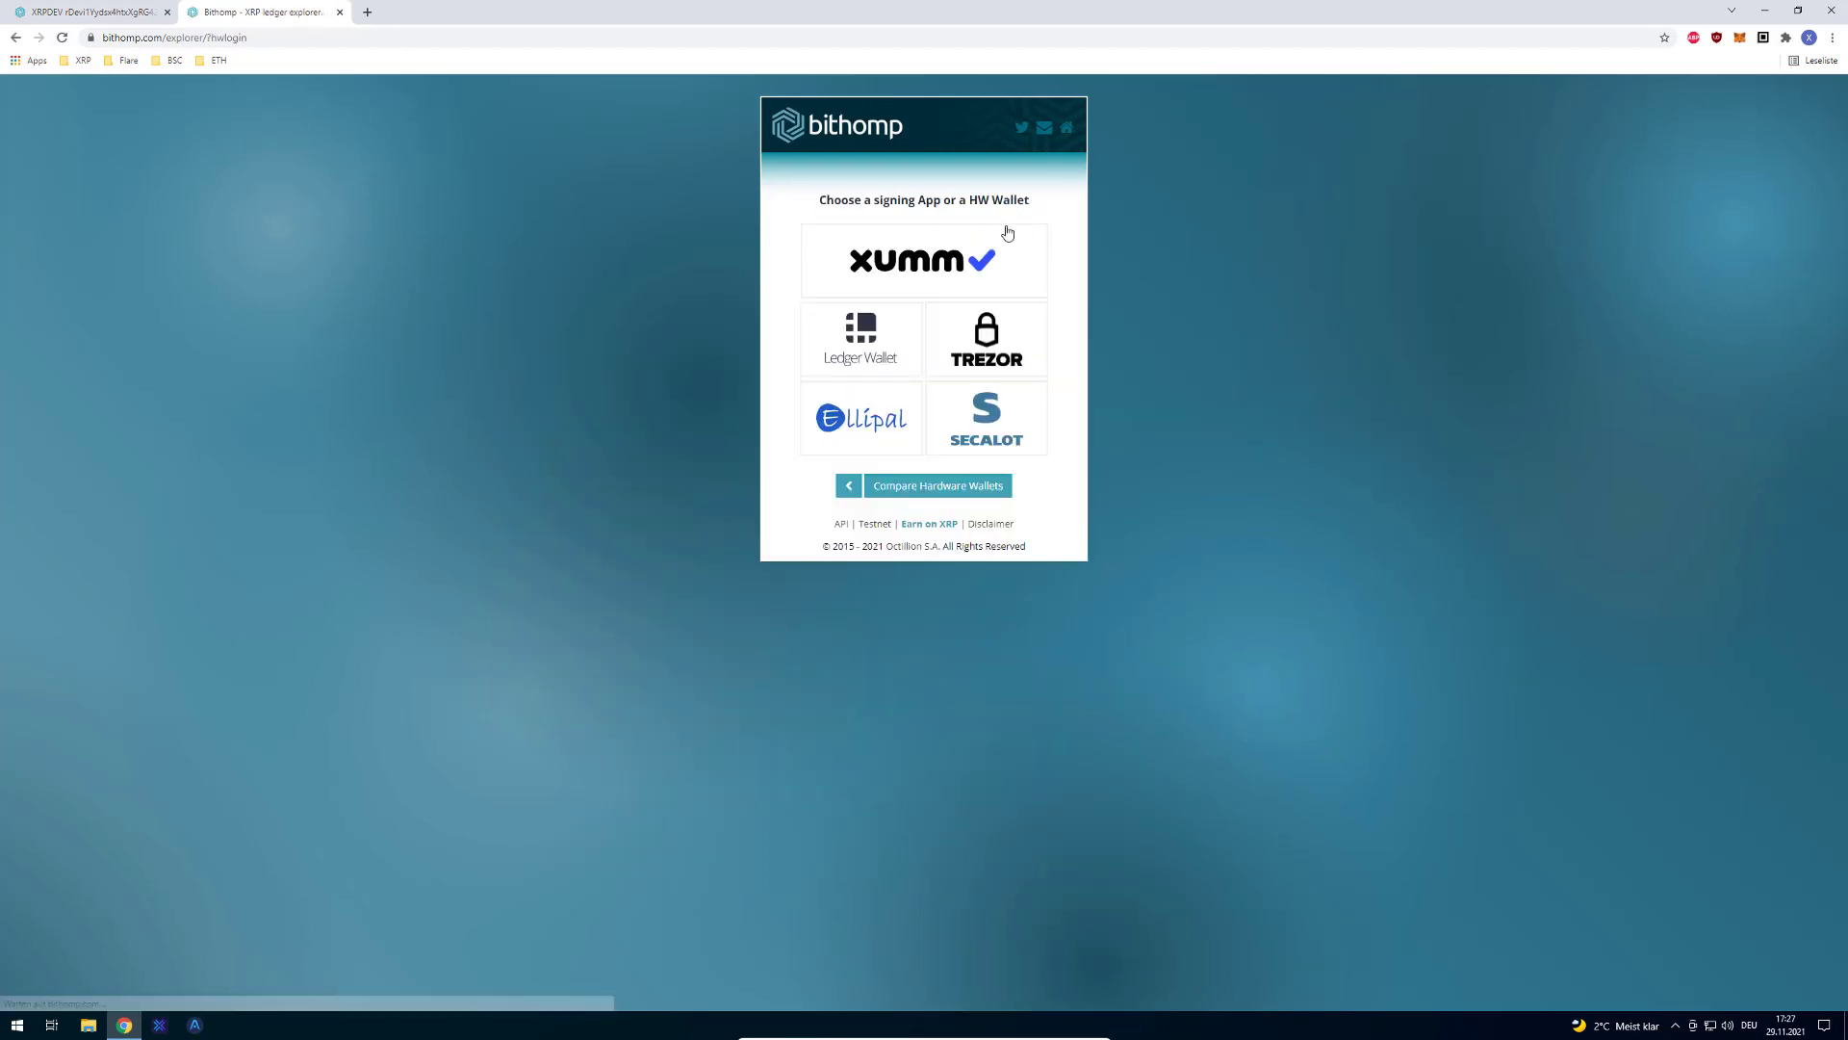
click(924, 260)
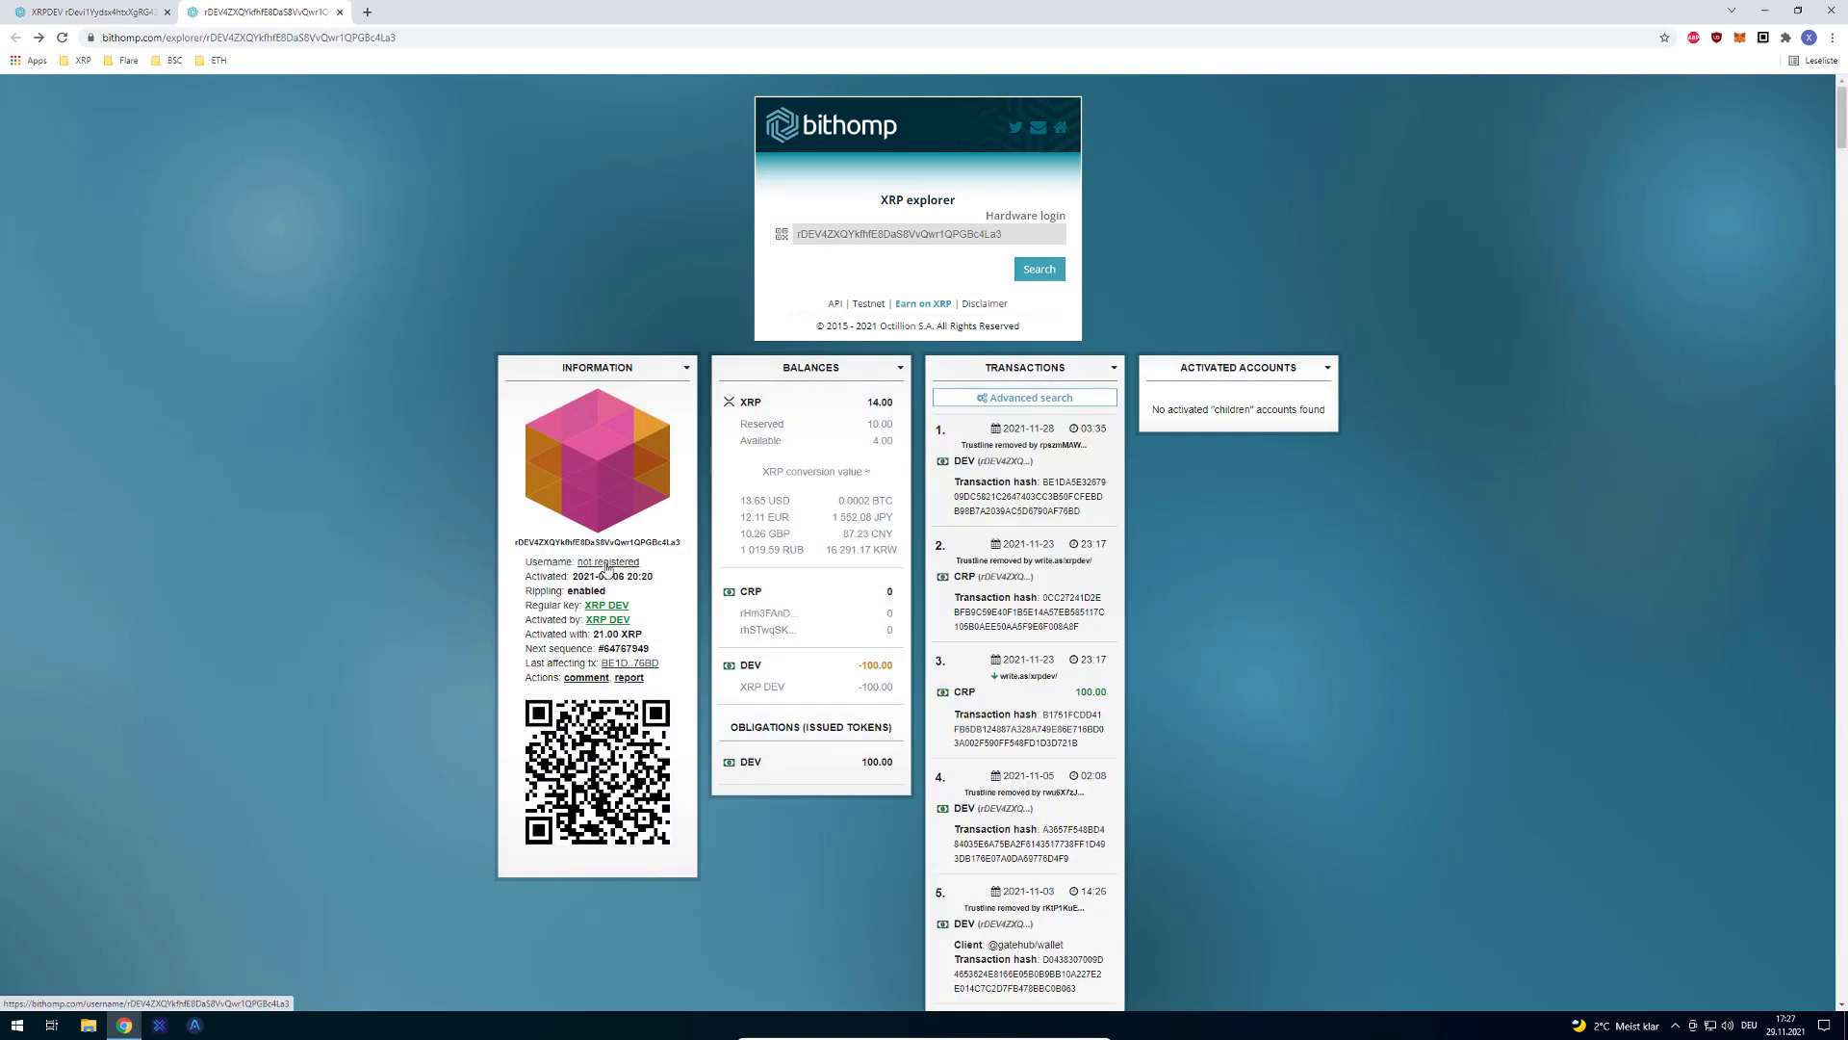
- Start a username order for this address, enter test1234fffff and continue to the order summary
click(608, 562)
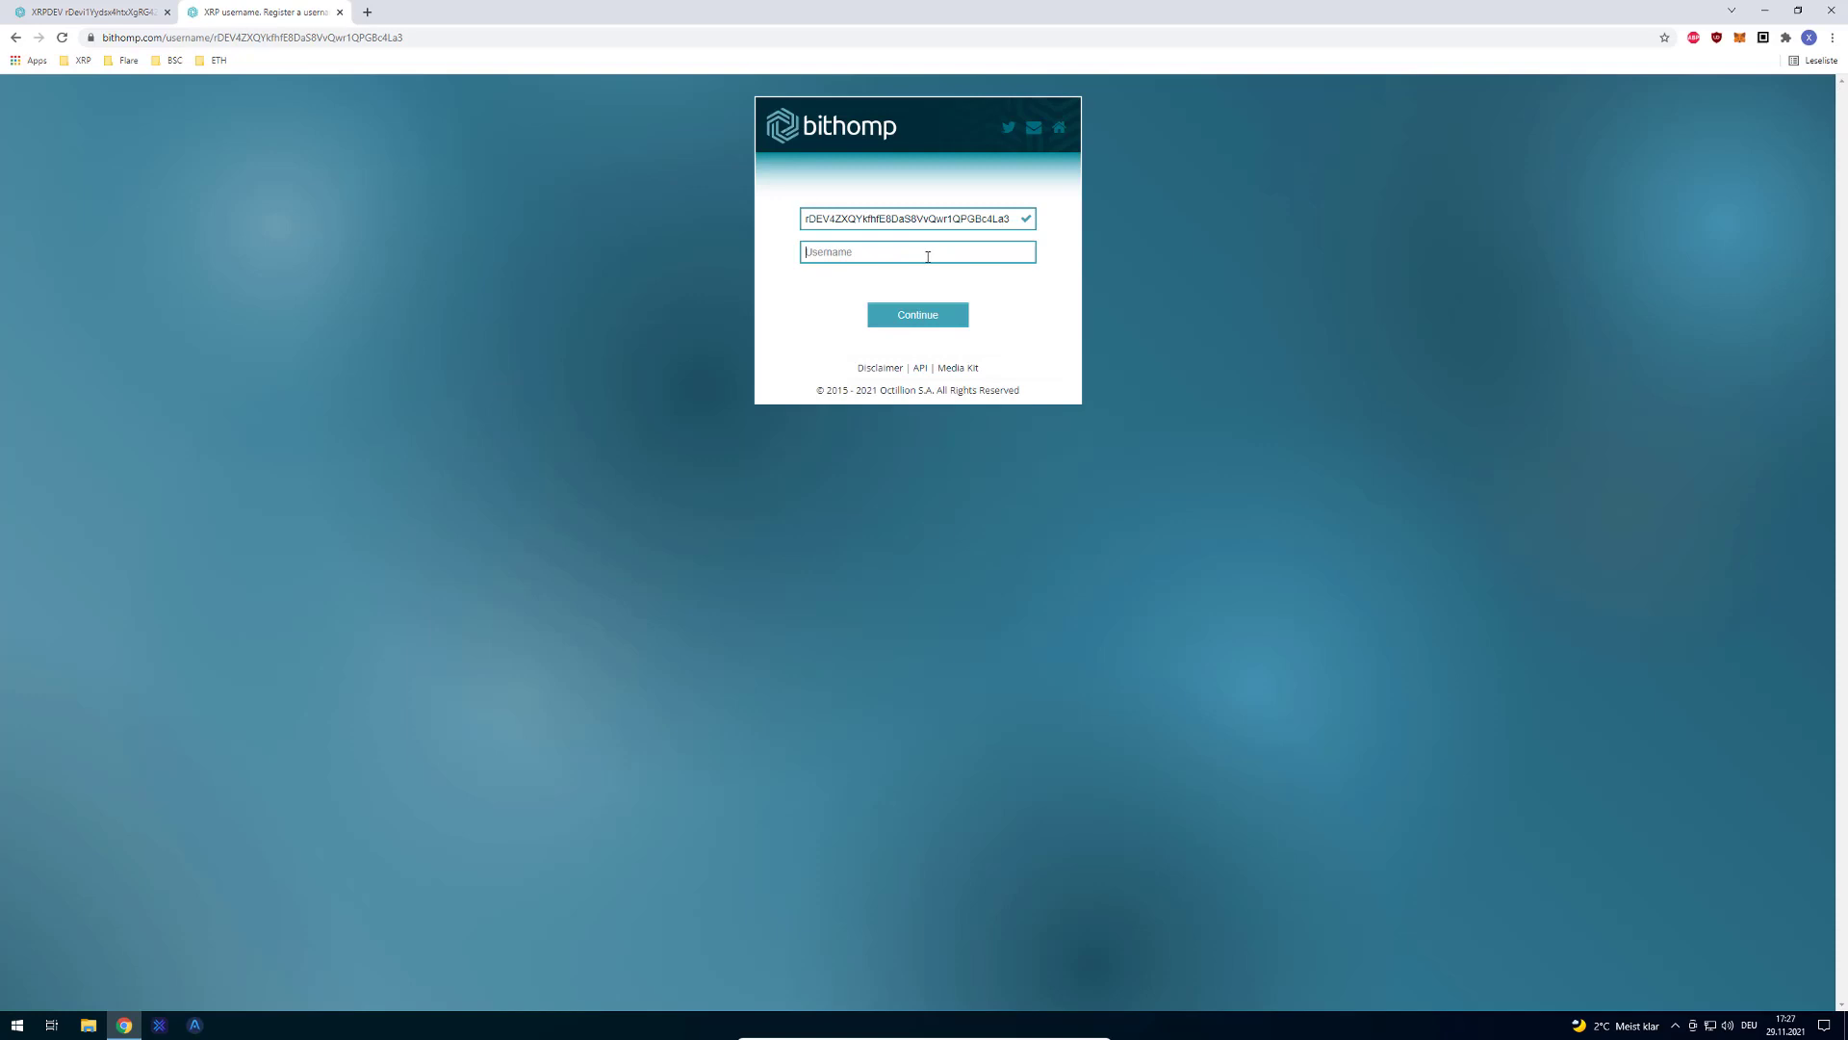
text(test1234)
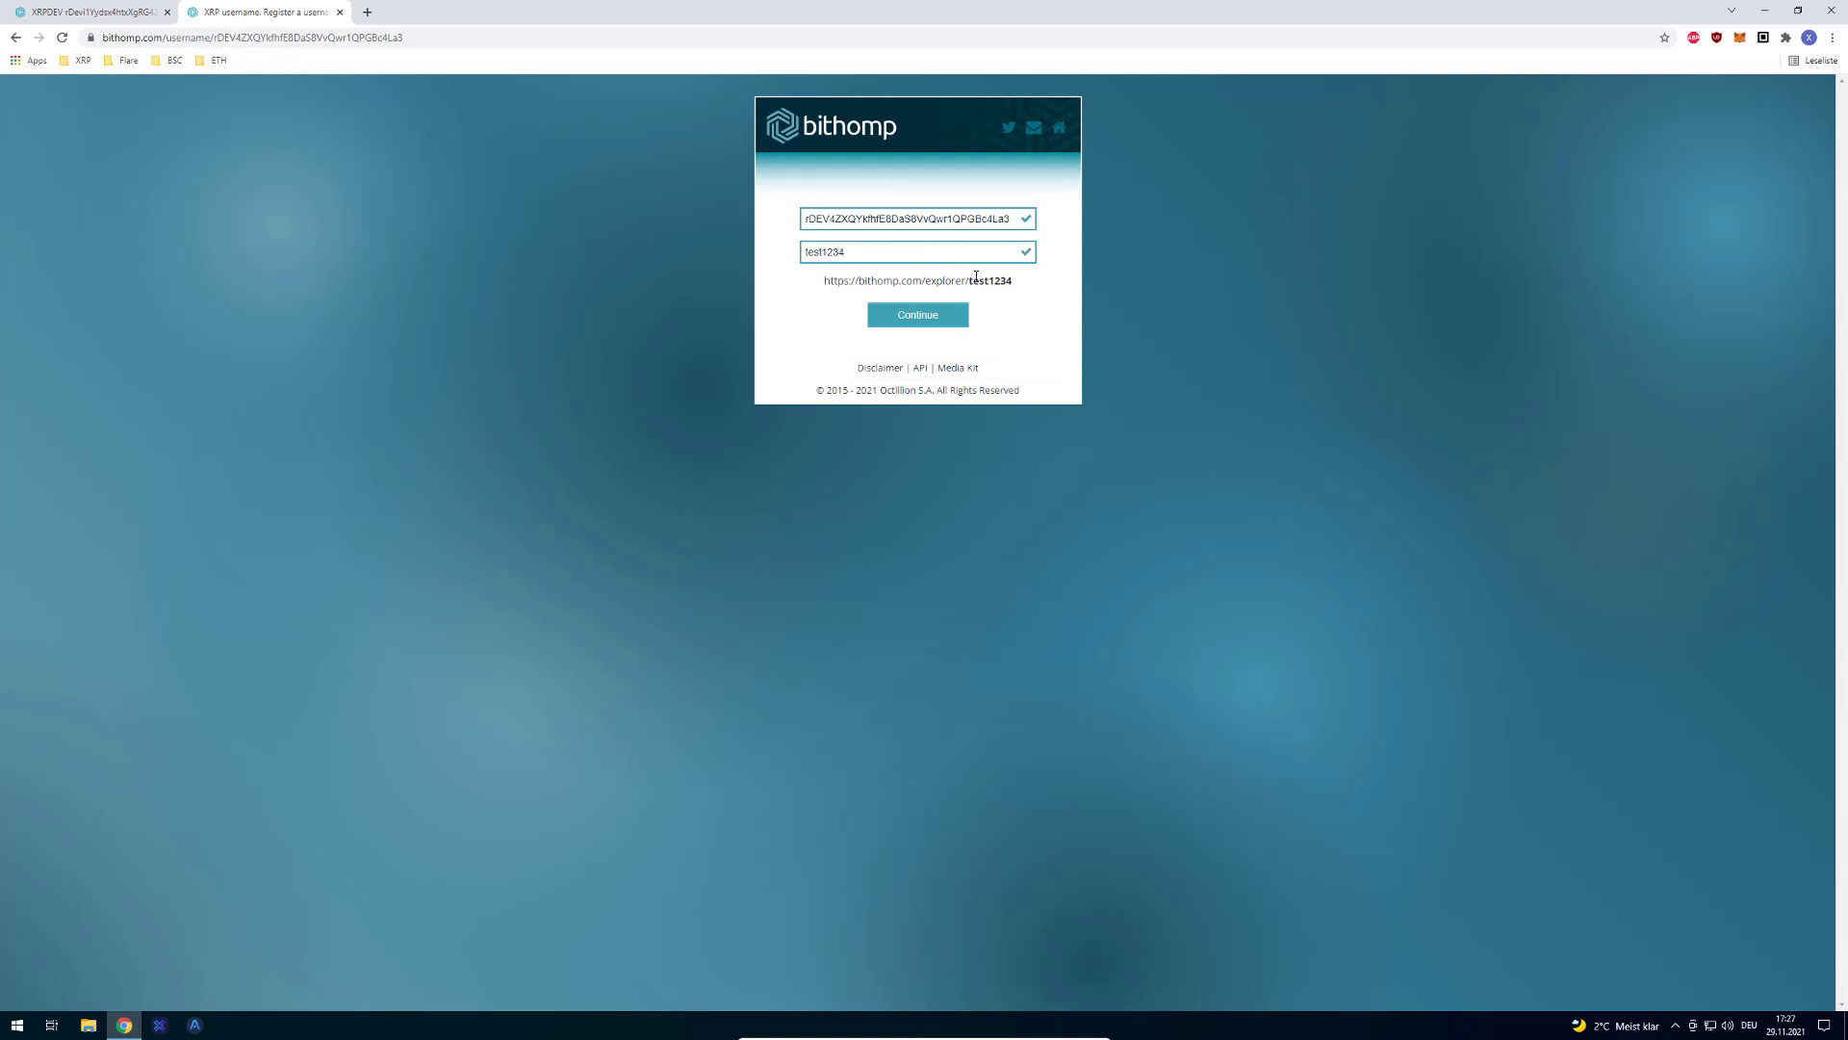
double_click(989, 281)
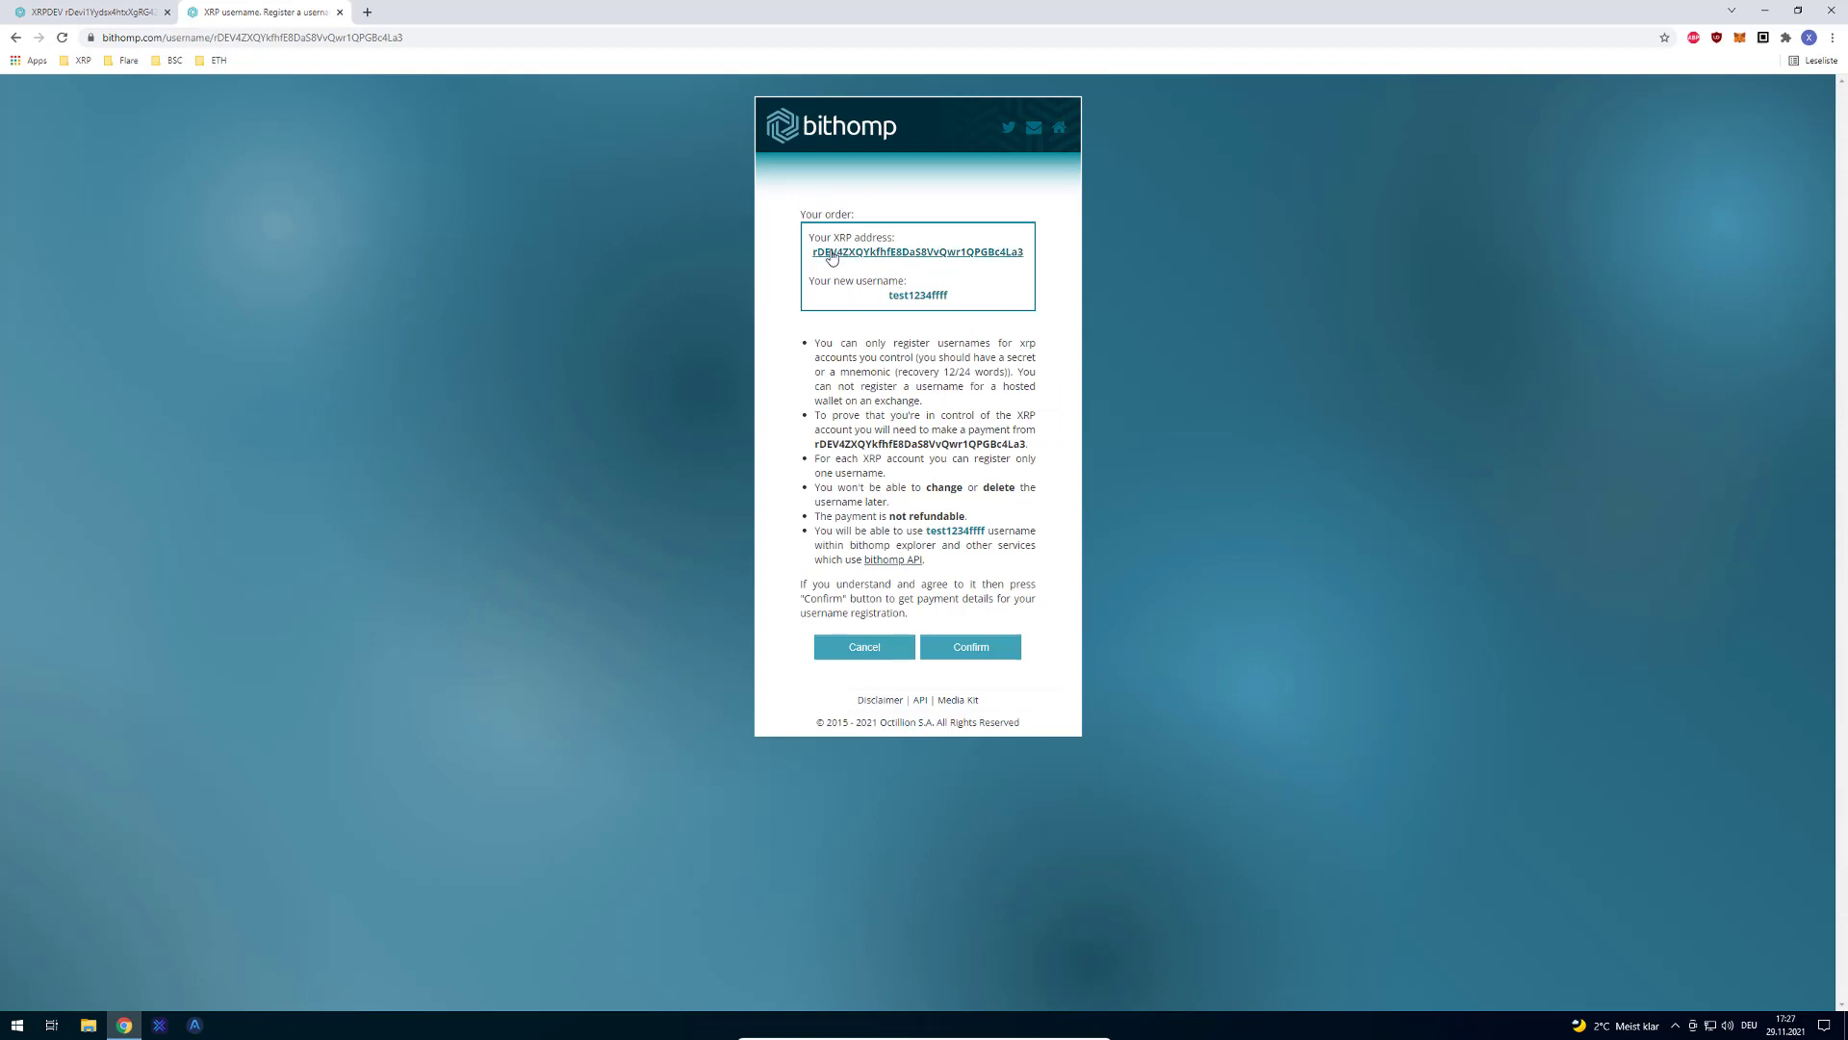
- Check the XRP address in the summary and confirm the order to get the 10 XRP payment details
double_click(917, 294)
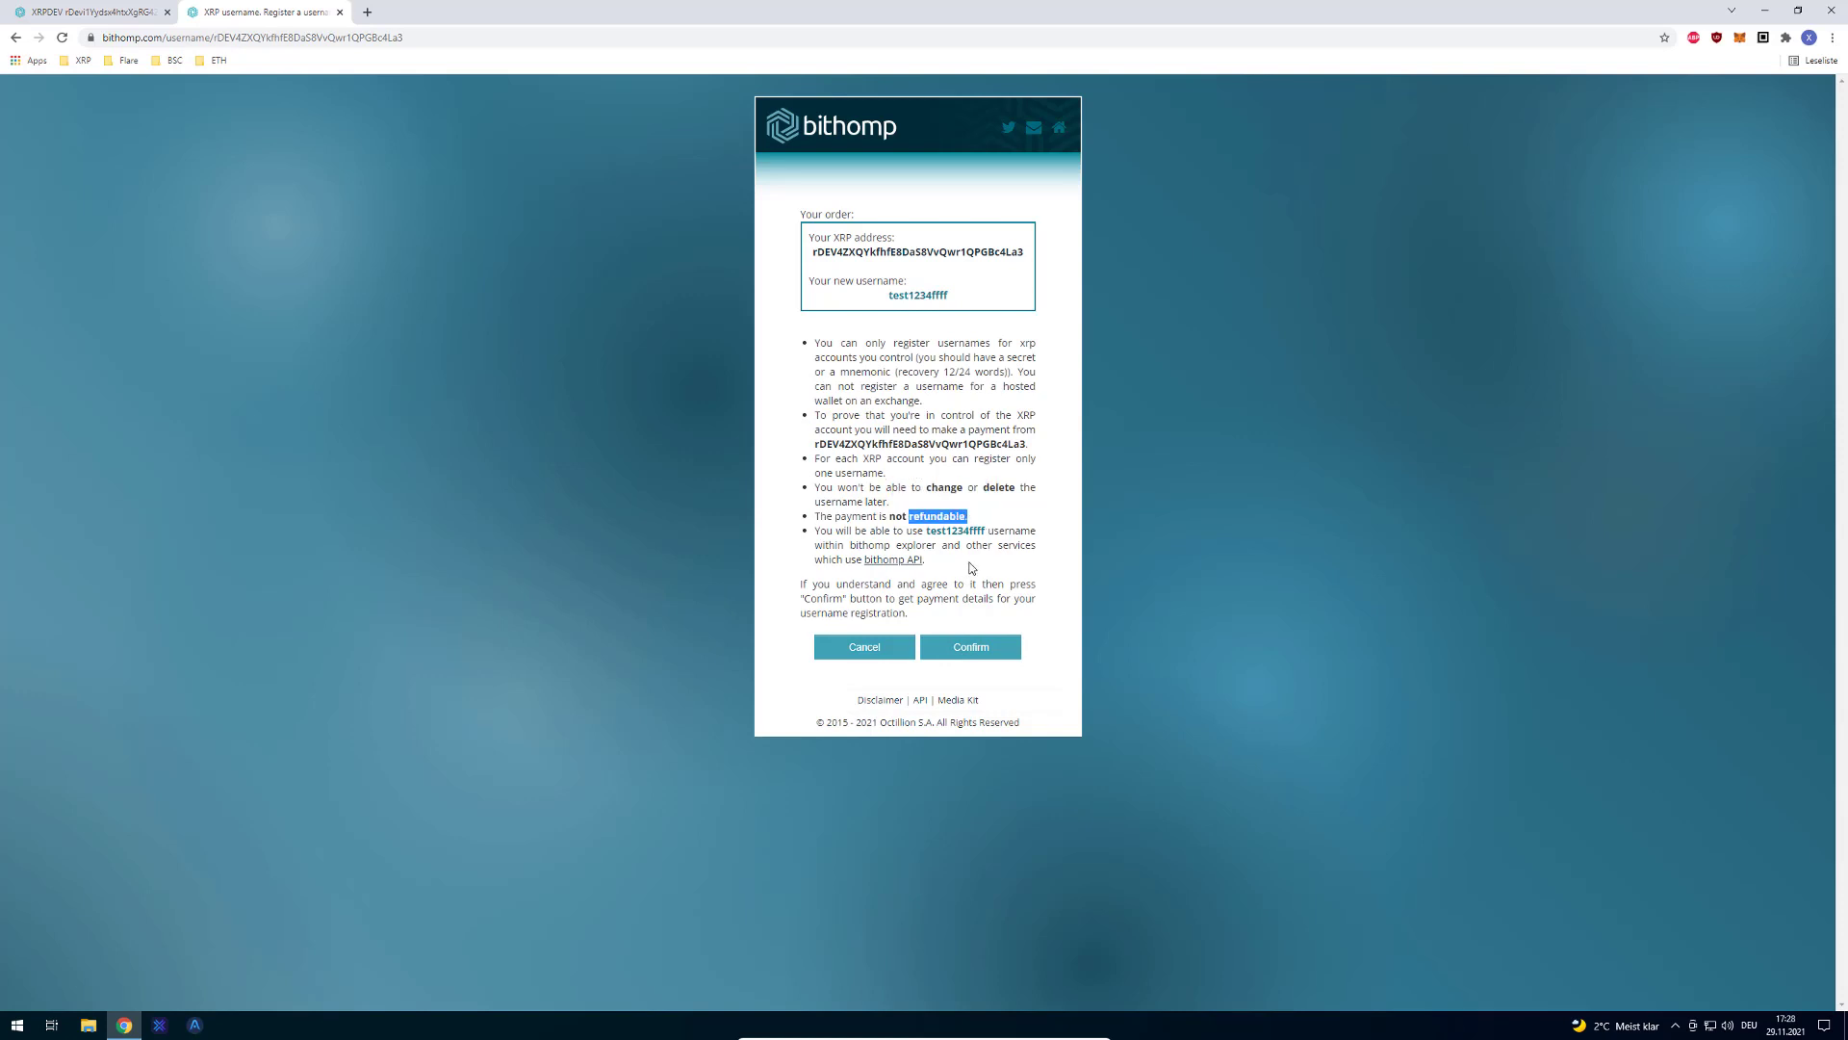
click(970, 647)
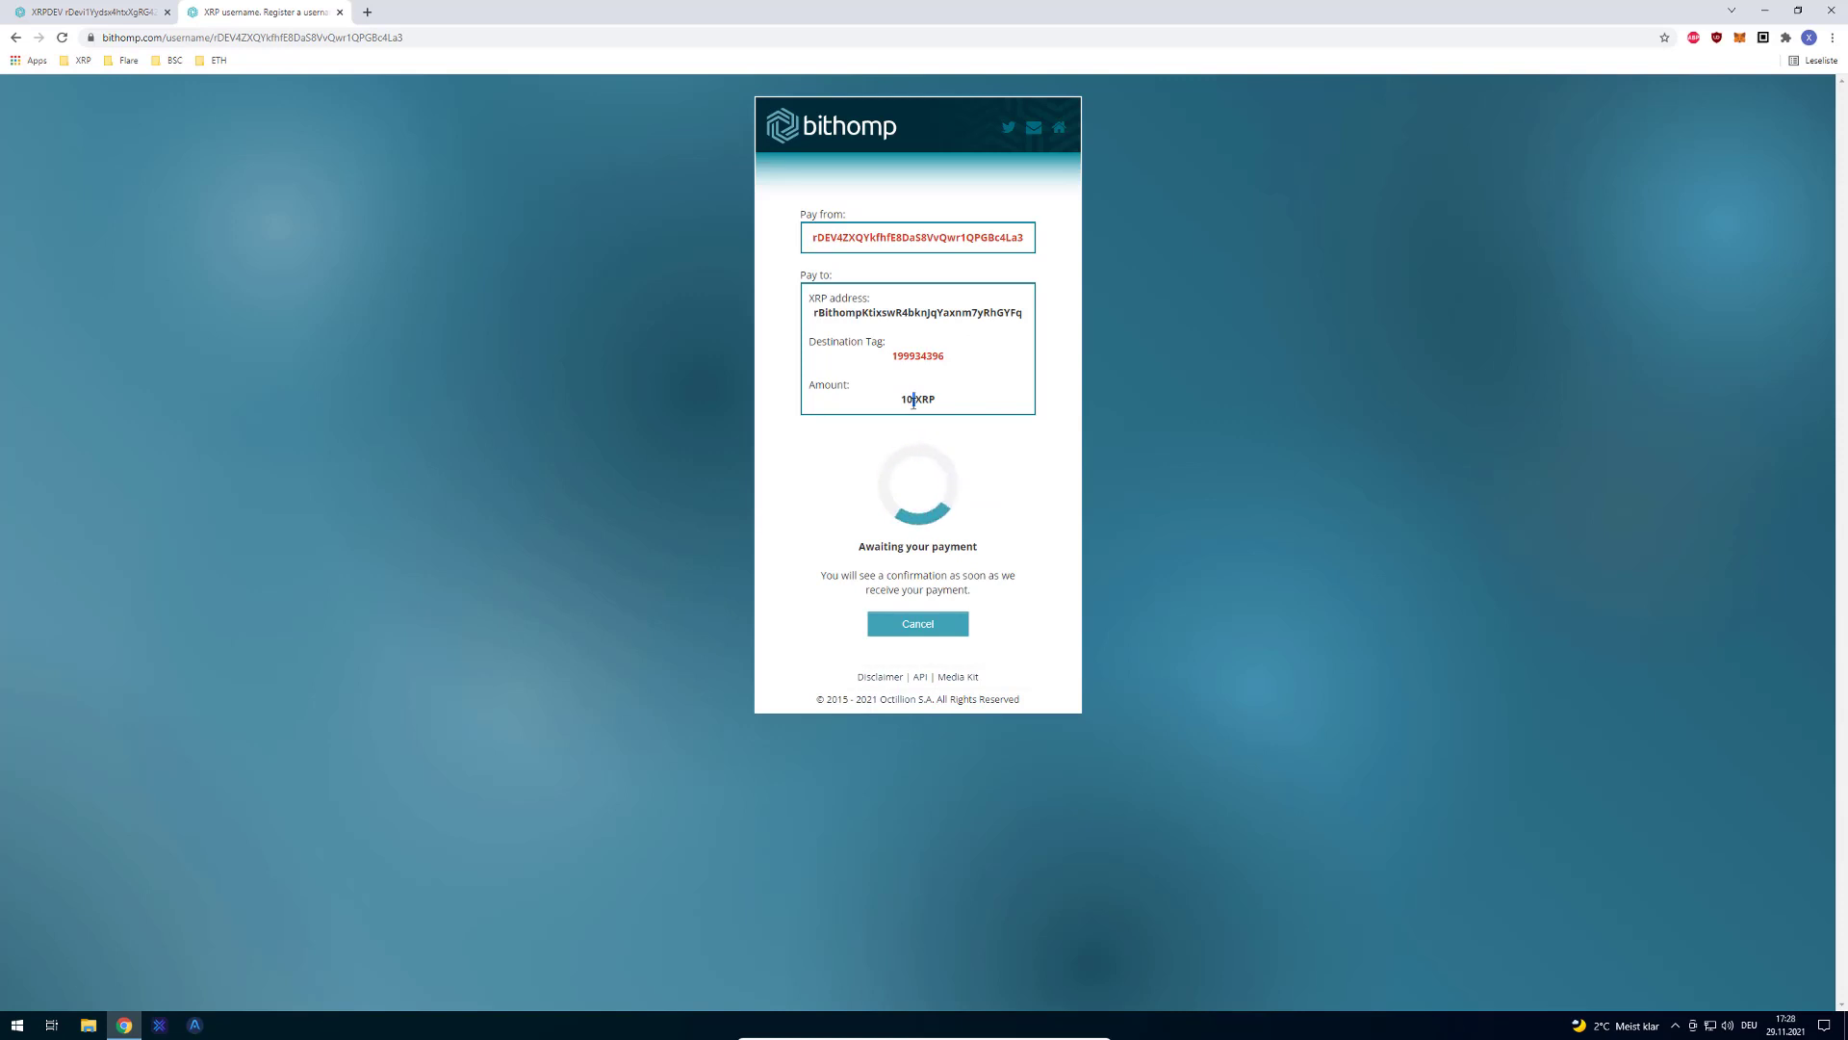
- Select the destination tag number on the payment page for review
double_click(824, 314)
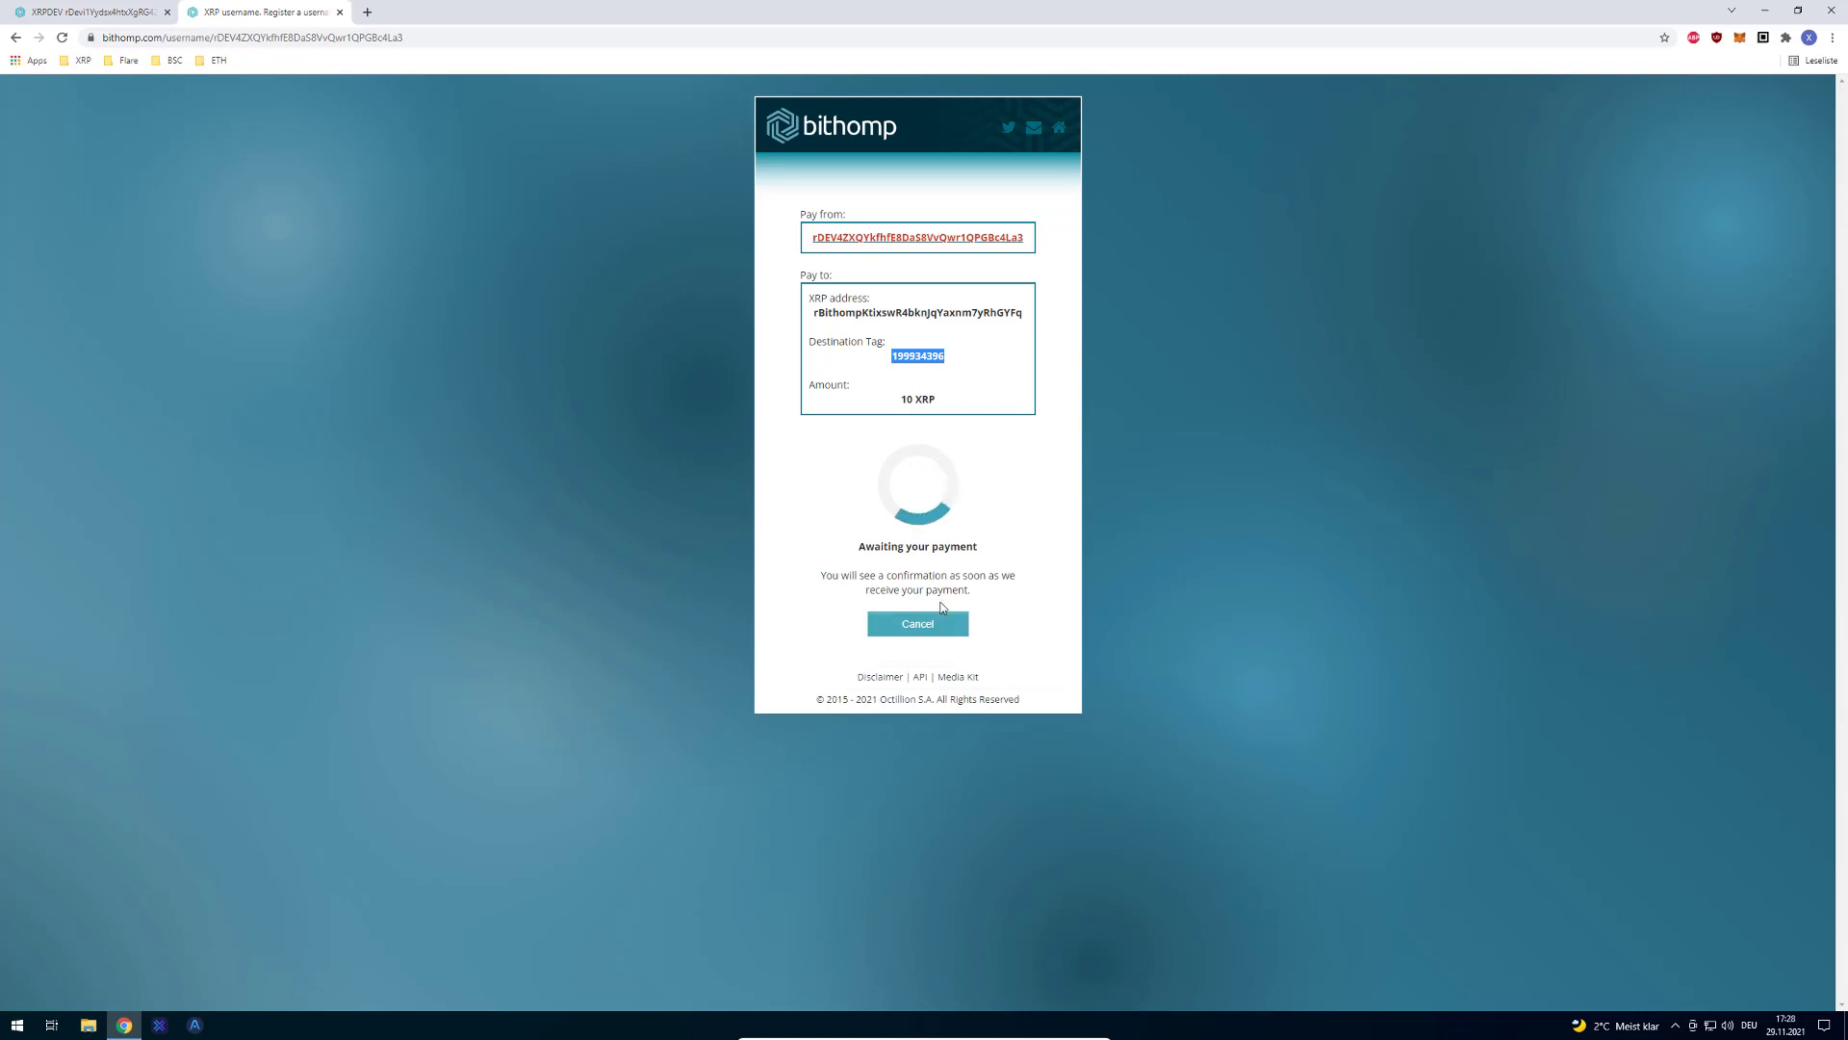
mouse_move(984, 365)
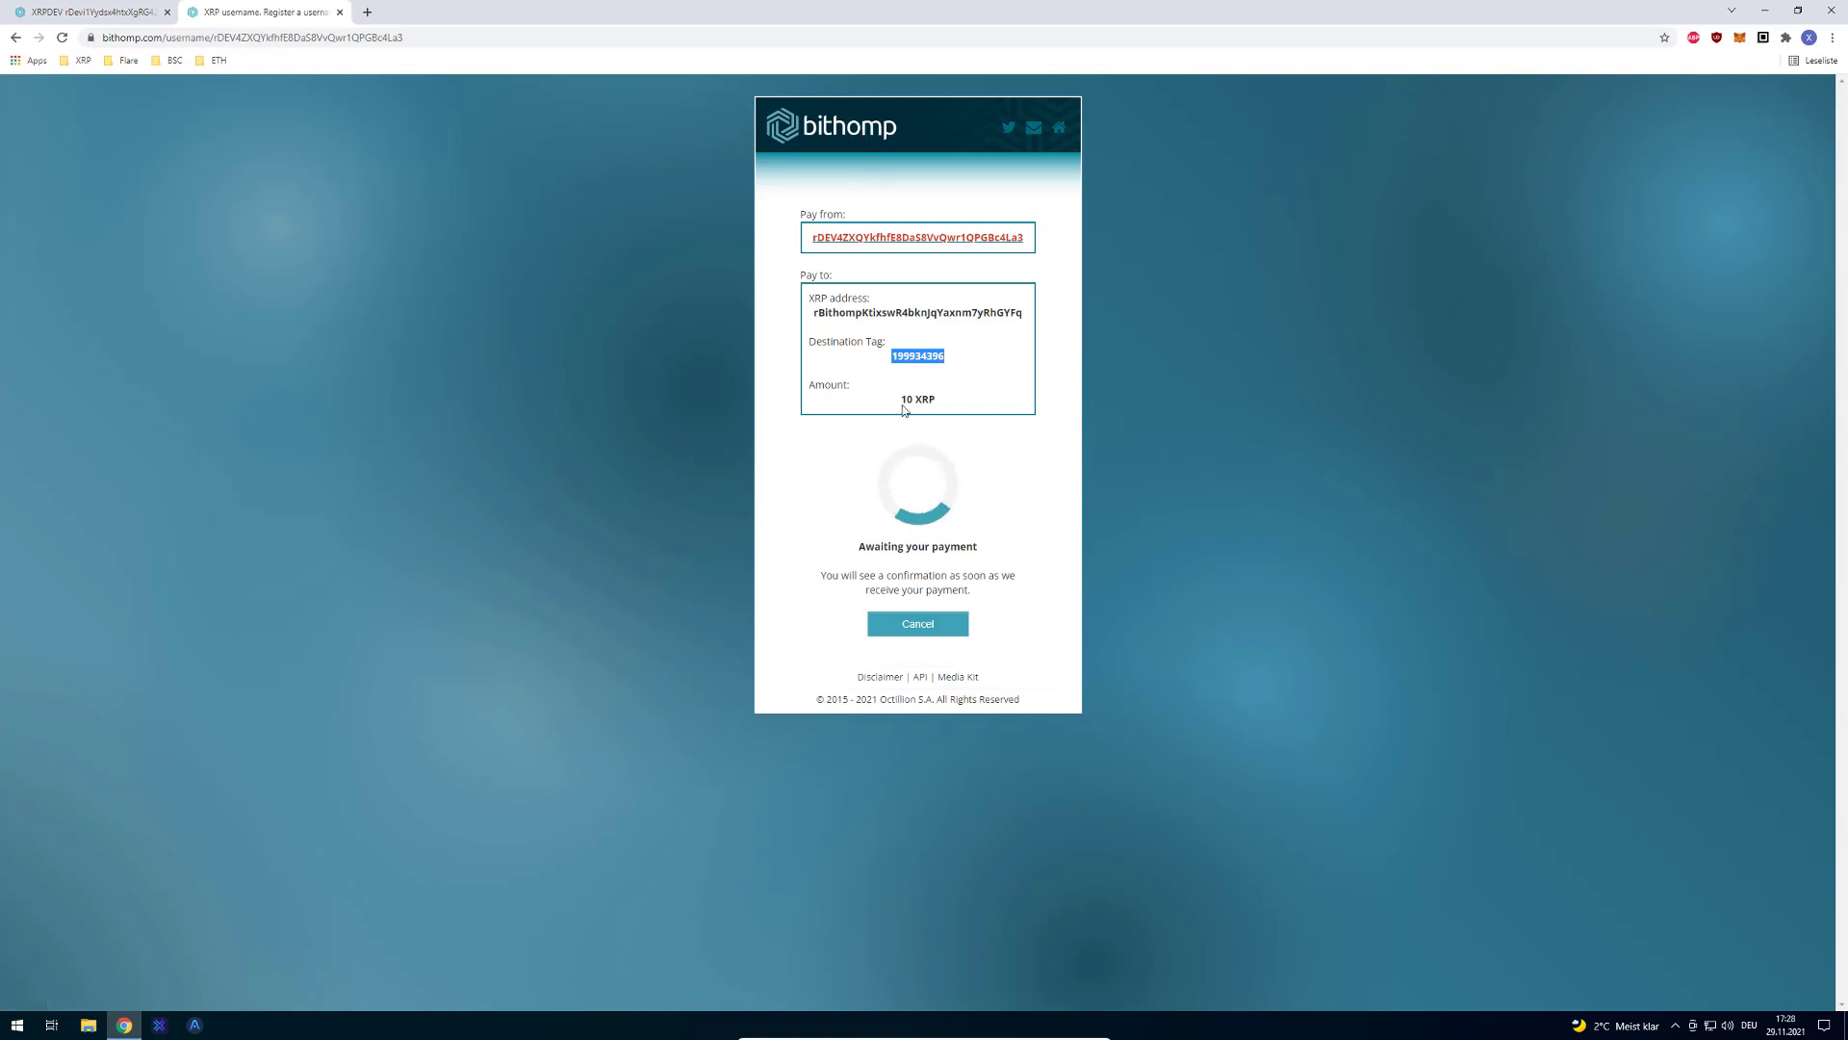
mouse_move(974, 491)
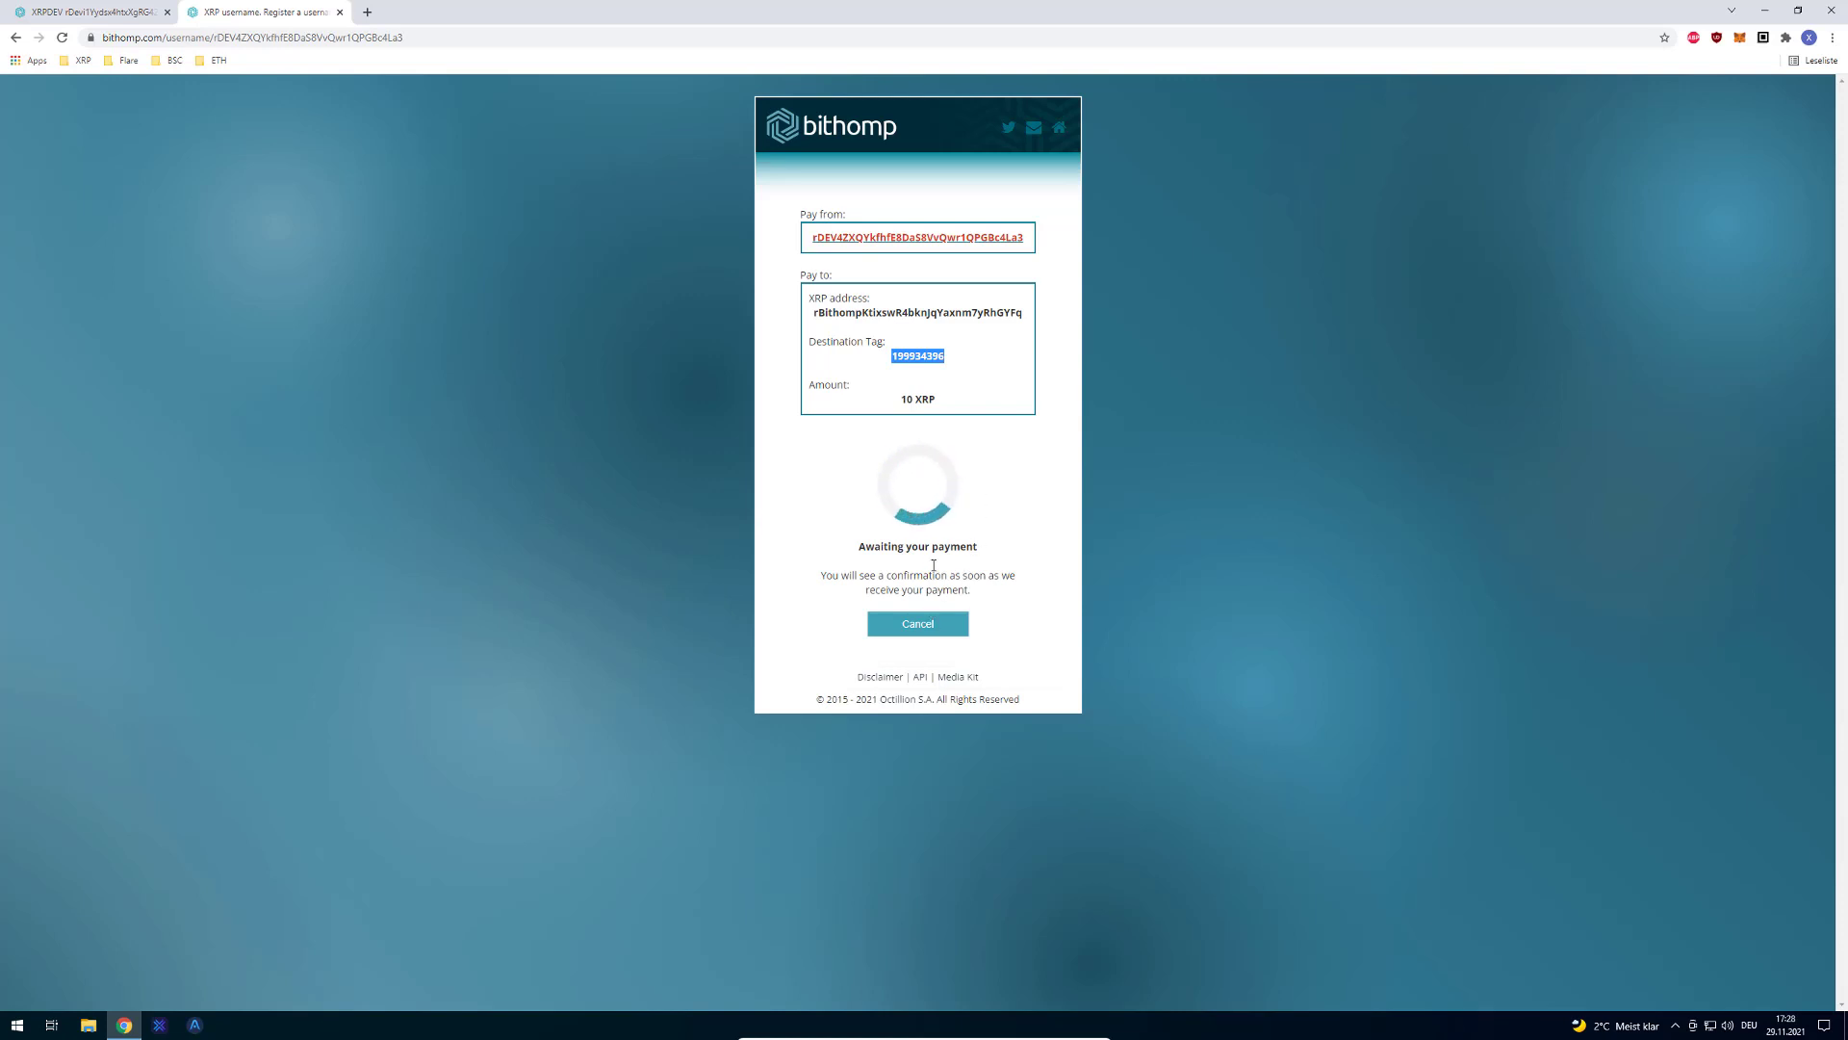
mouse_move(884, 256)
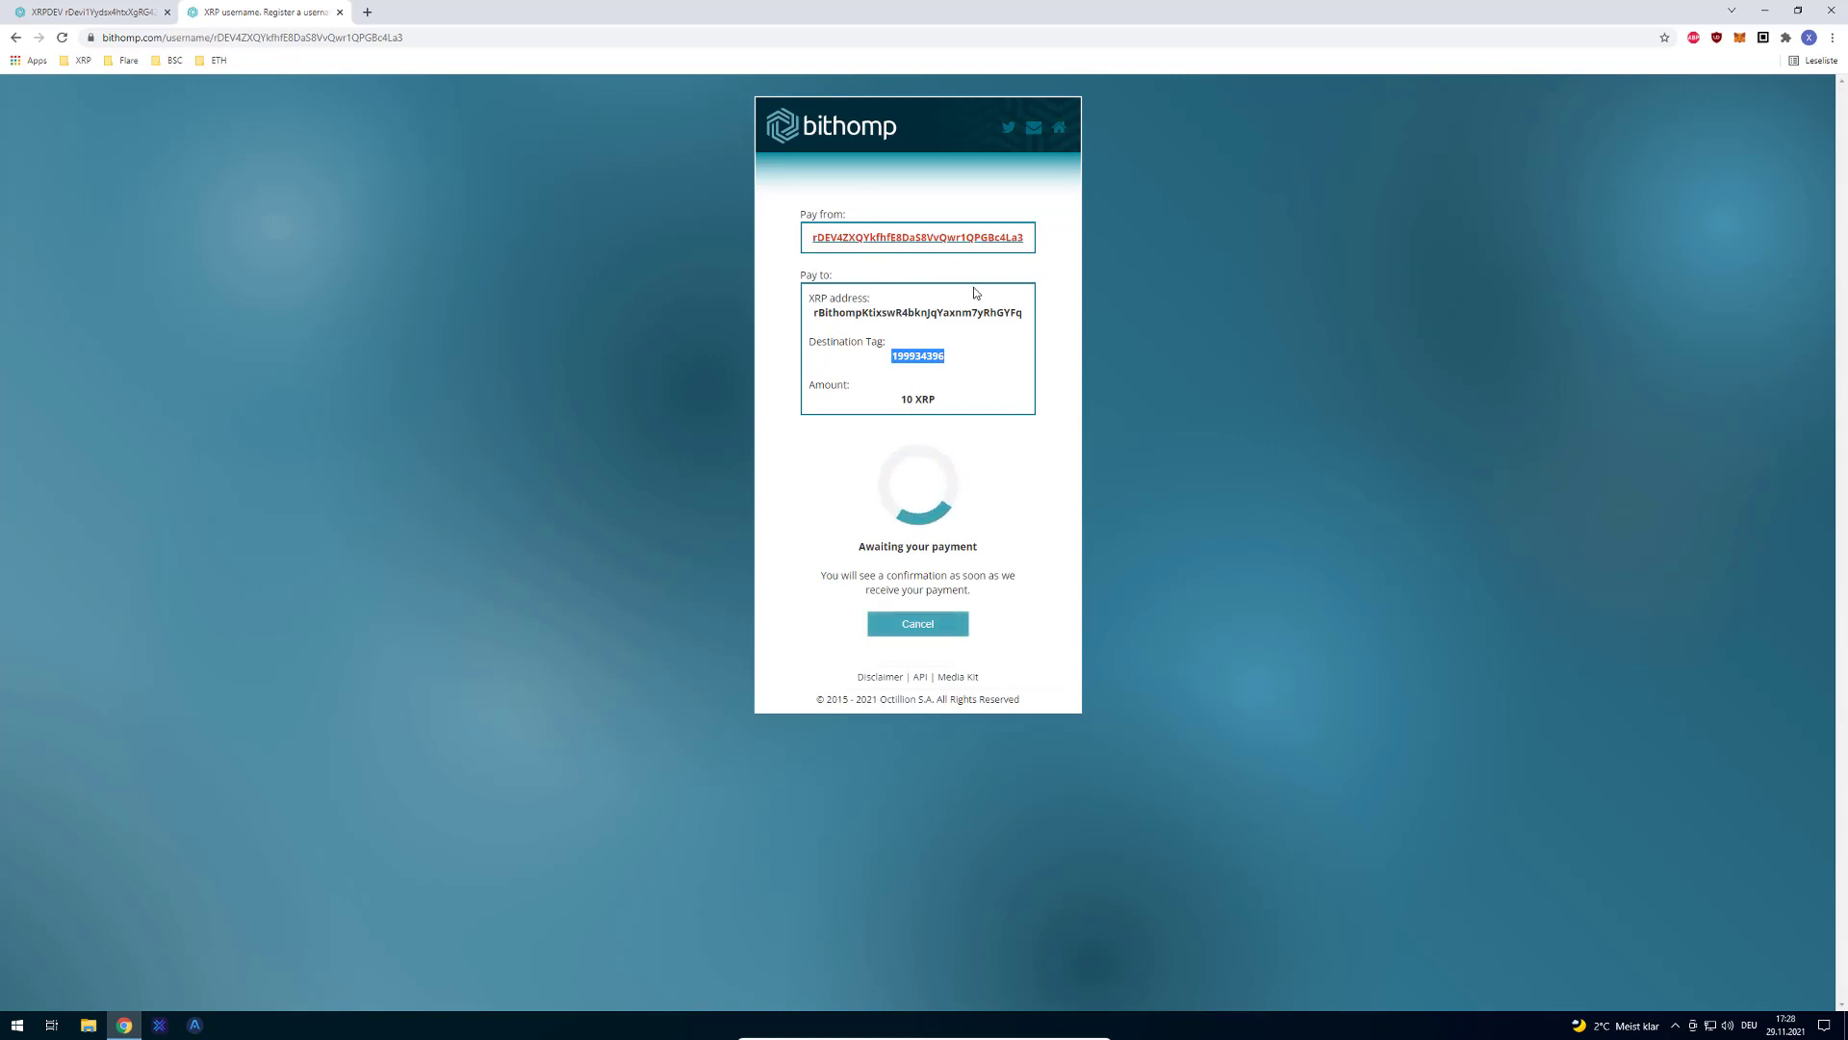
mouse_move(1194, 377)
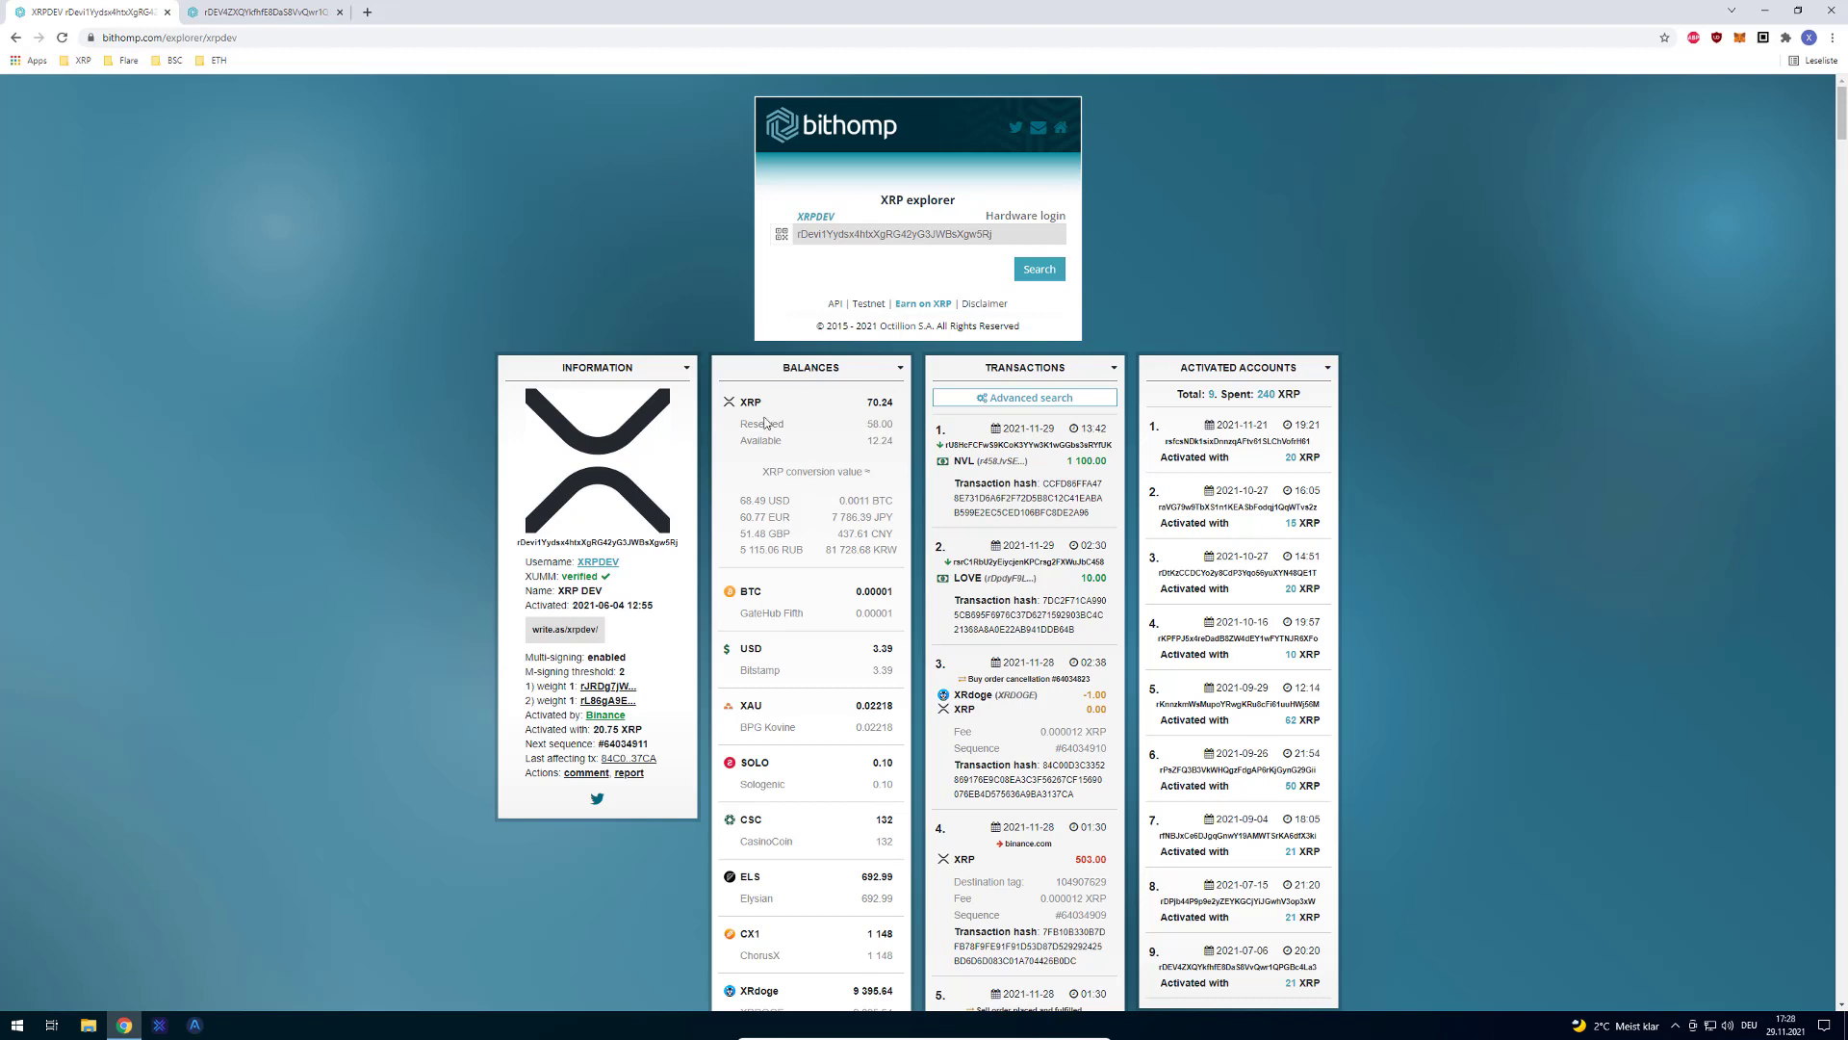
mouse_move(641, 401)
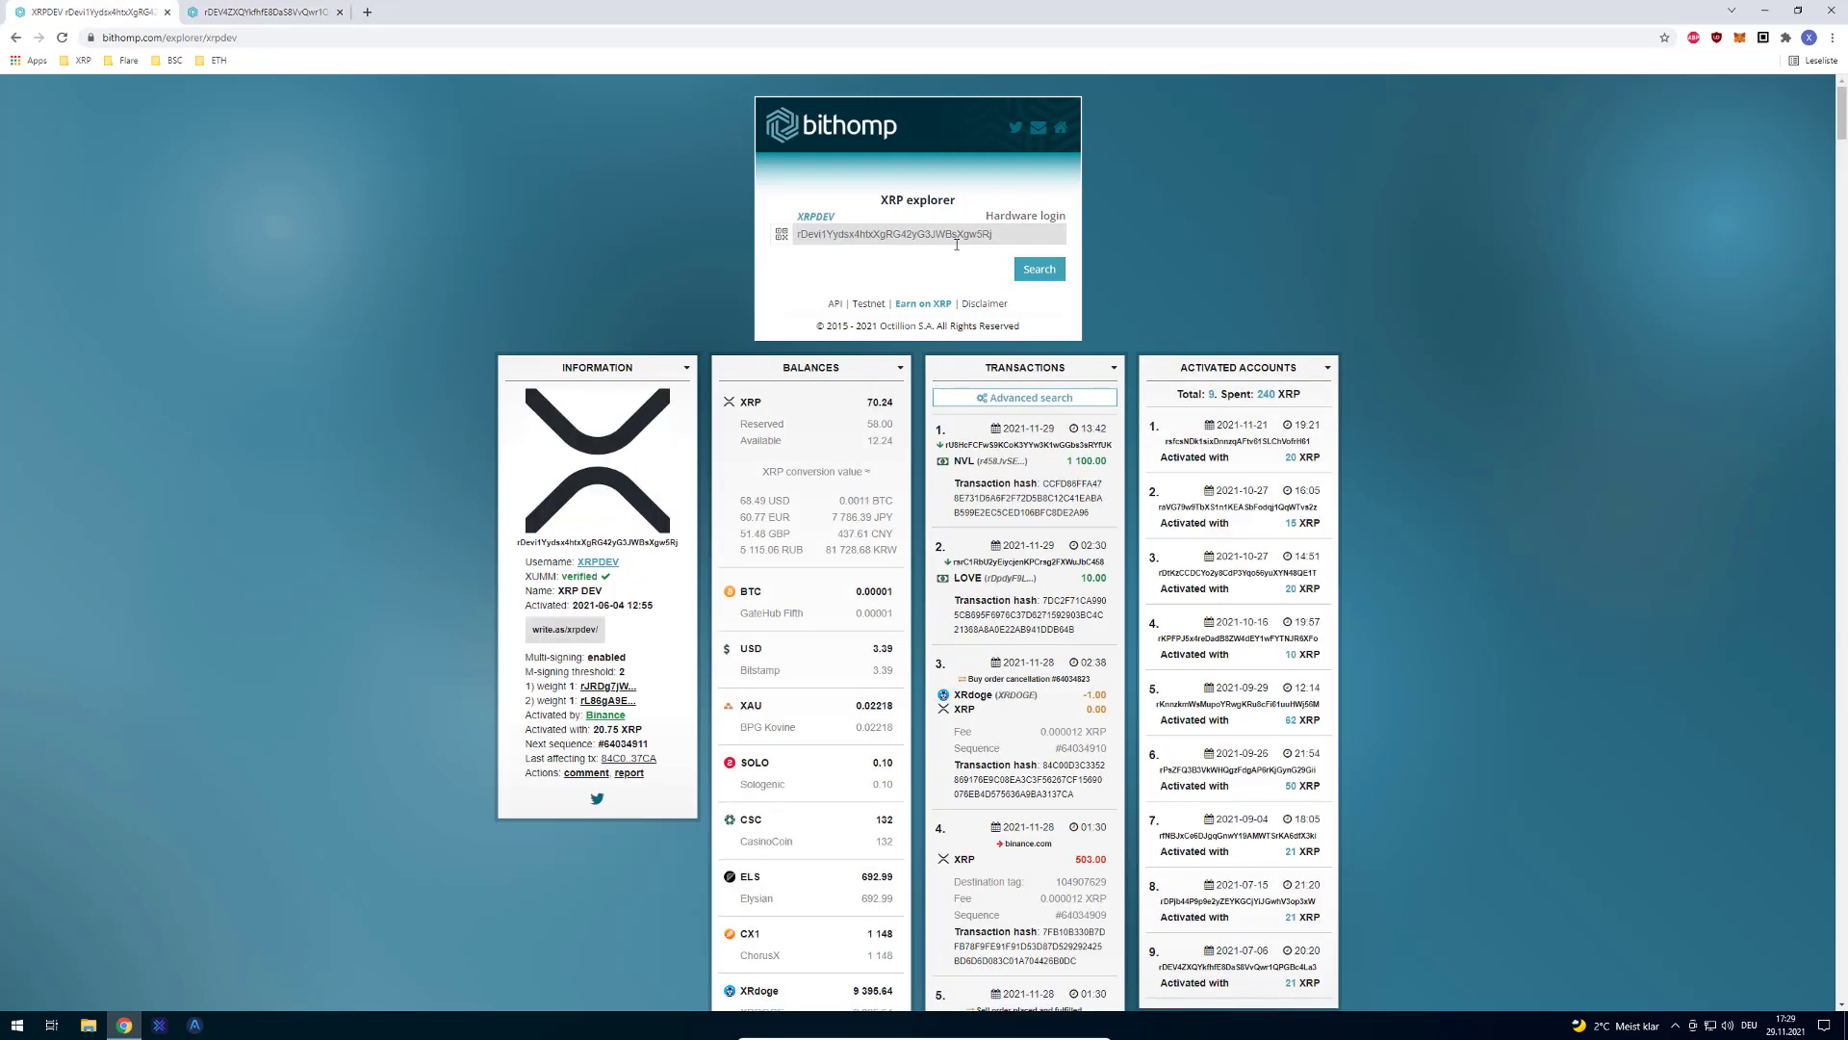
mouse_move(766, 381)
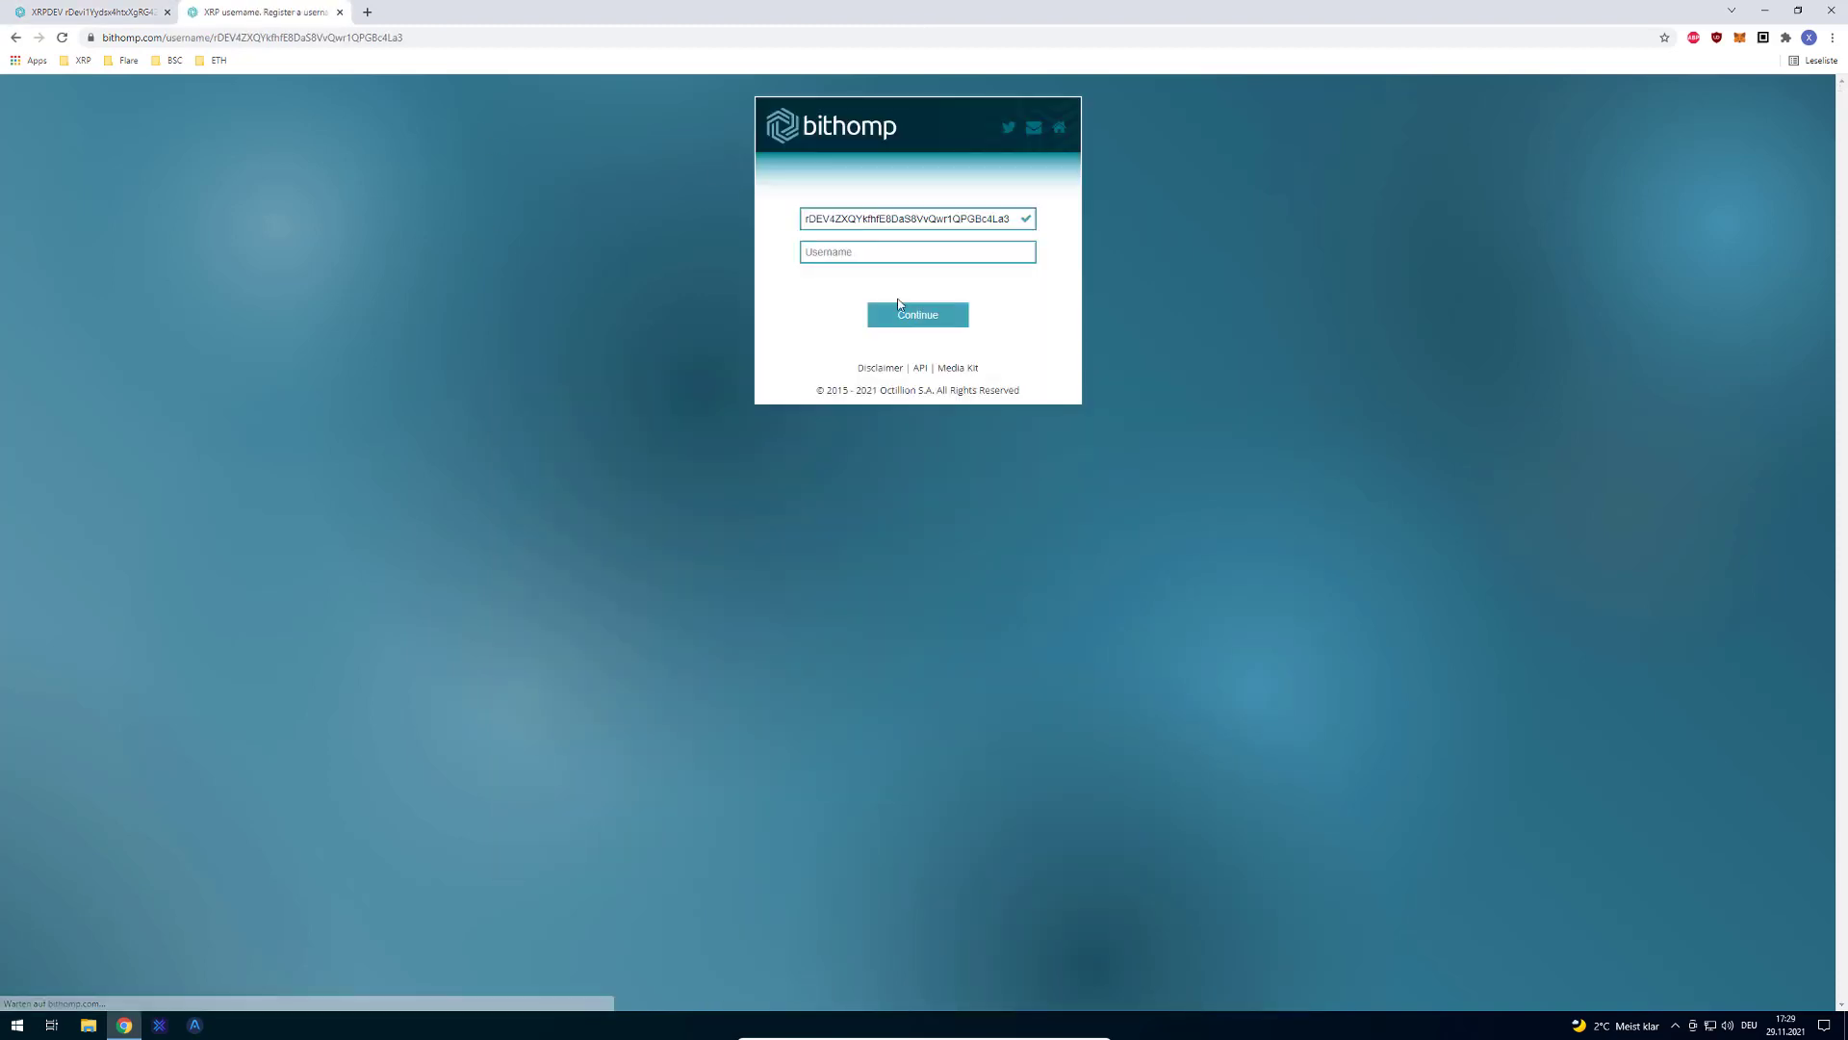
- Try xrpdev, find it taken, then submit testffffsdfsdf to get its order summary
text(xrpd)
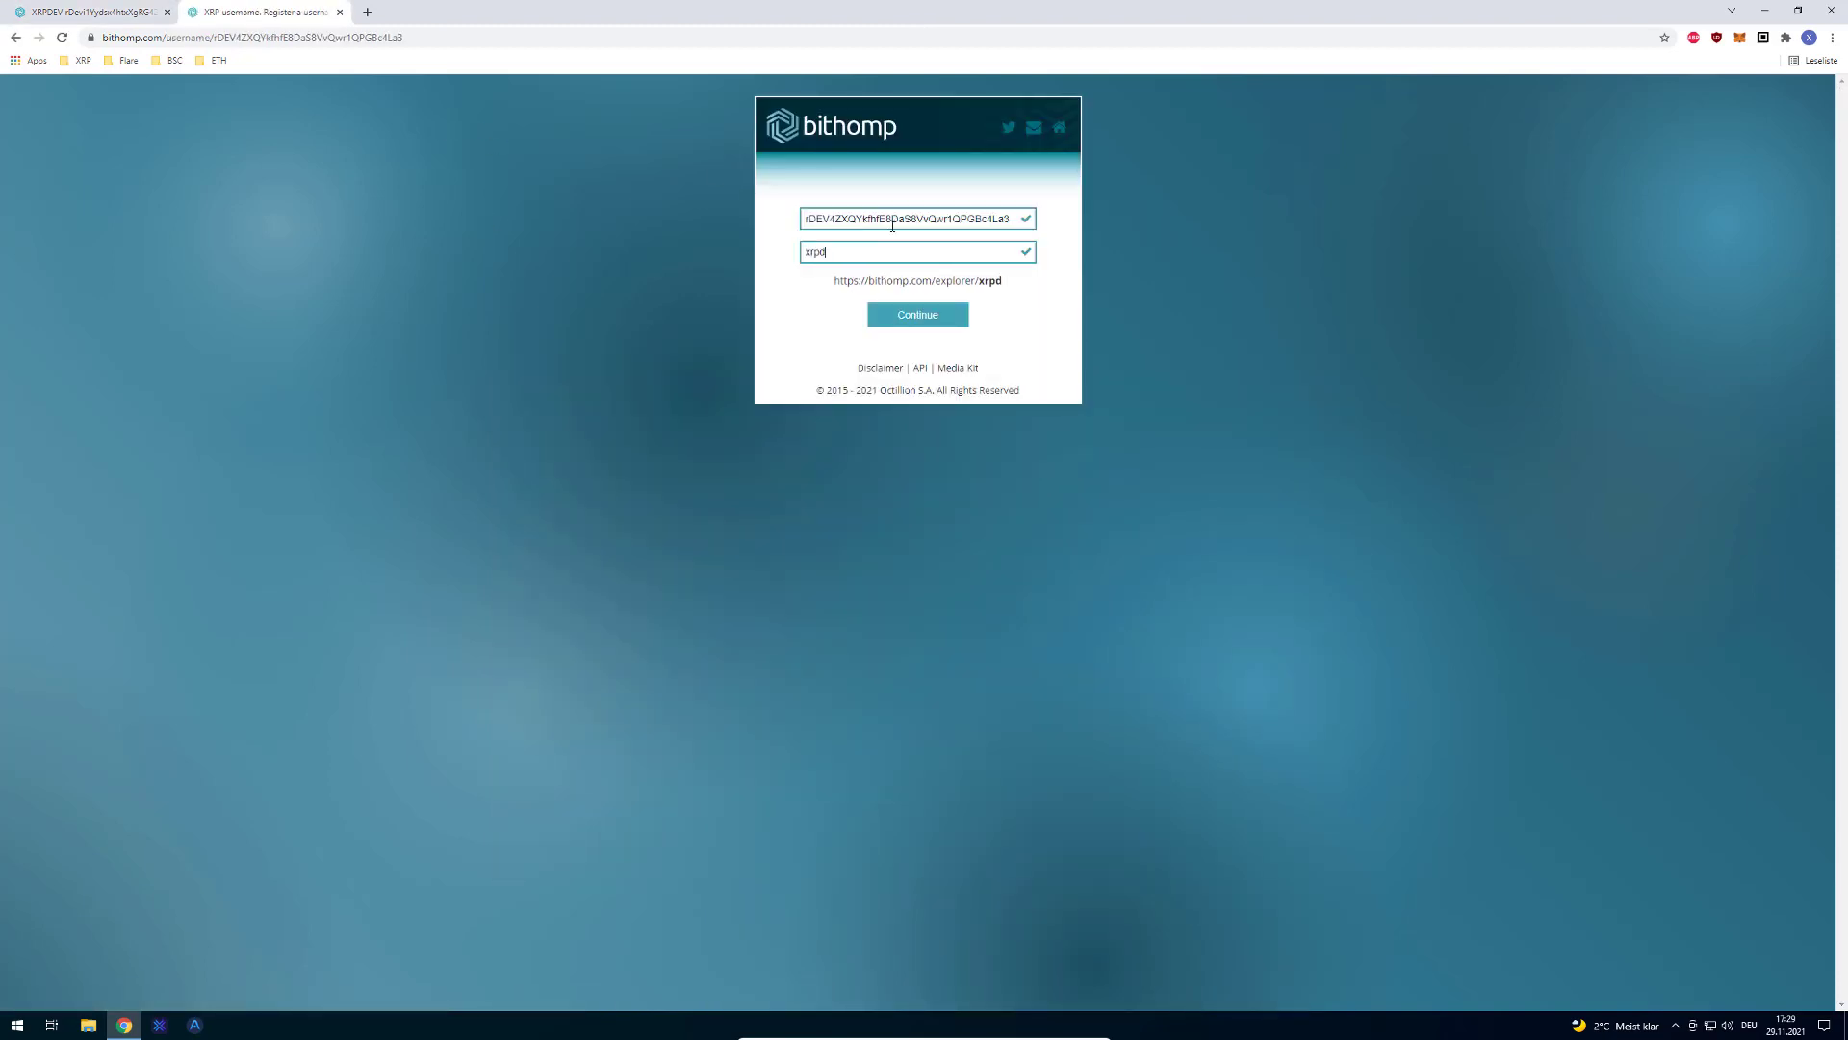
text(ev)
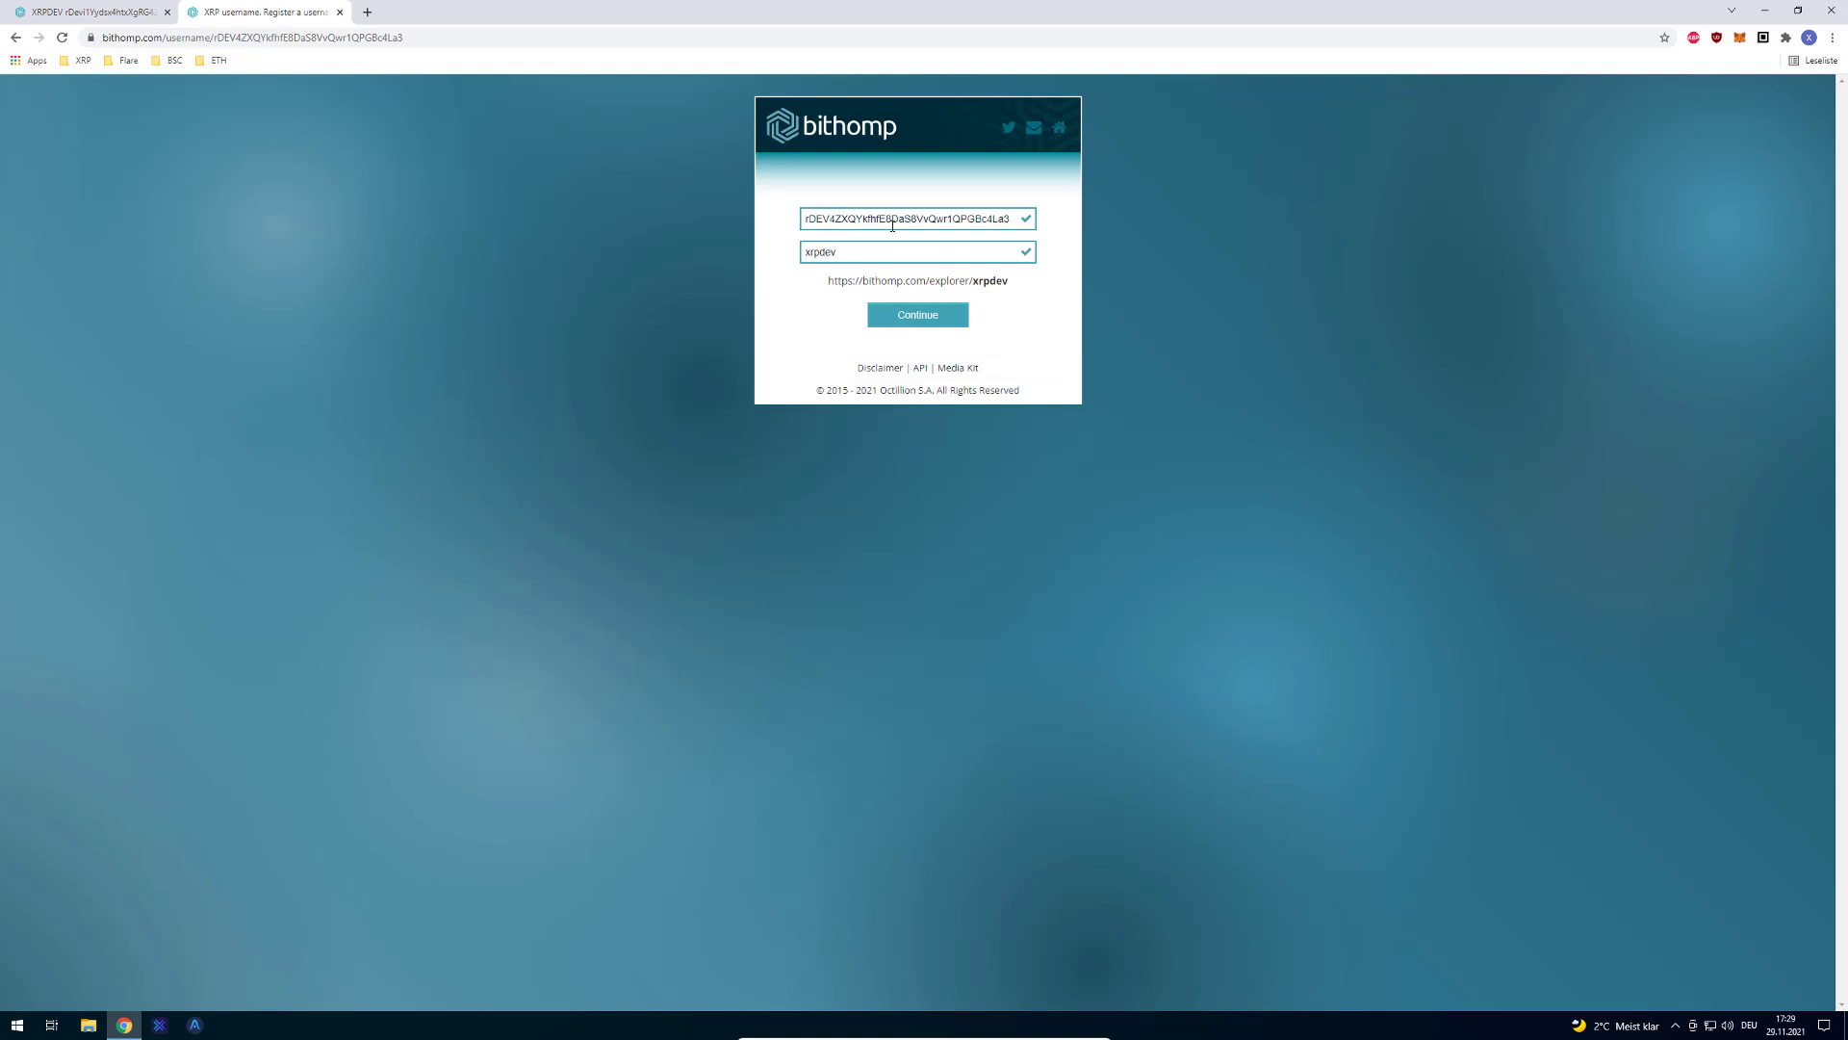
click(866, 252)
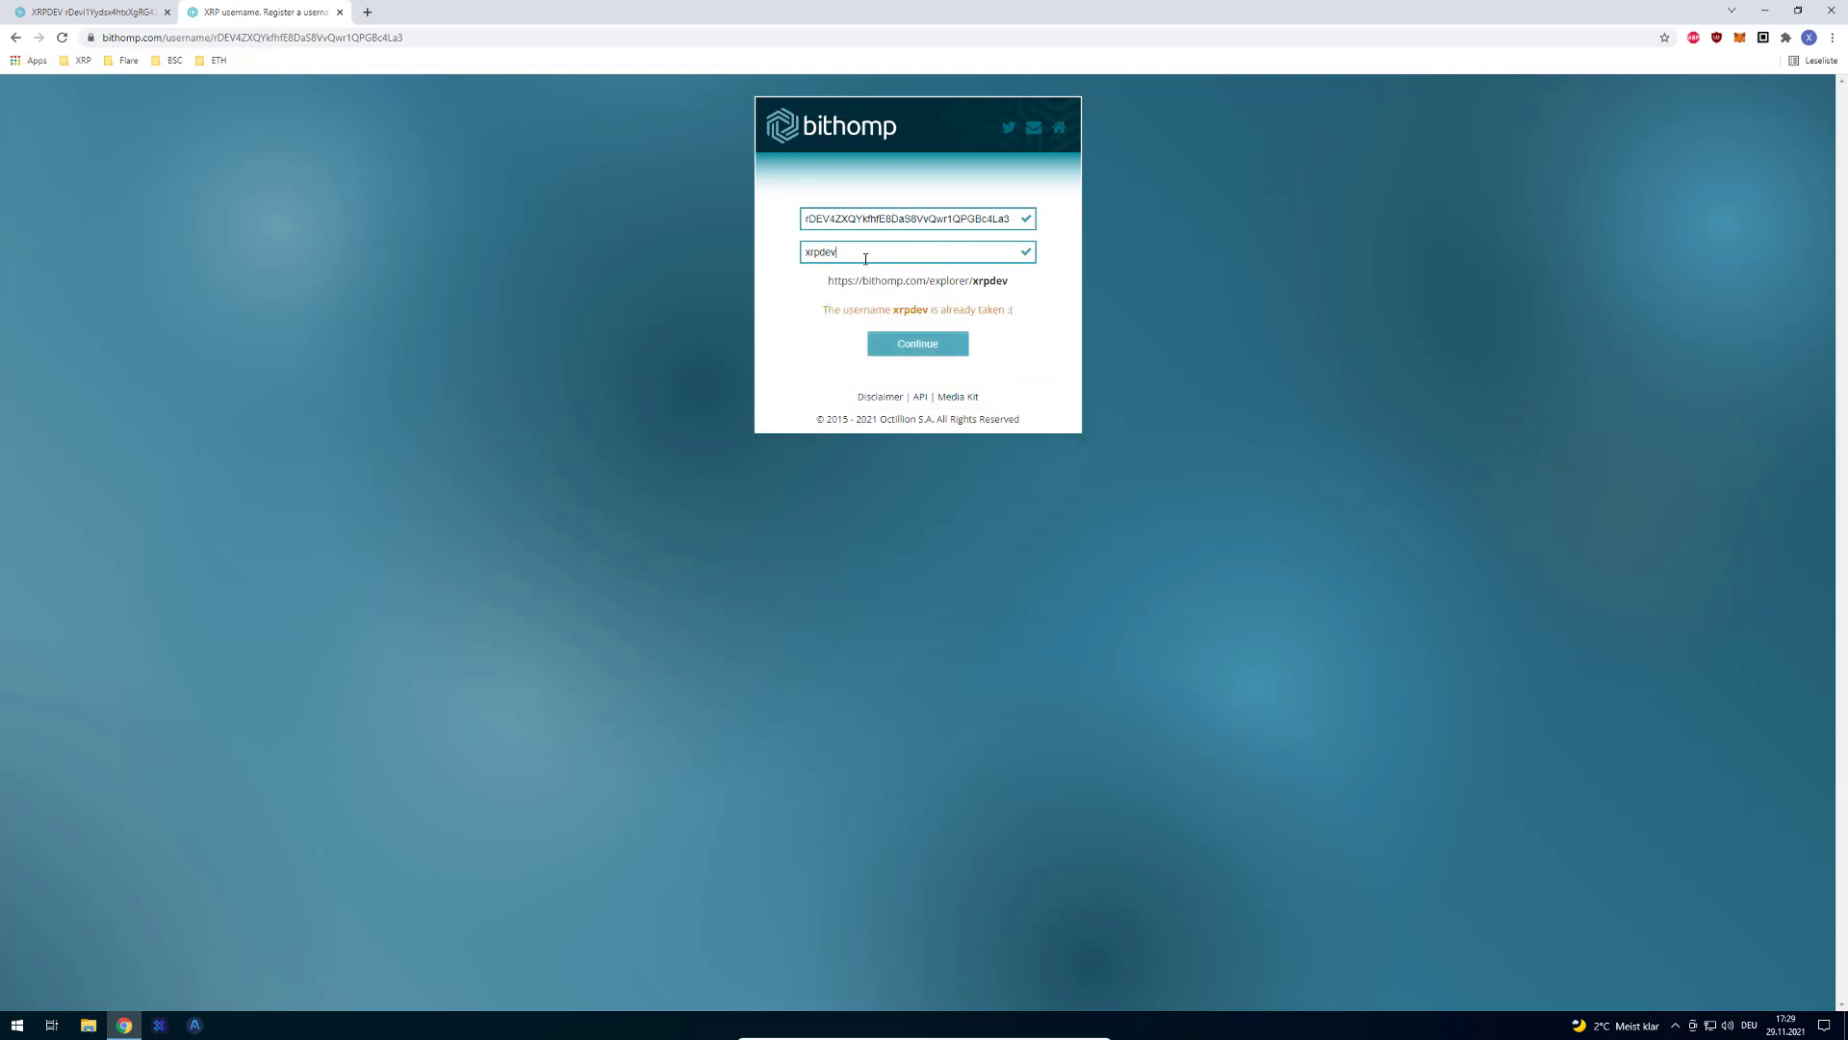
text(test)
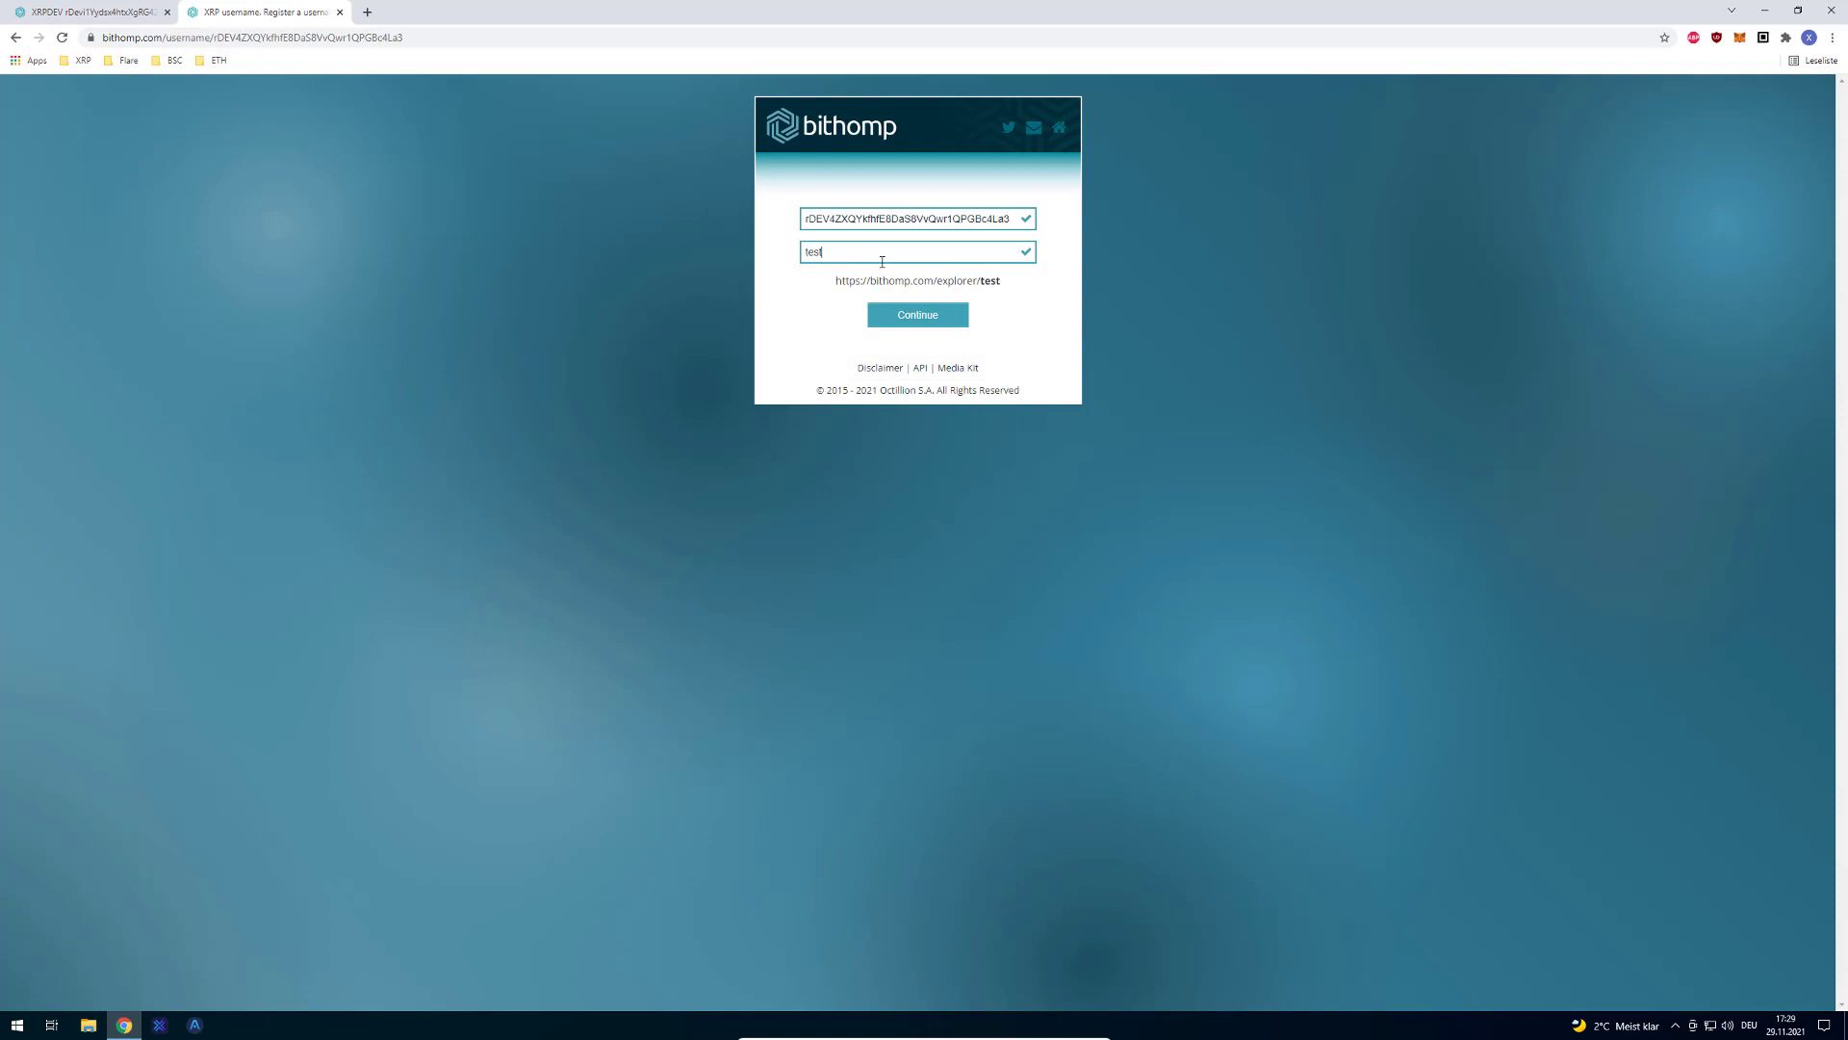
click(917, 316)
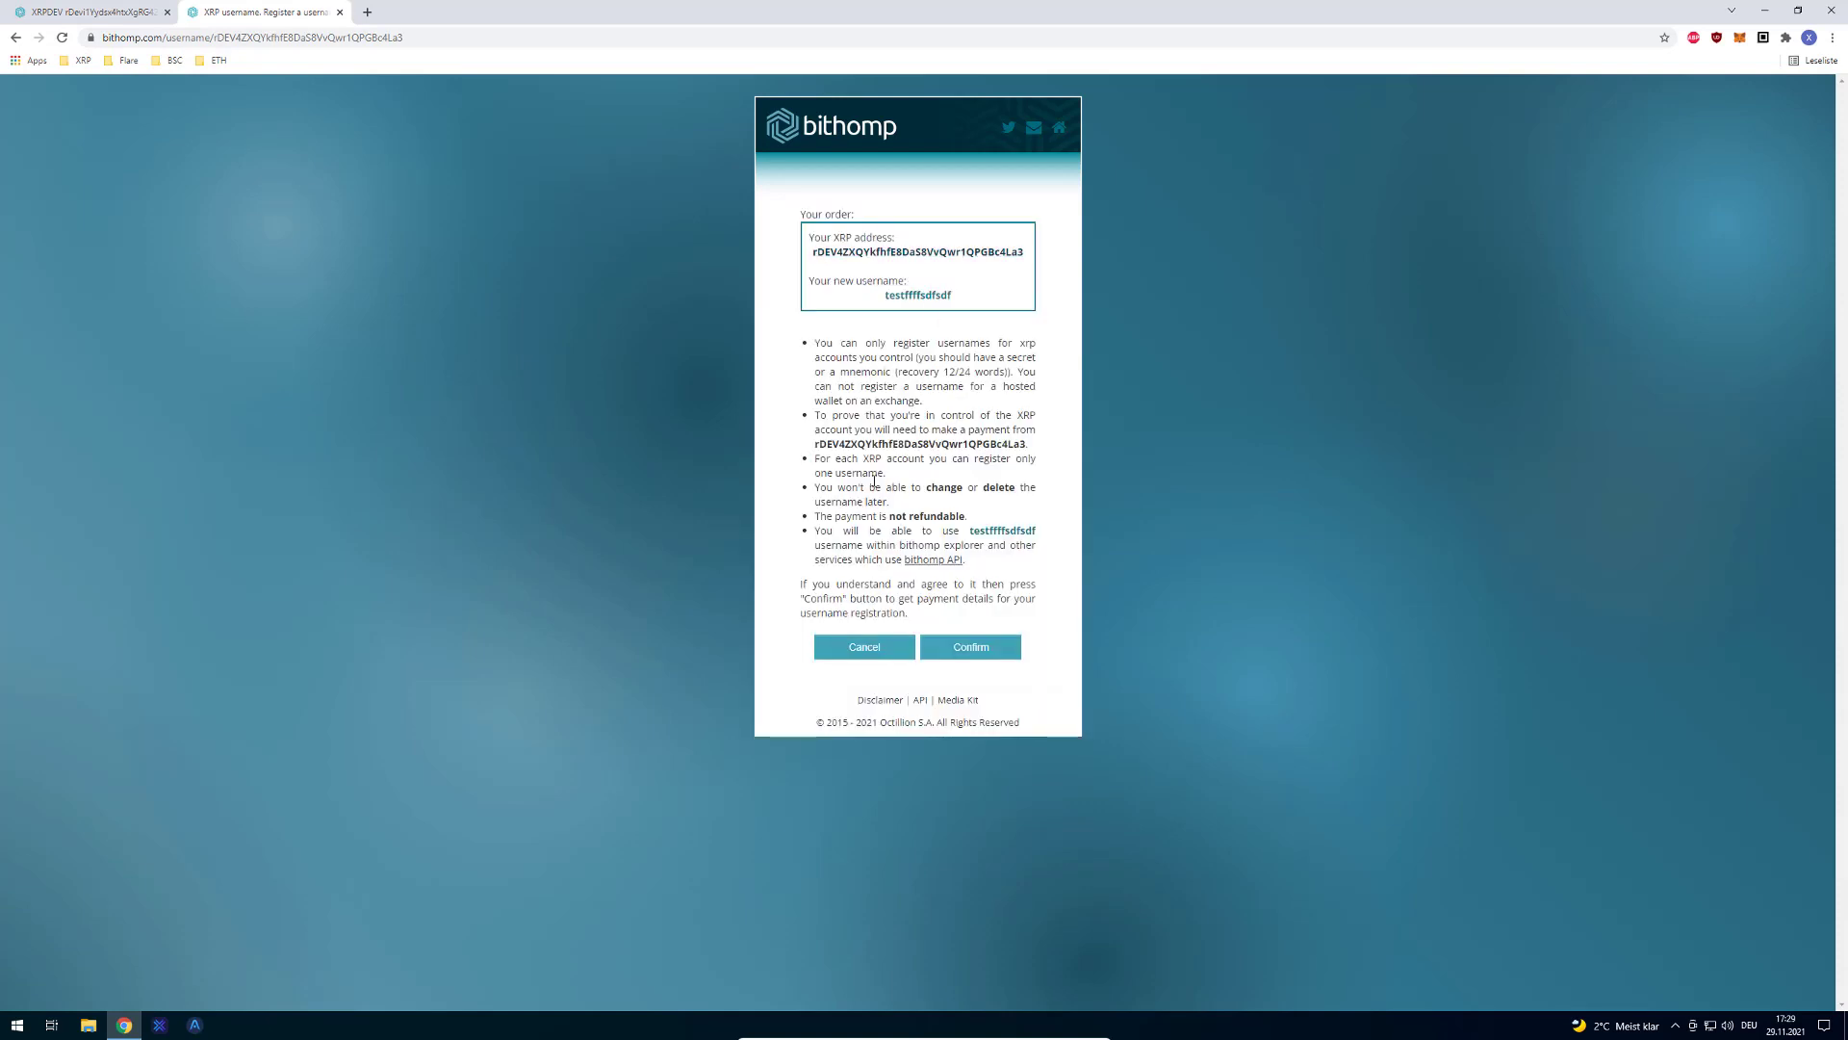
- Review the registration conditions, confirm to see the 10 XRP payment, then cancel back to the form
drag(812, 342, 989, 566)
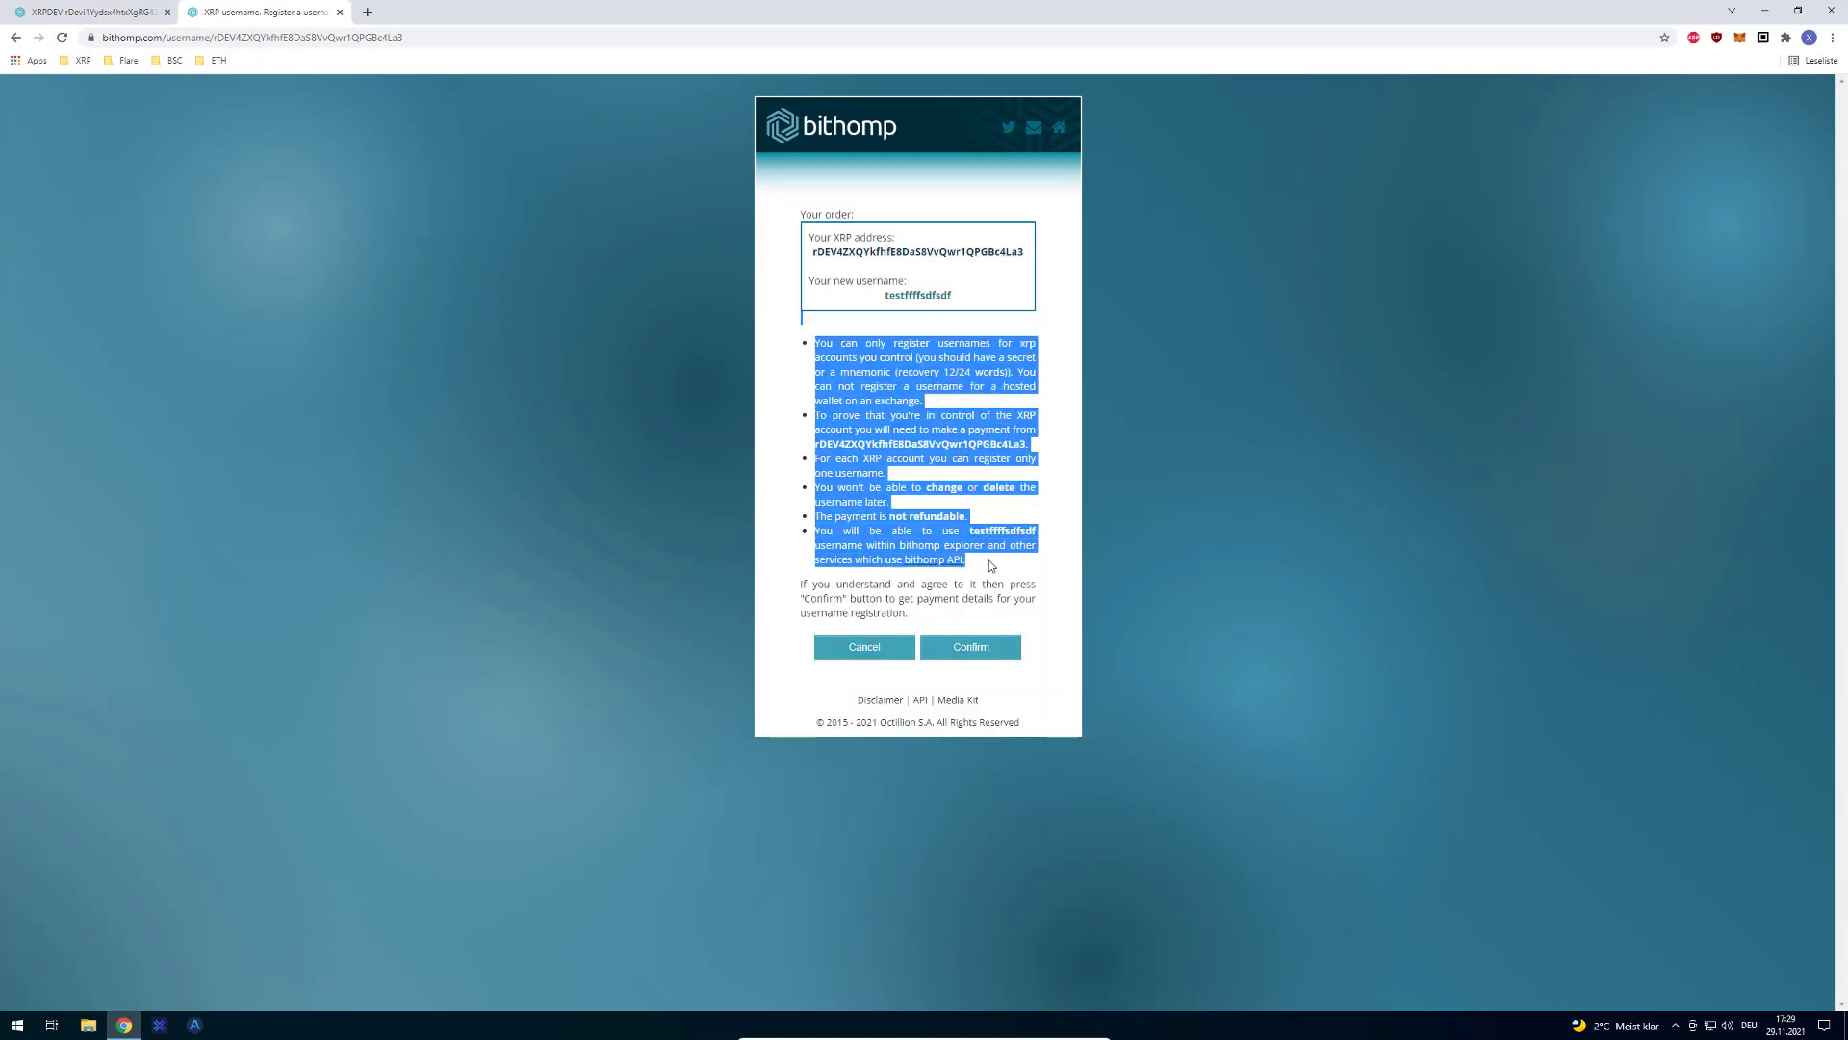
click(971, 647)
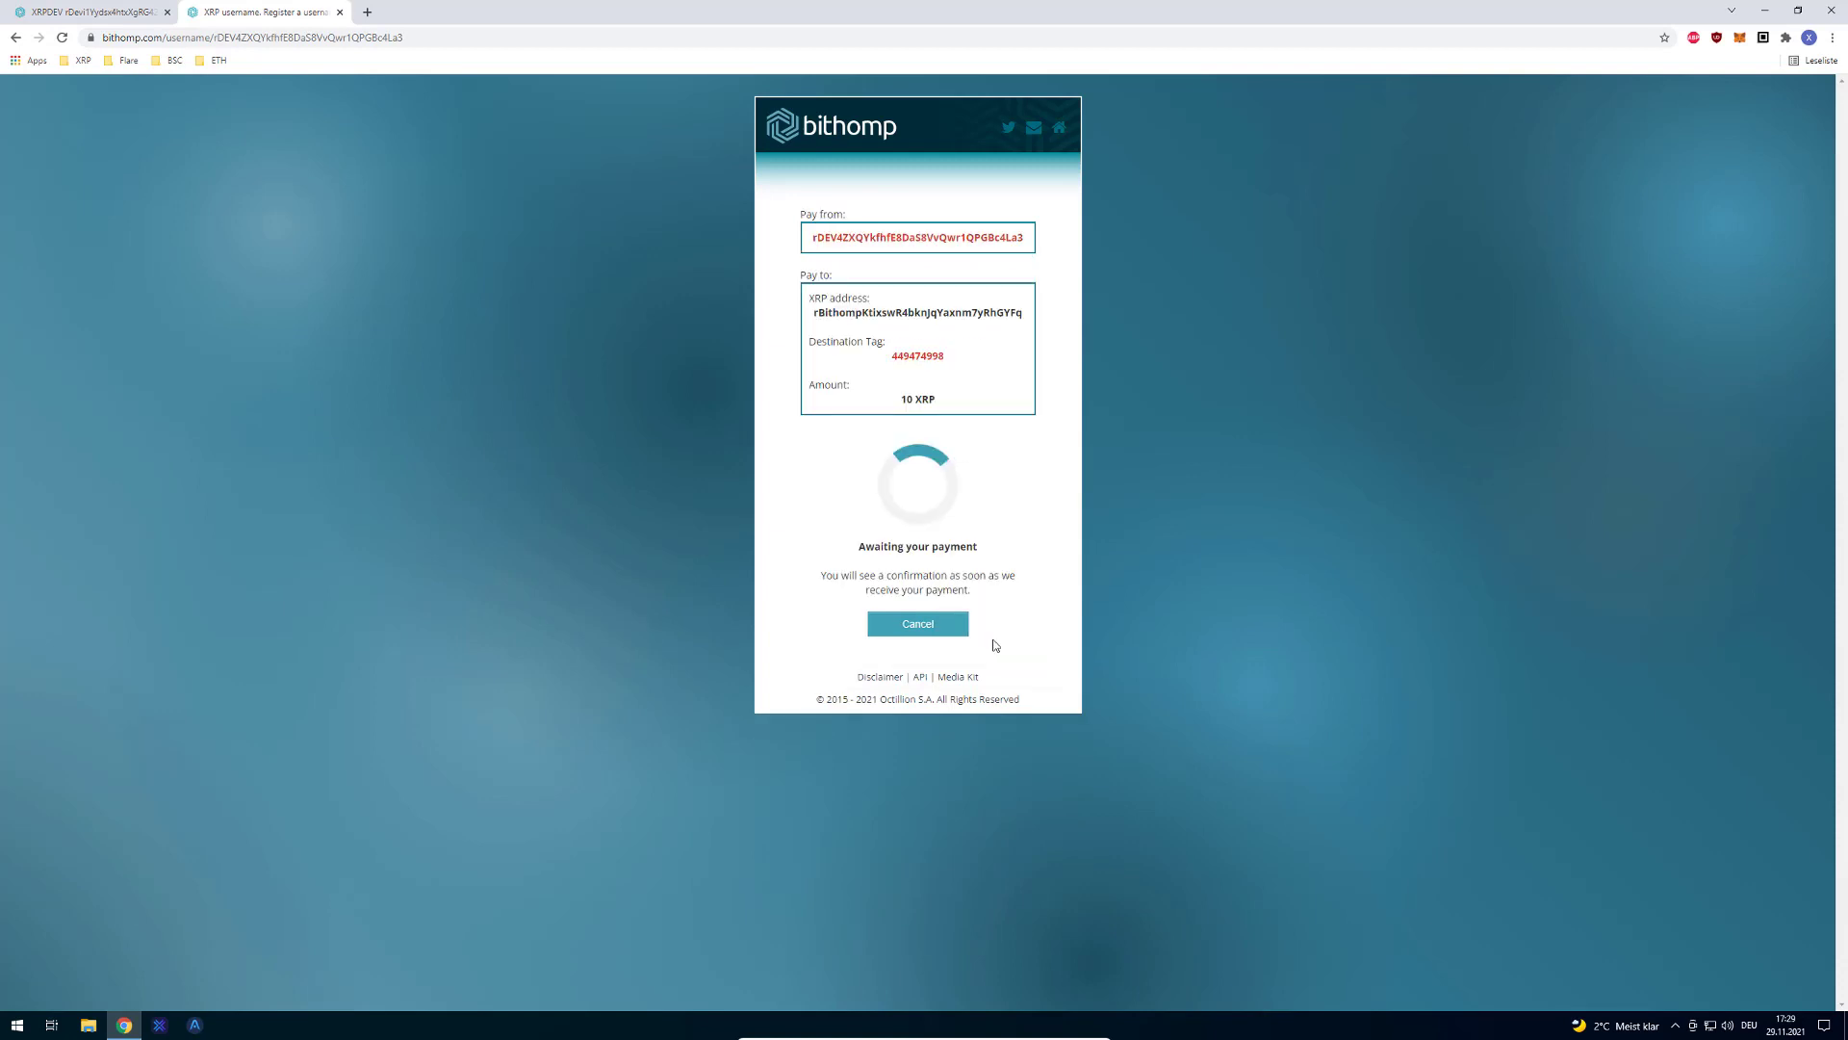
mouse_move(920, 378)
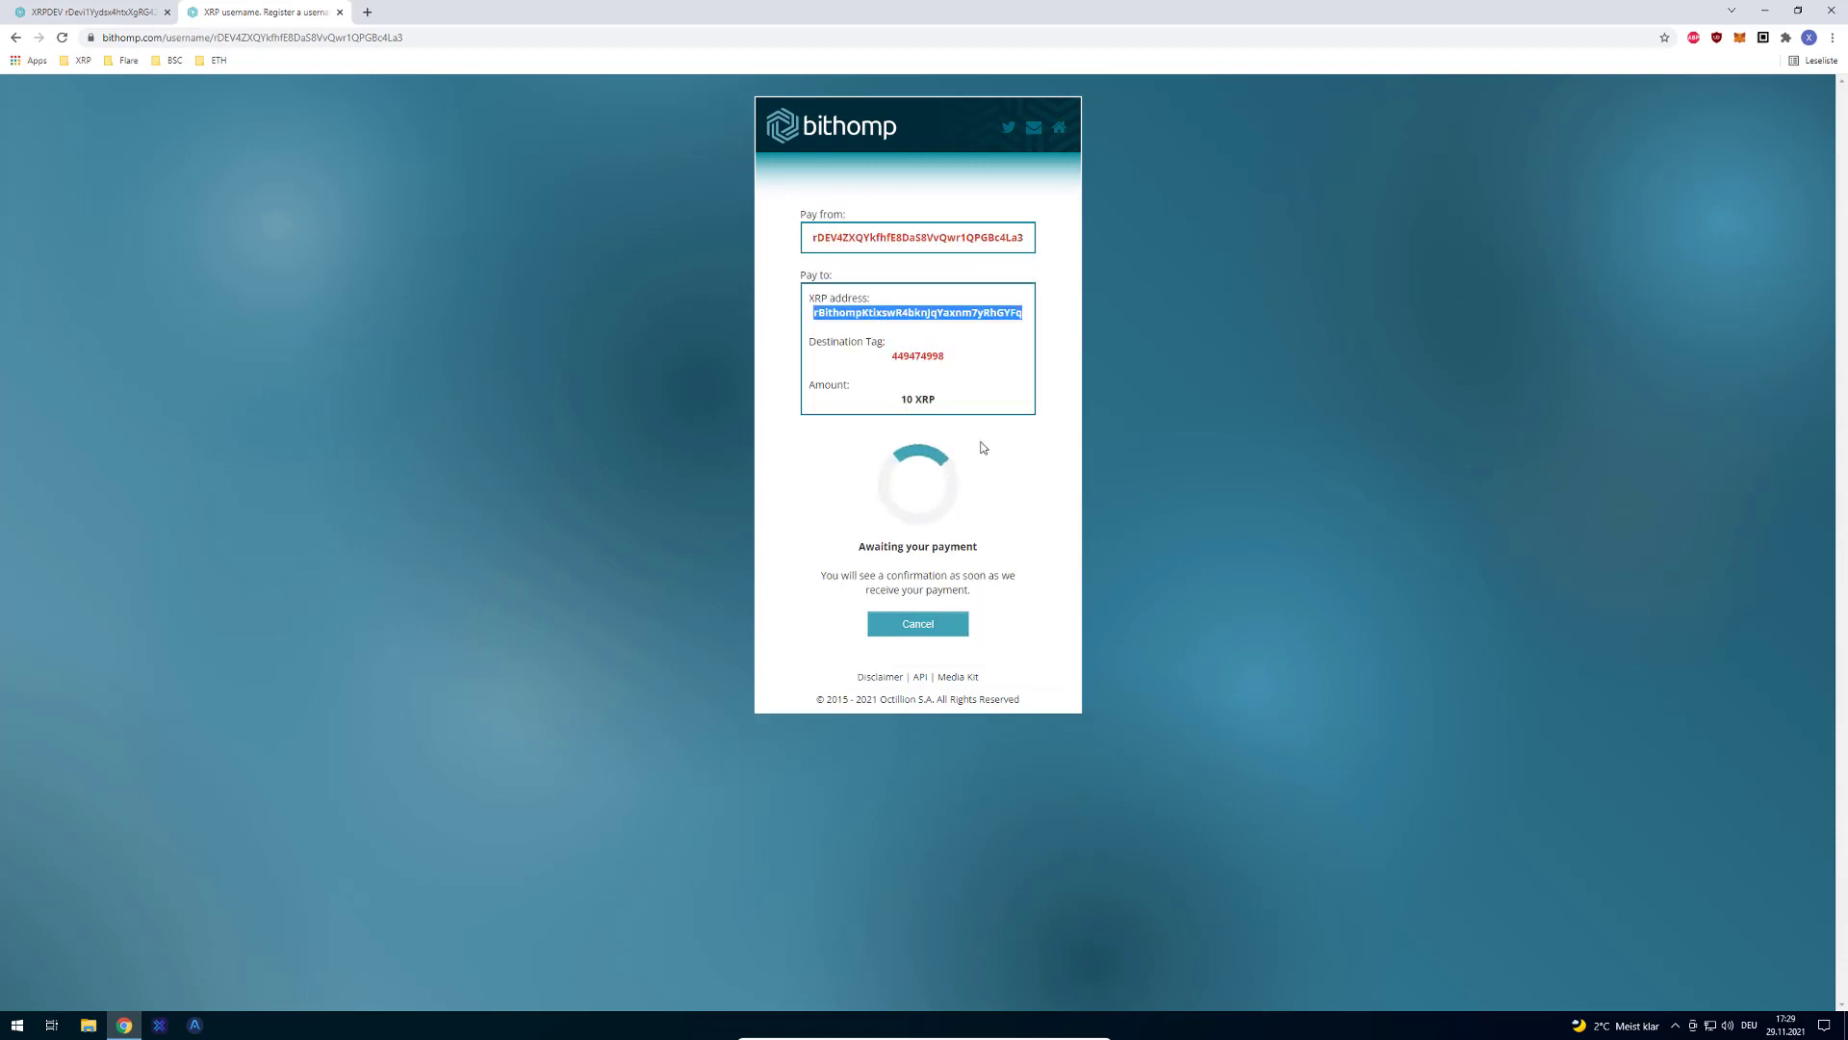
click(916, 624)
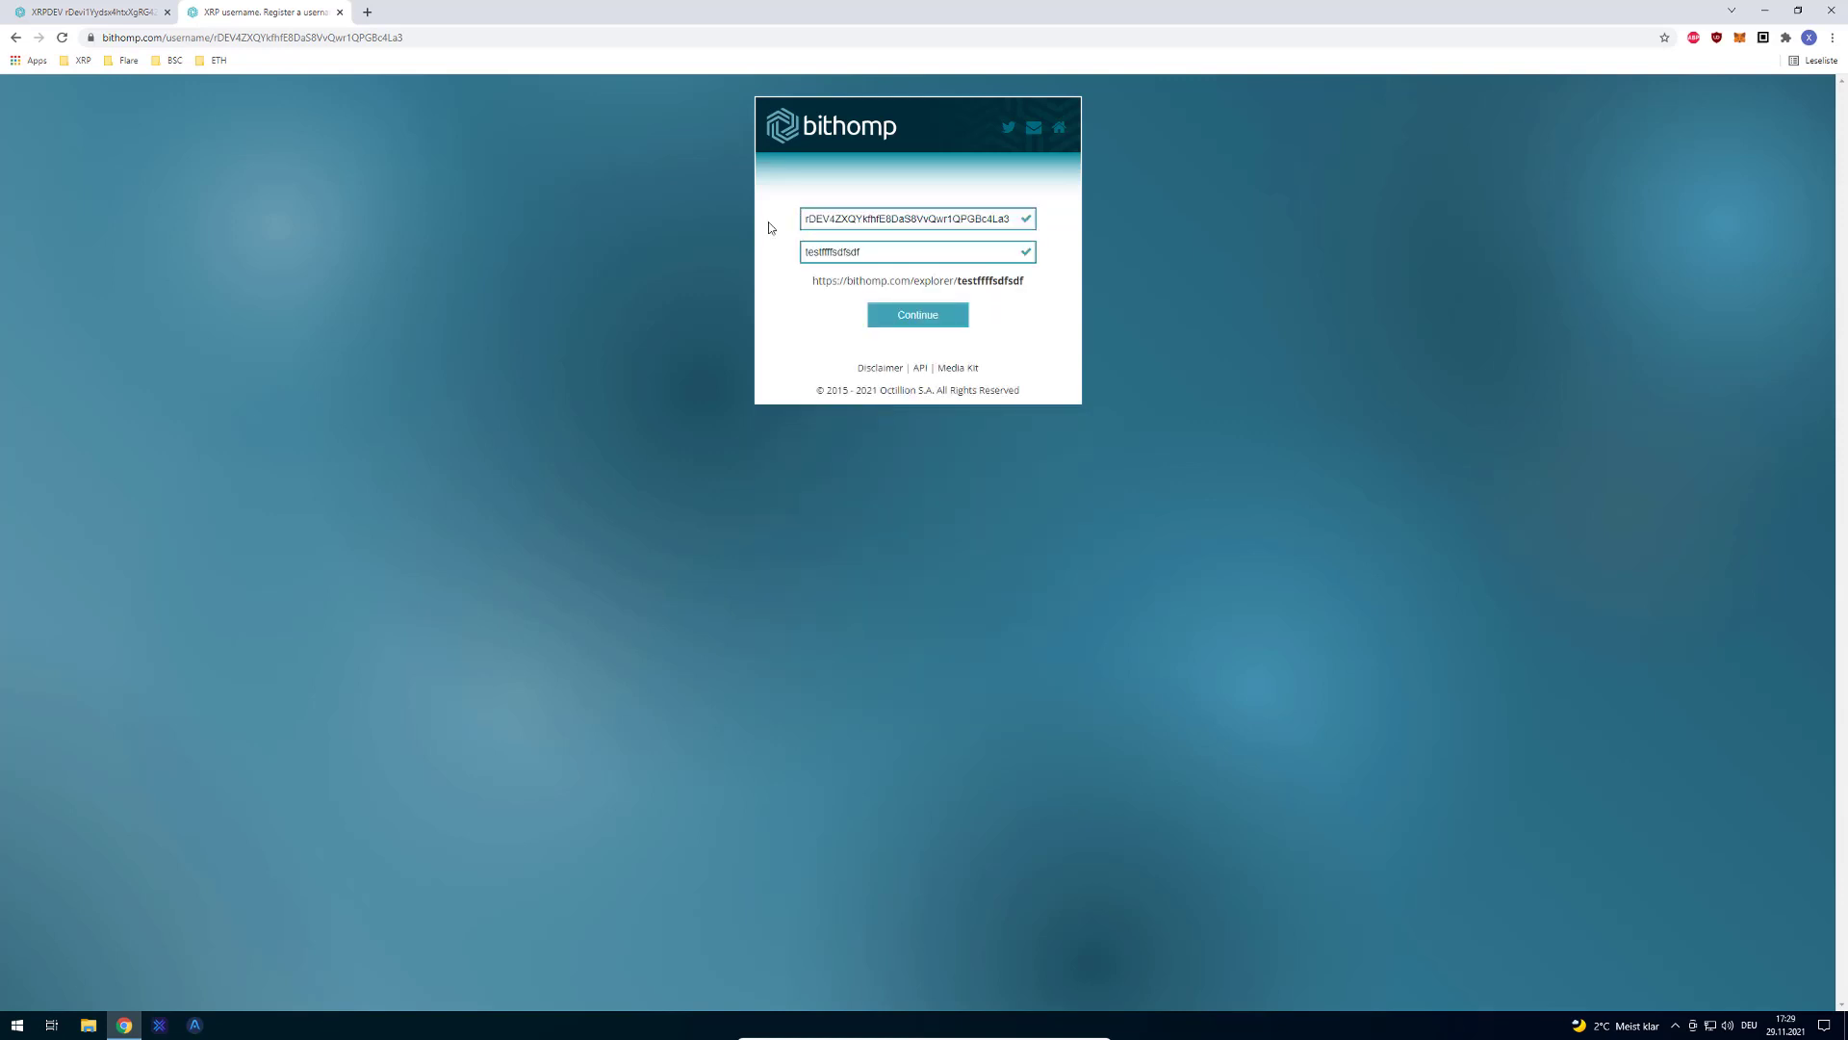
- Reopen the testffffsdfsdf order summary and follow its link to the Bithomp API documentation
click(916, 316)
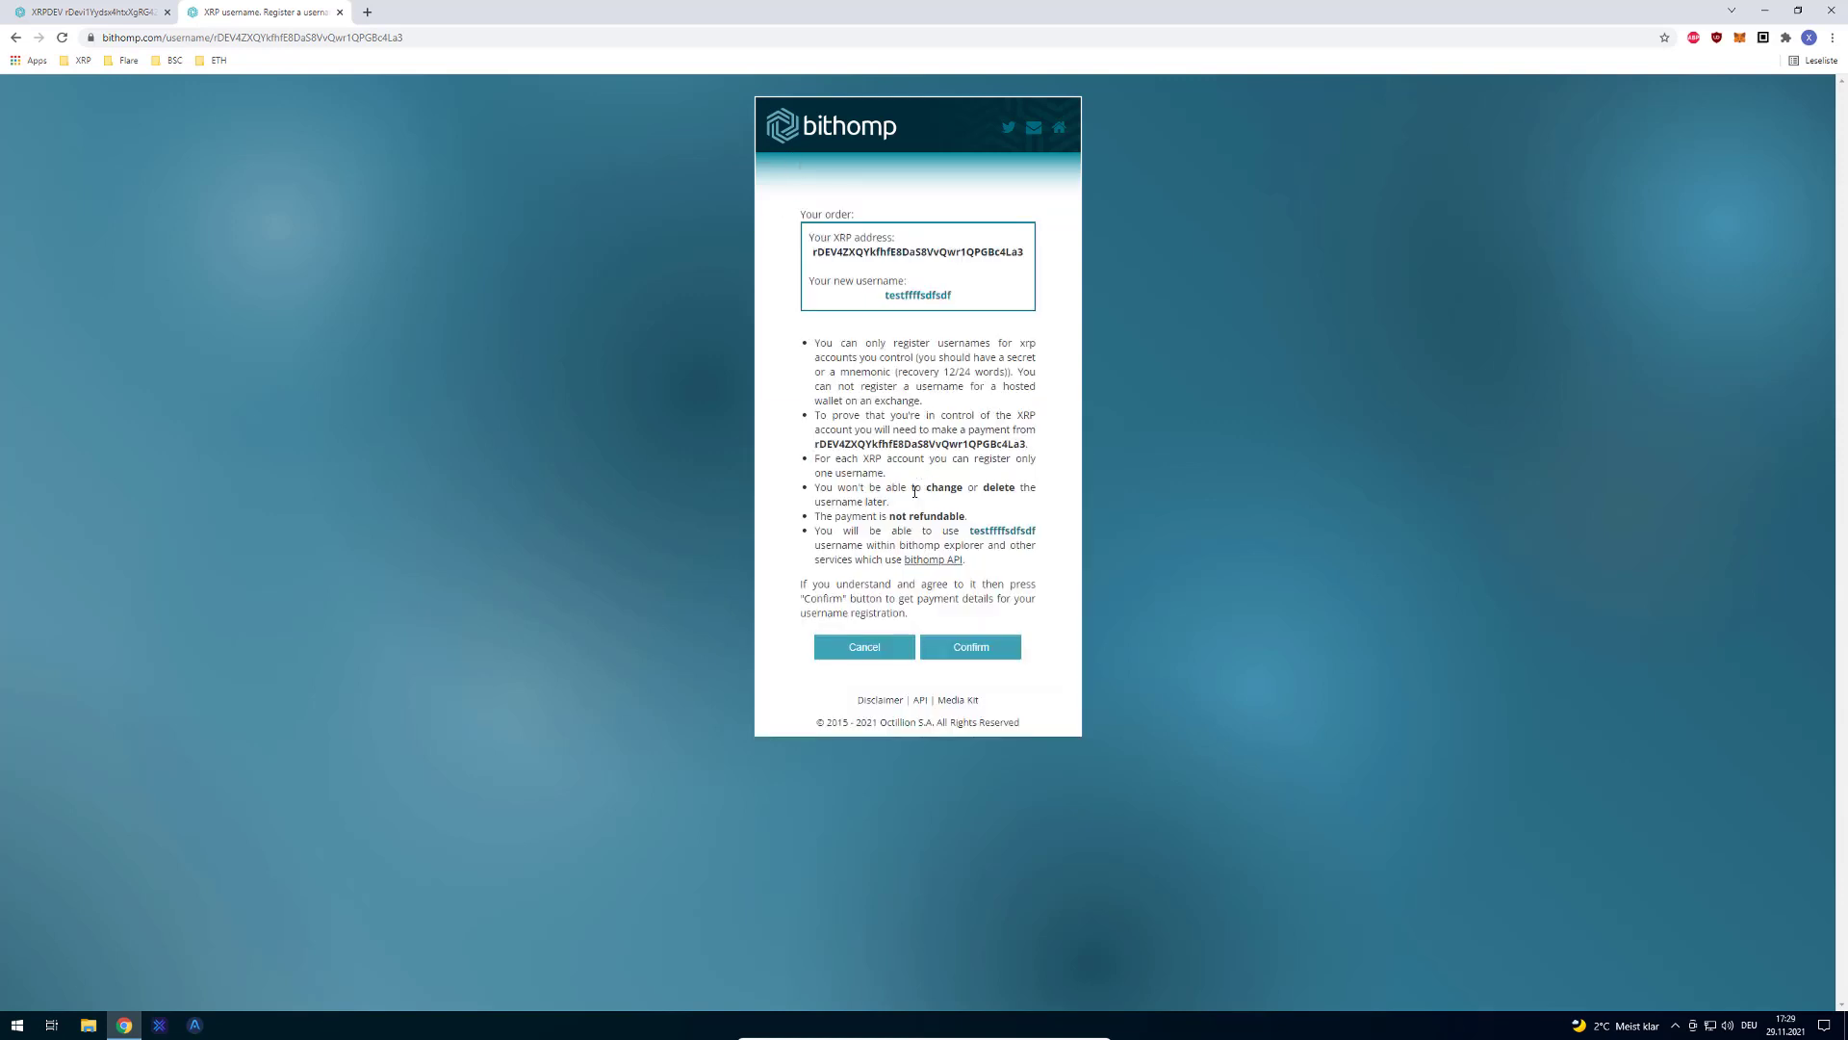
mouse_move(828, 531)
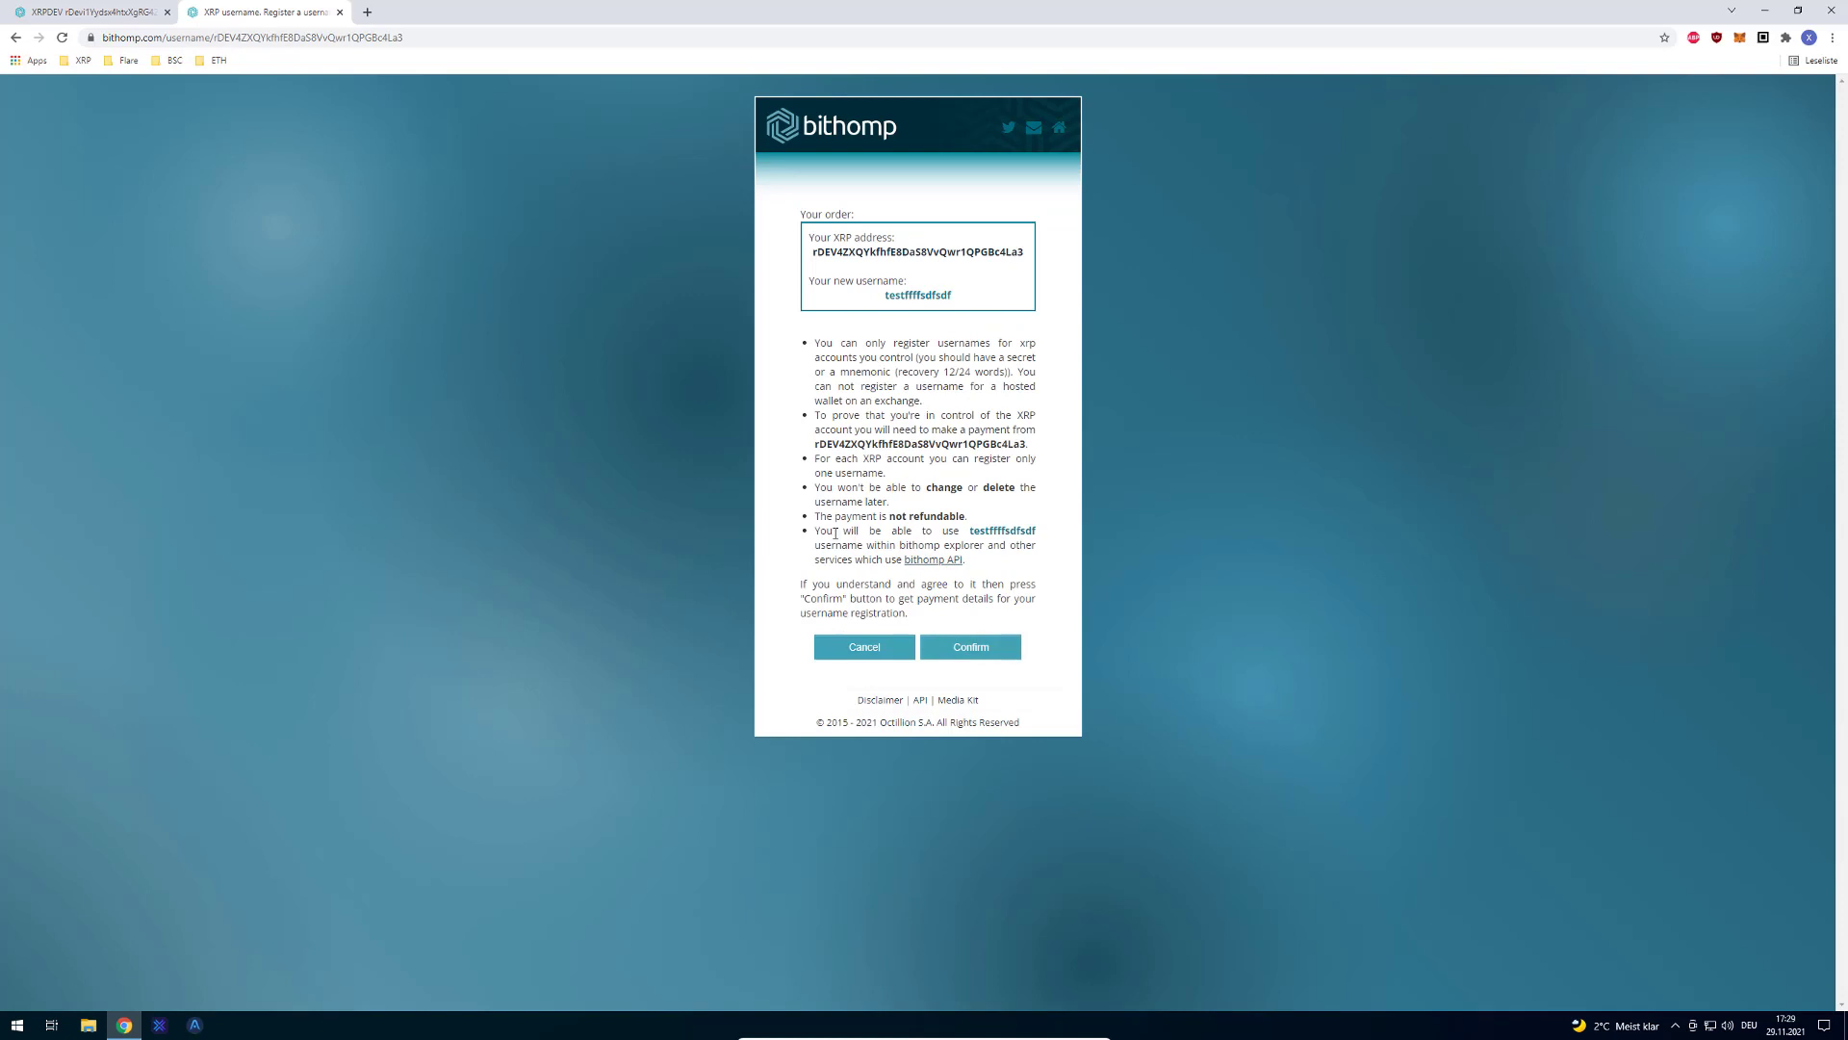
drag(833, 531, 976, 544)
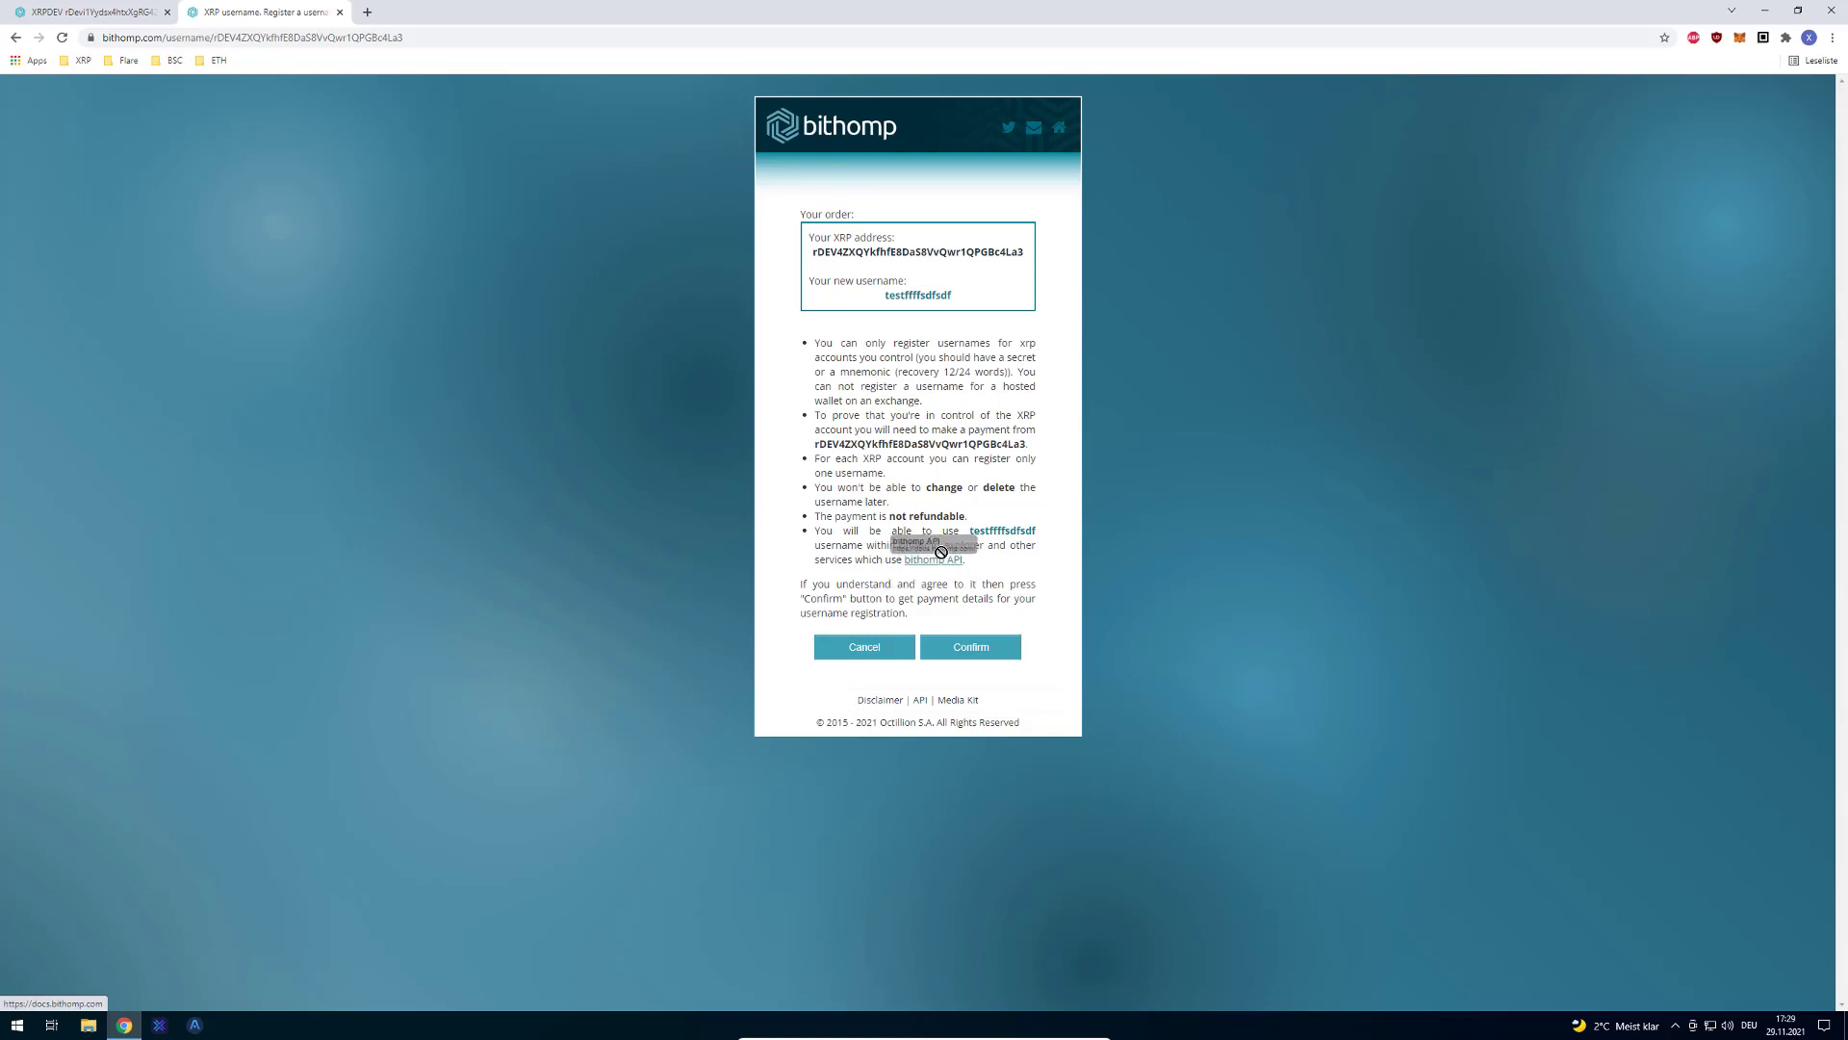
mouse_move(932, 566)
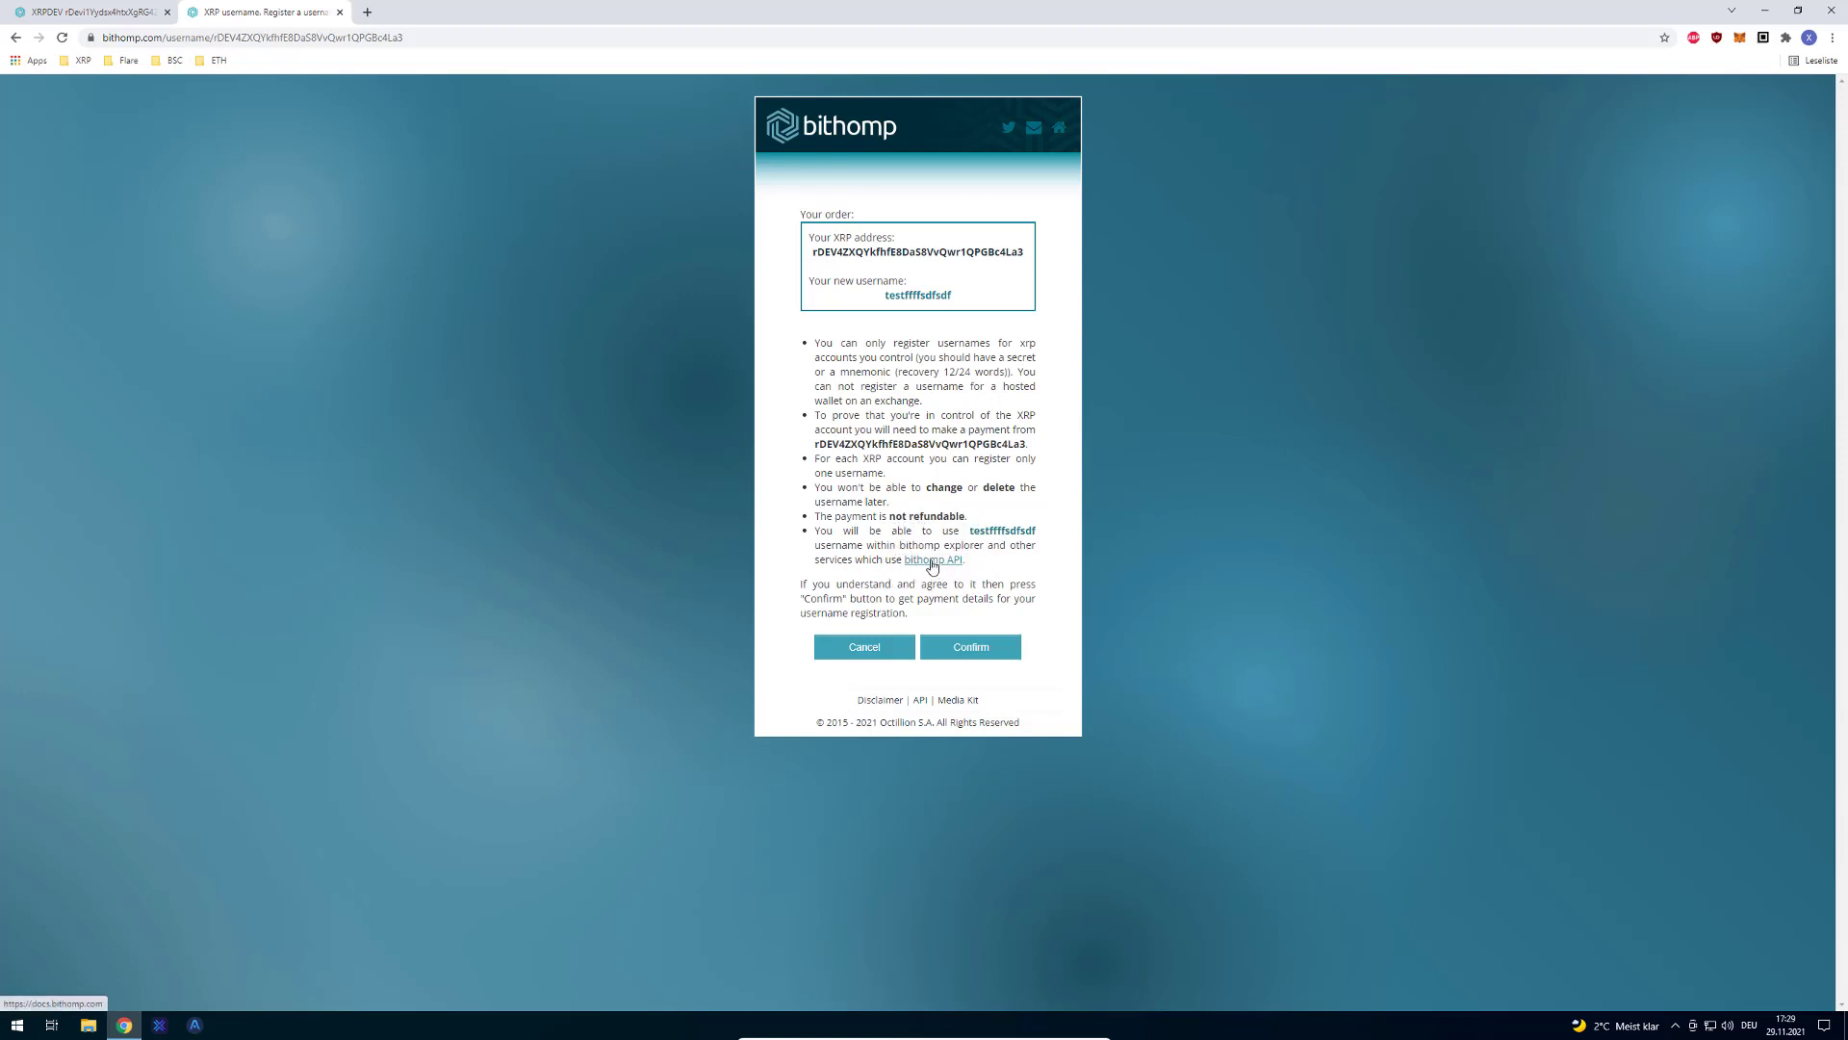
mouse_move(988, 583)
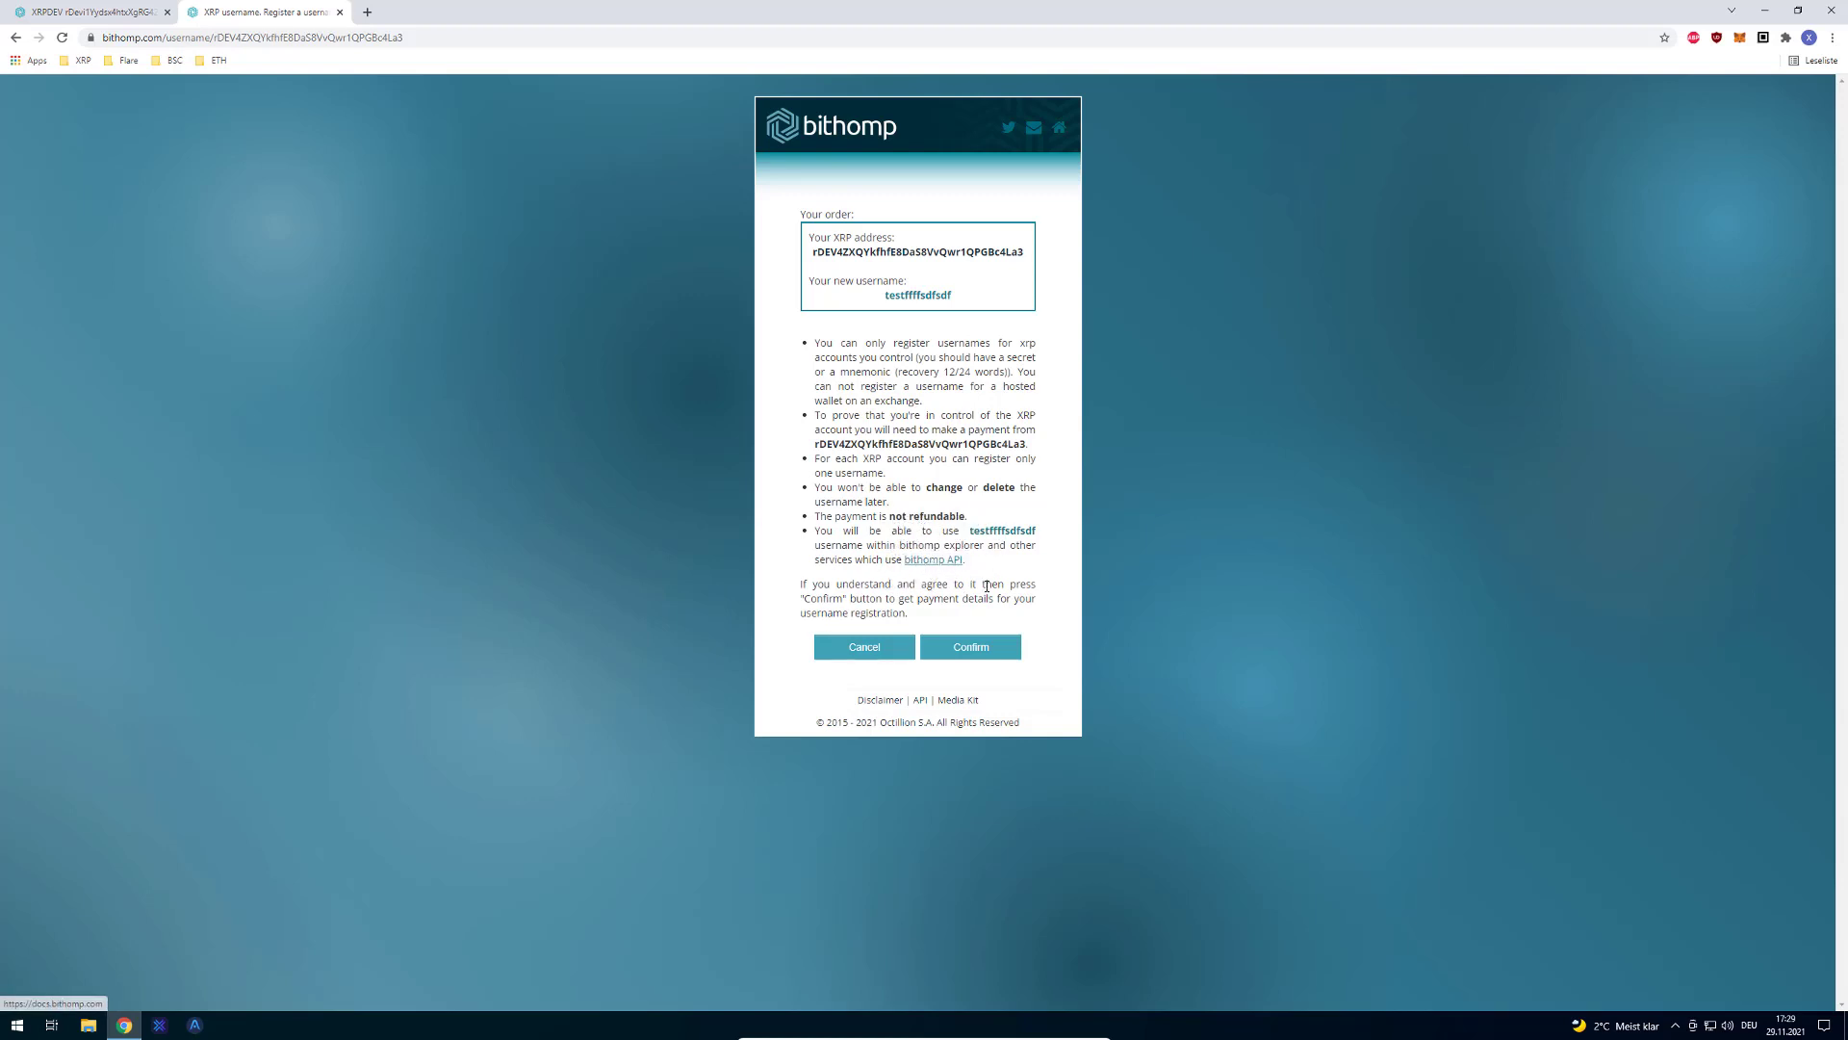
mouse_move(939, 566)
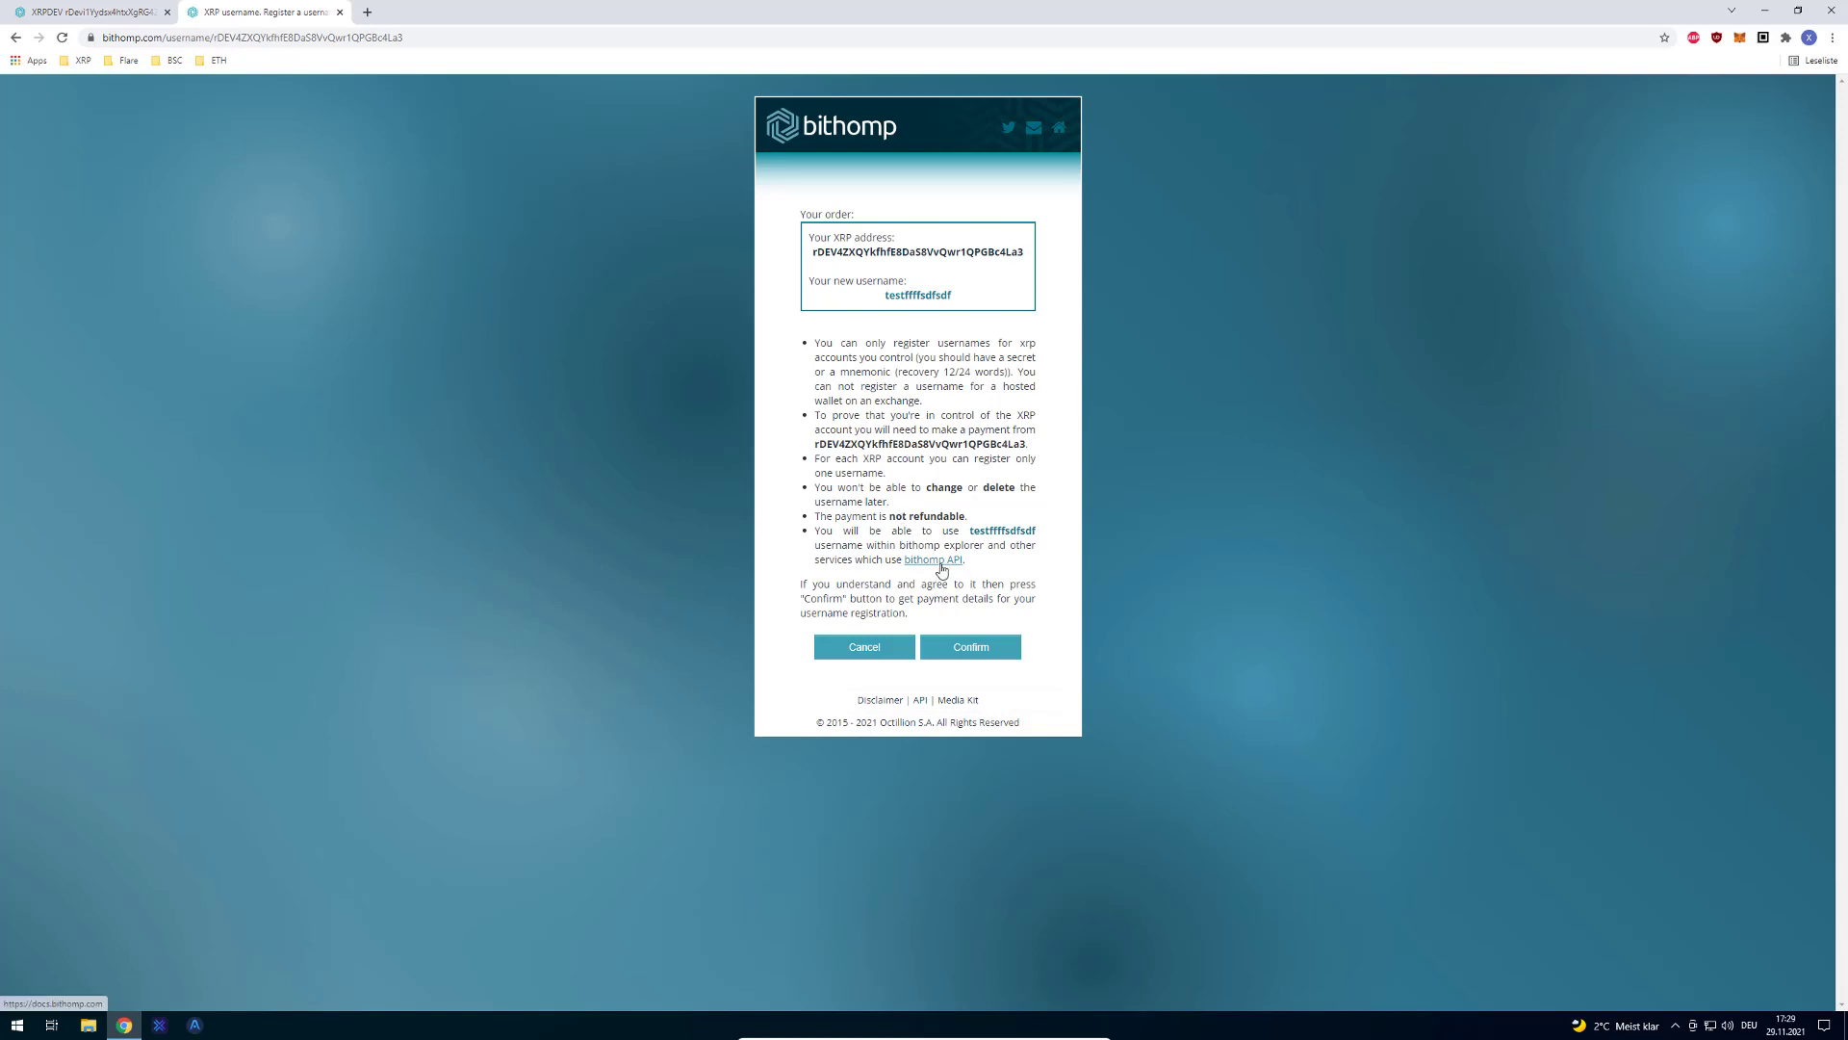
mouse_move(930, 577)
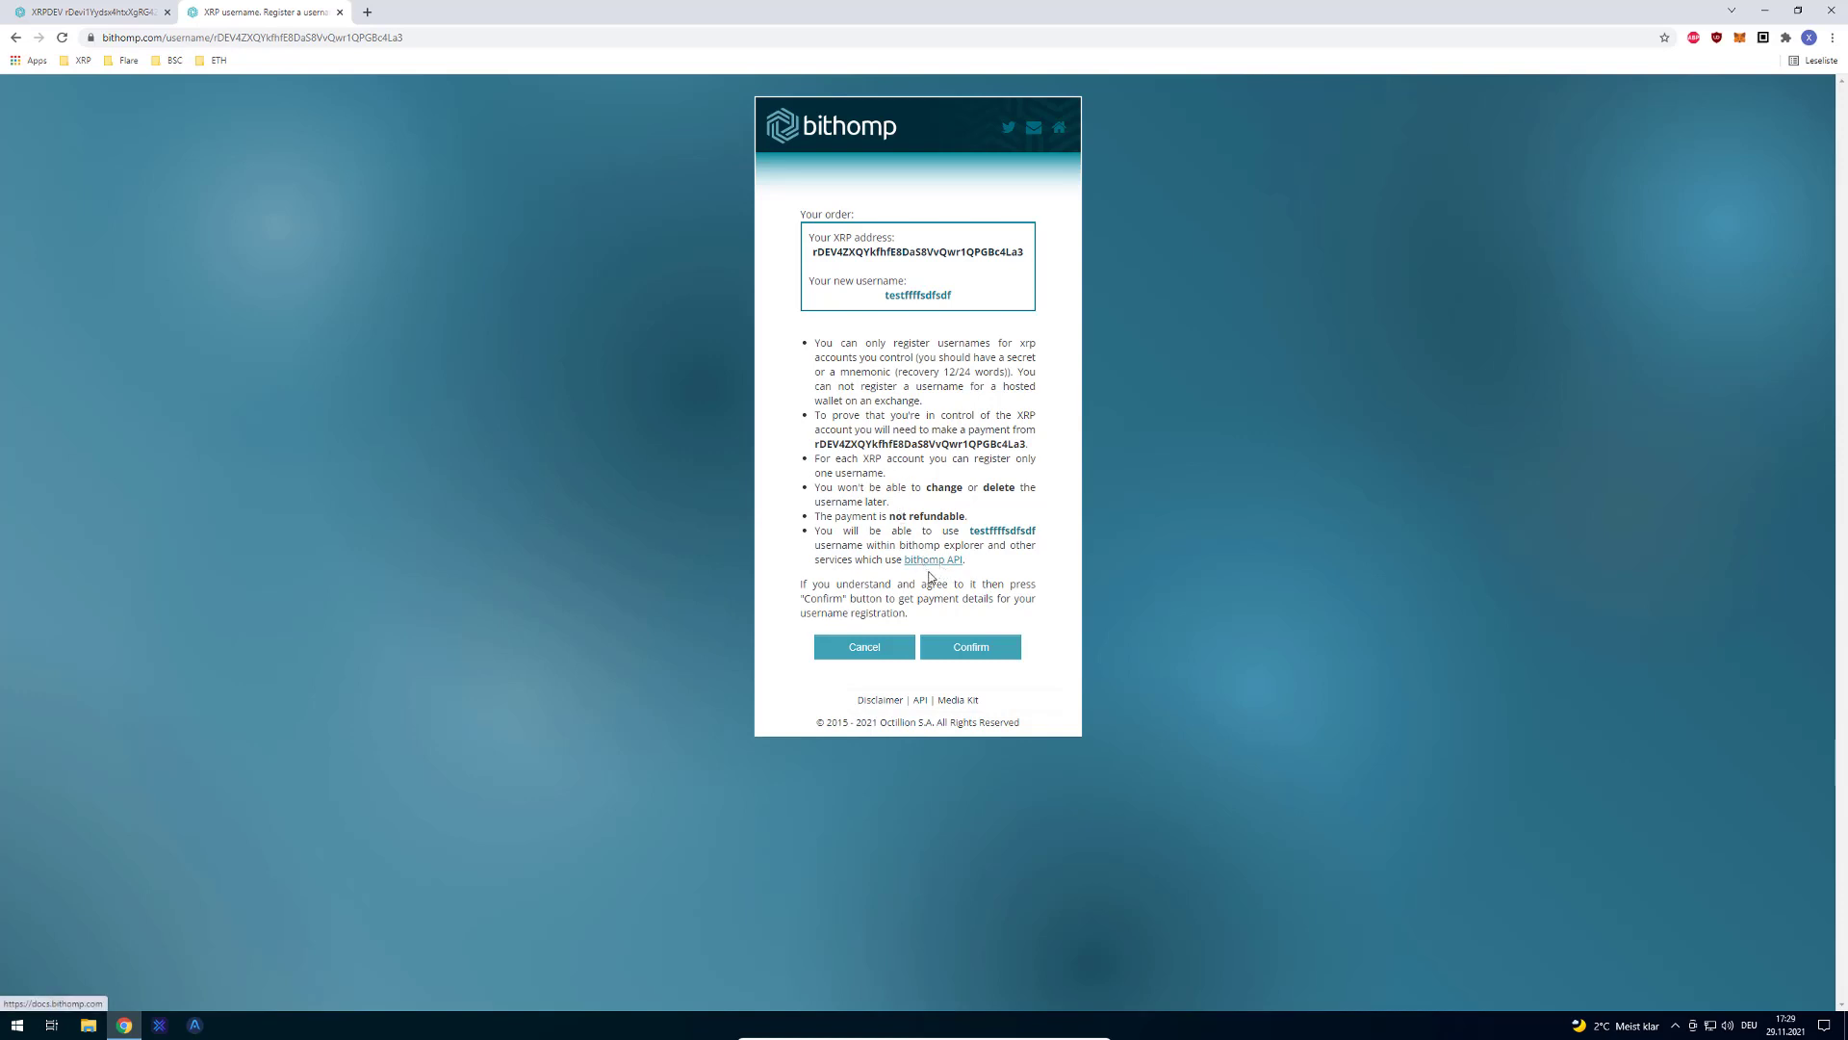
click(933, 558)
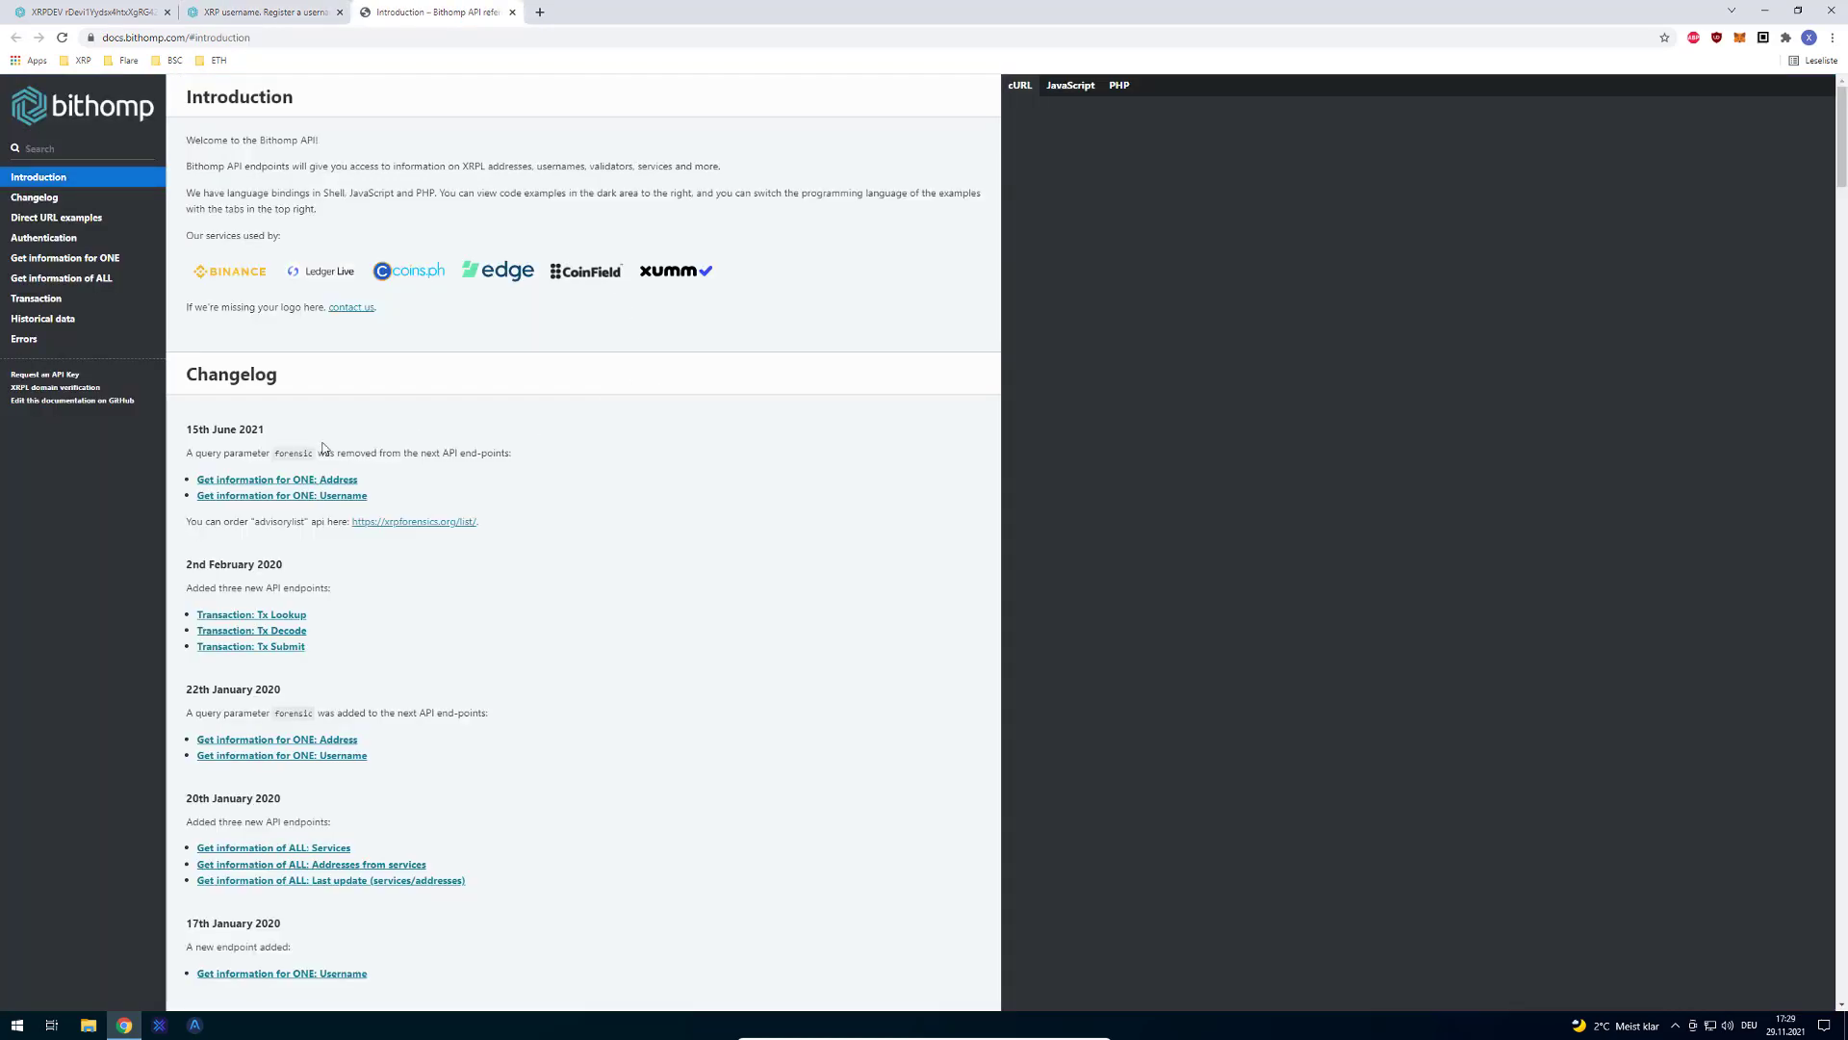
mouse_move(656, 265)
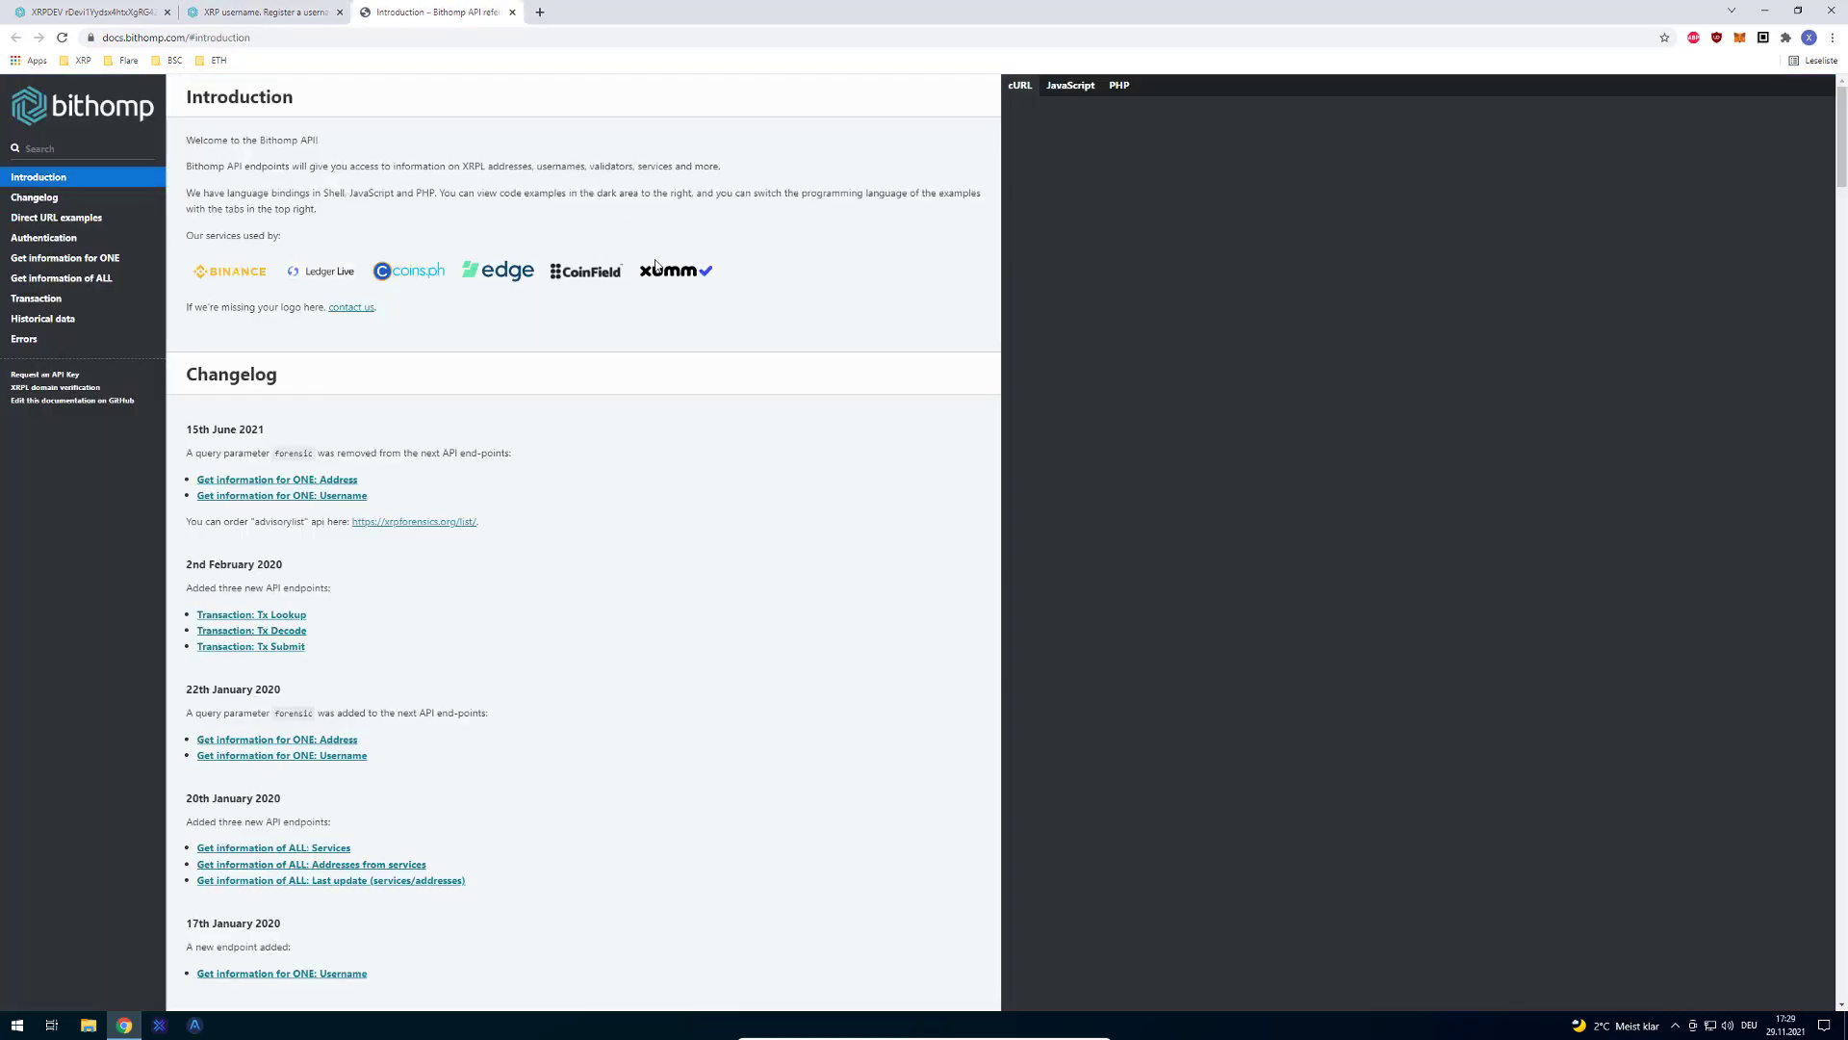
- Look over the API introduction's service logos, then close the docs to return to the order summary
drag(194, 235, 281, 234)
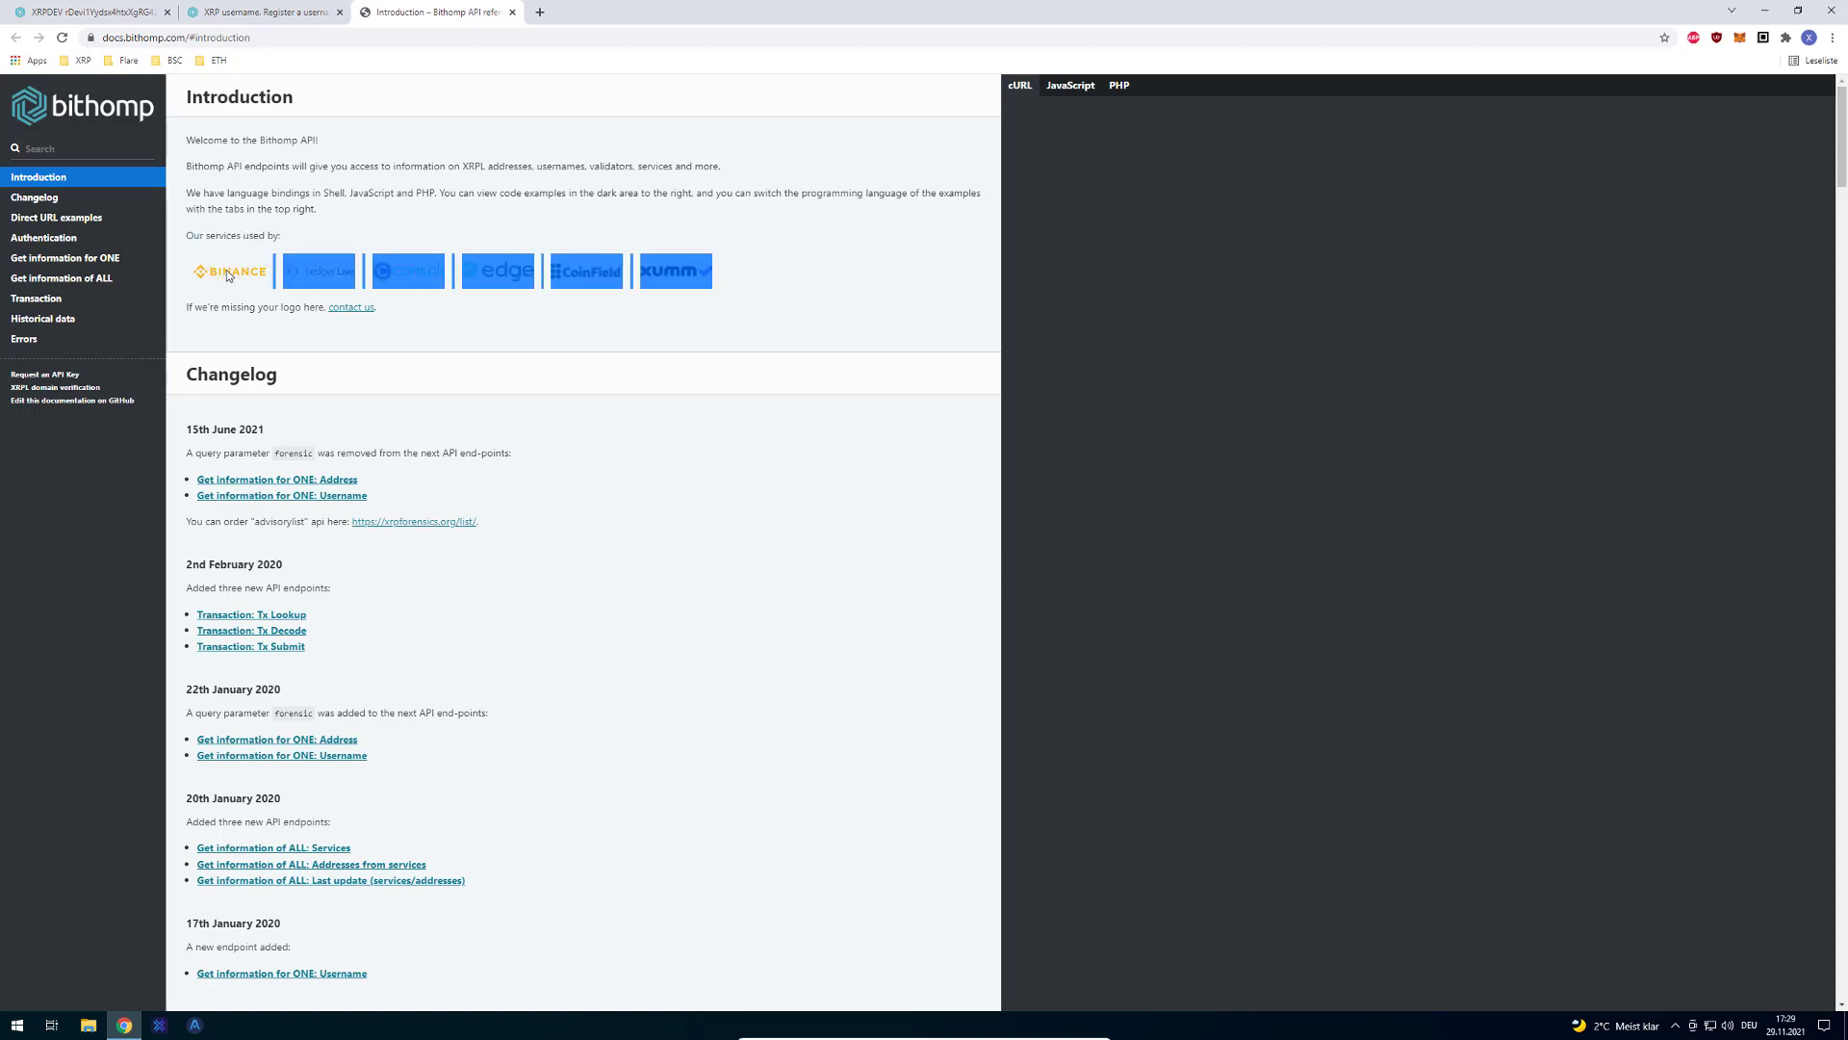
mouse_move(464, 215)
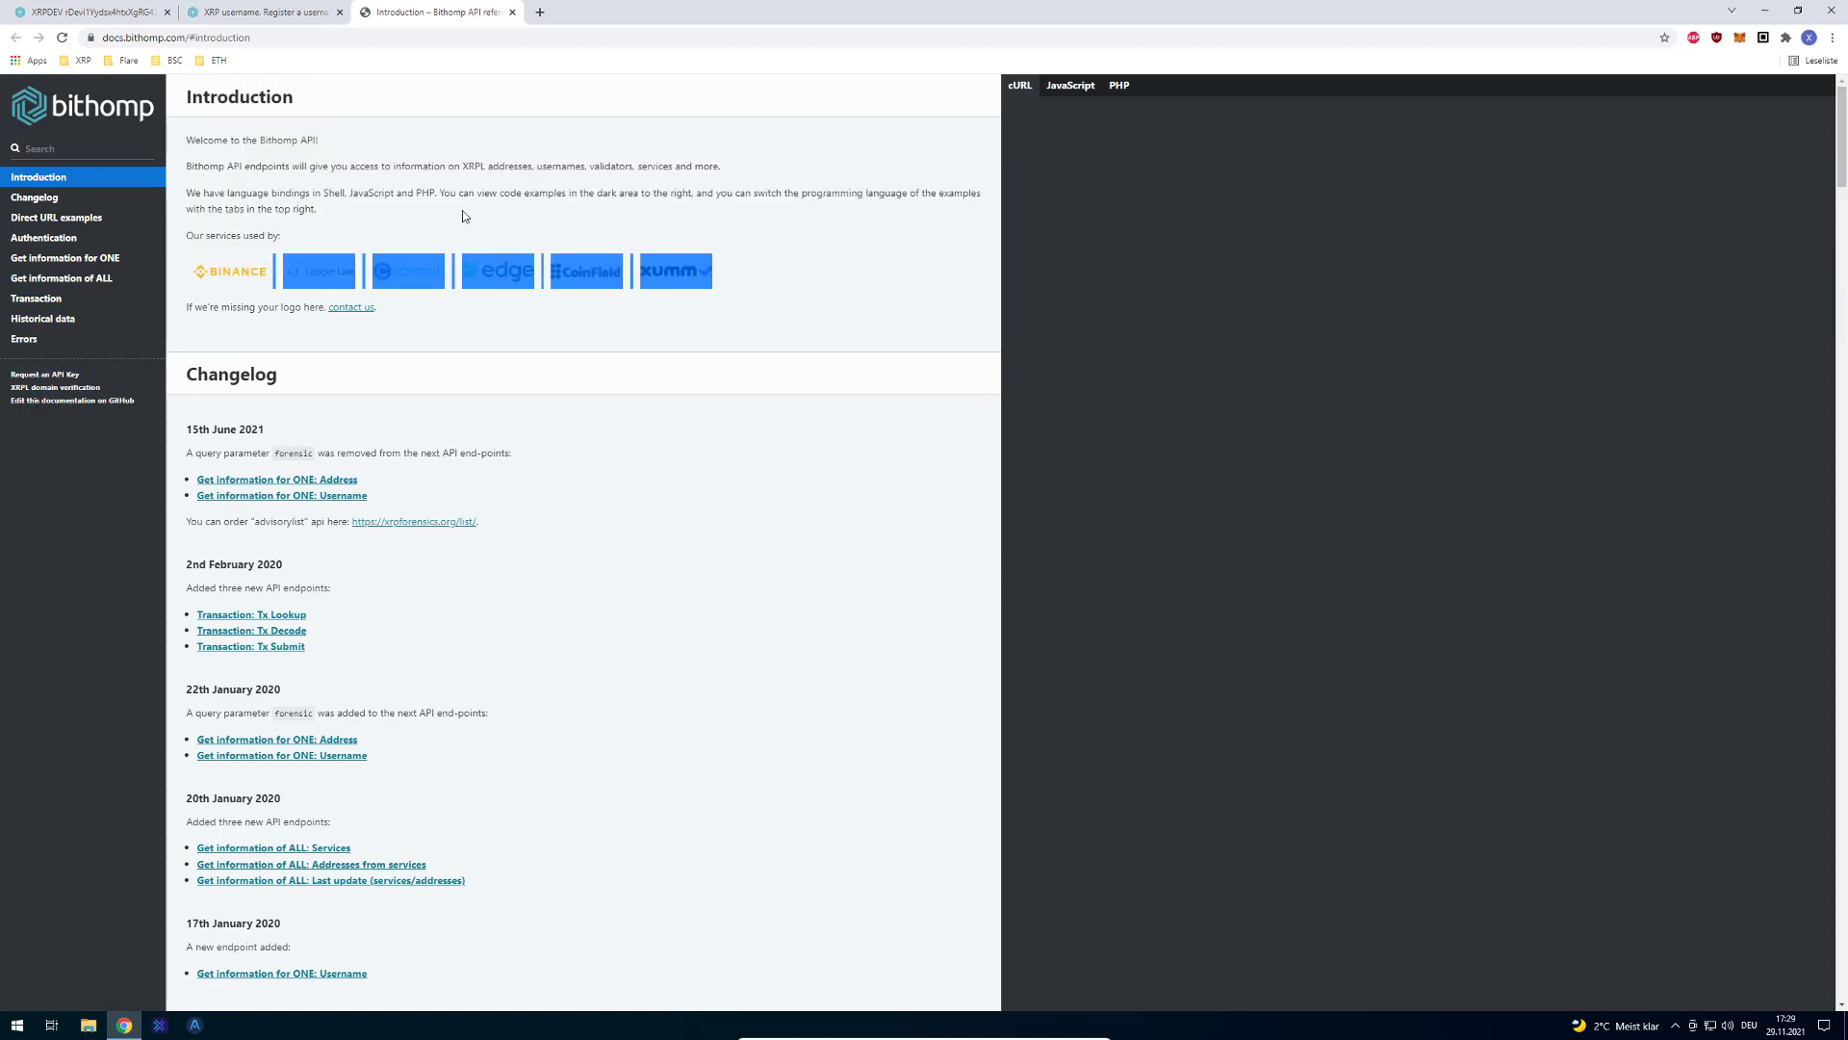
click(270, 14)
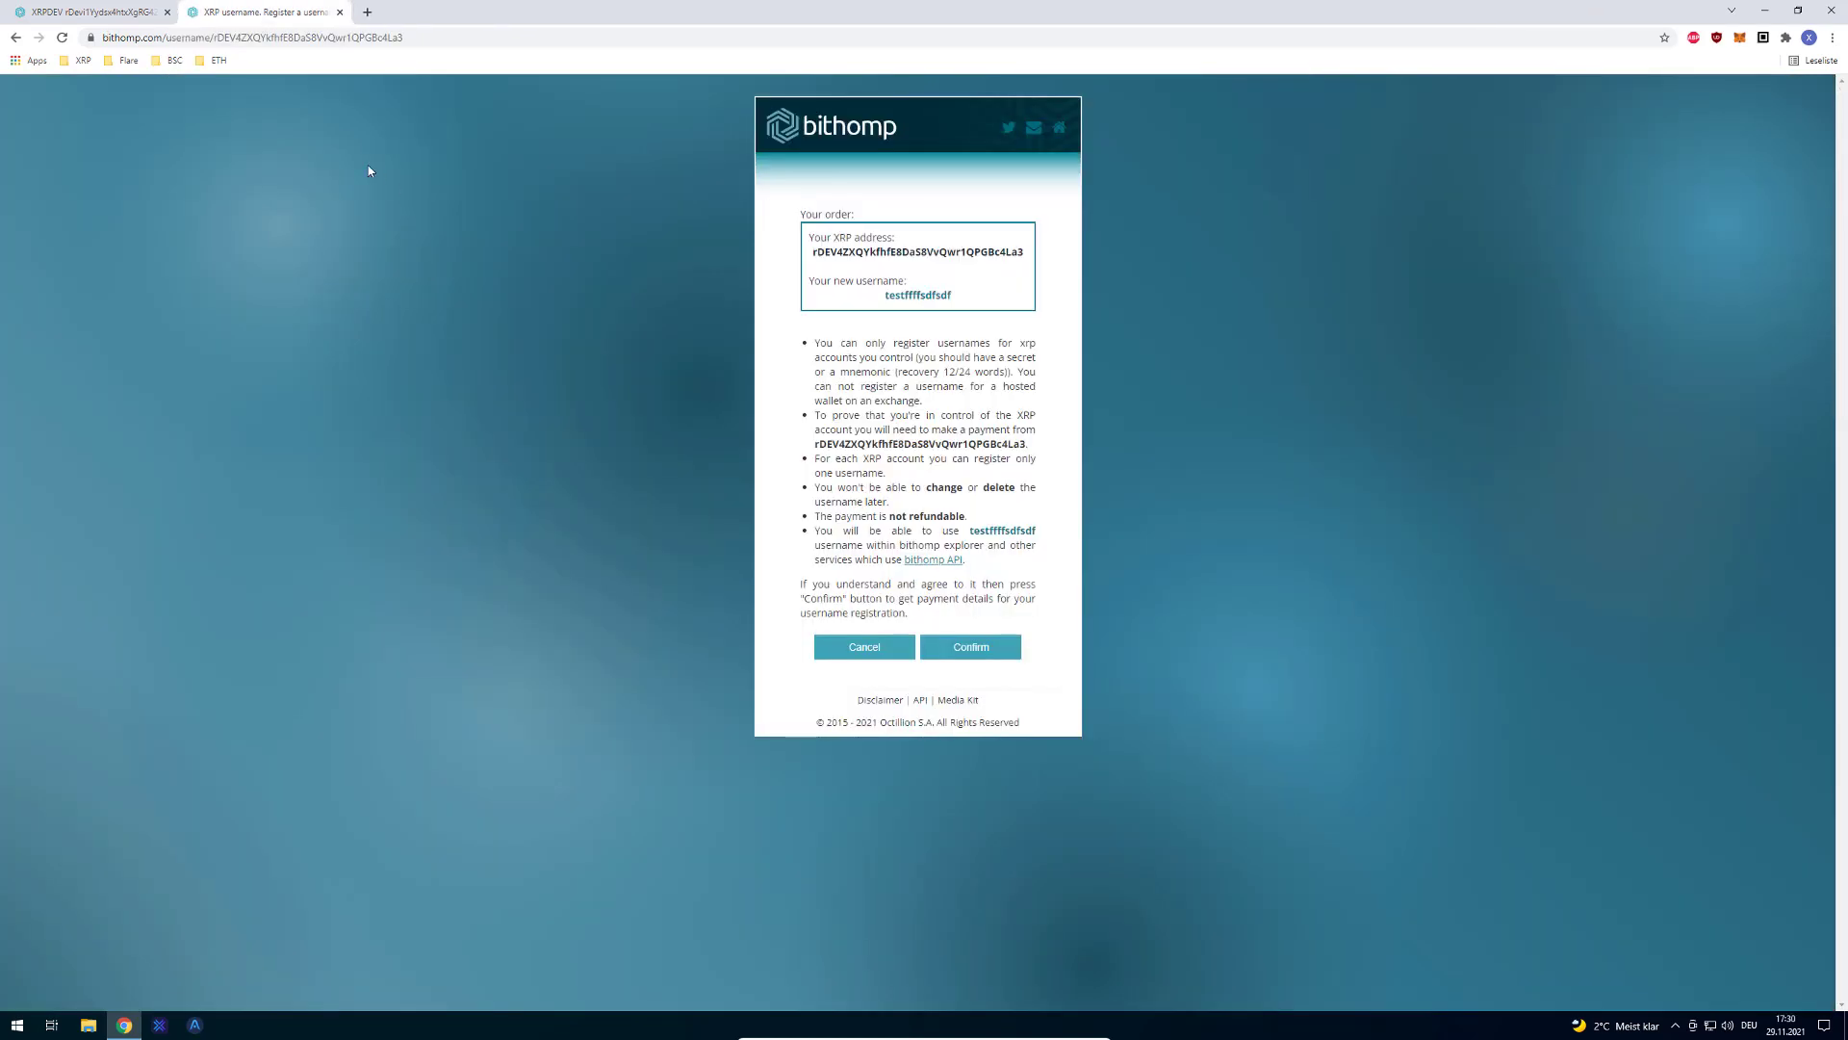